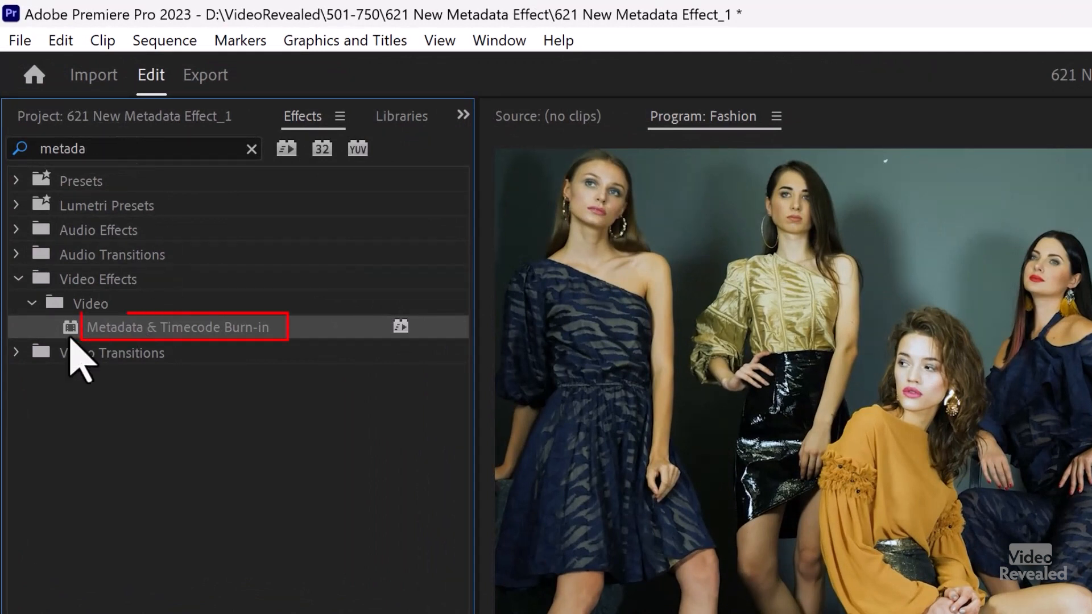
{"action": "mouse_move", "coordinate": [210, 358]}
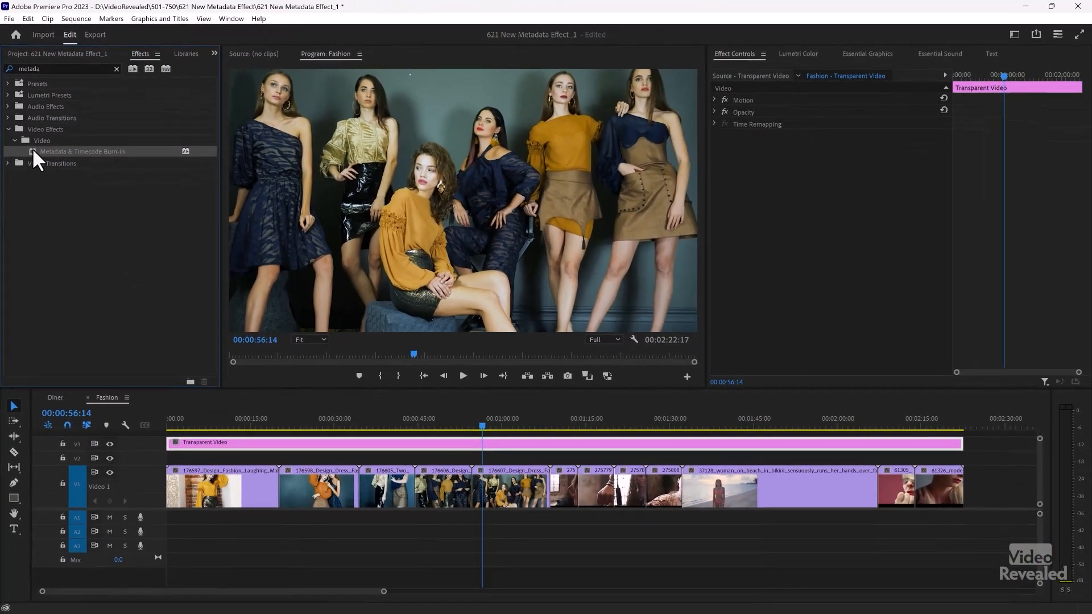
Select the fashion clip under the playhead so the burn-in shows its source timecode.
{"action": "left_click", "coordinate": [515, 486]}
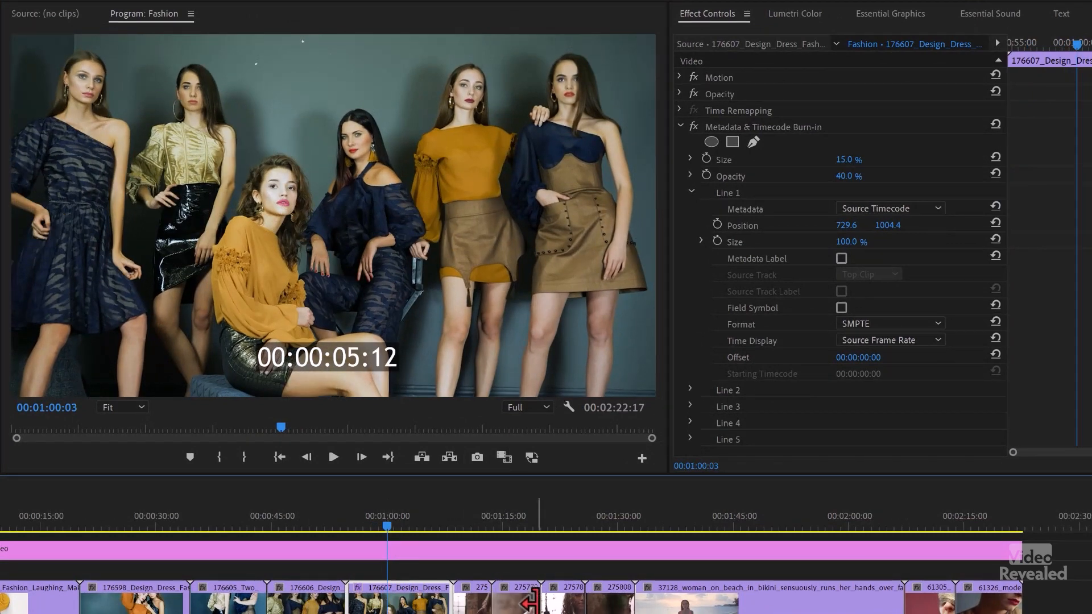
{"action": "mouse_move", "coordinate": [337, 547]}
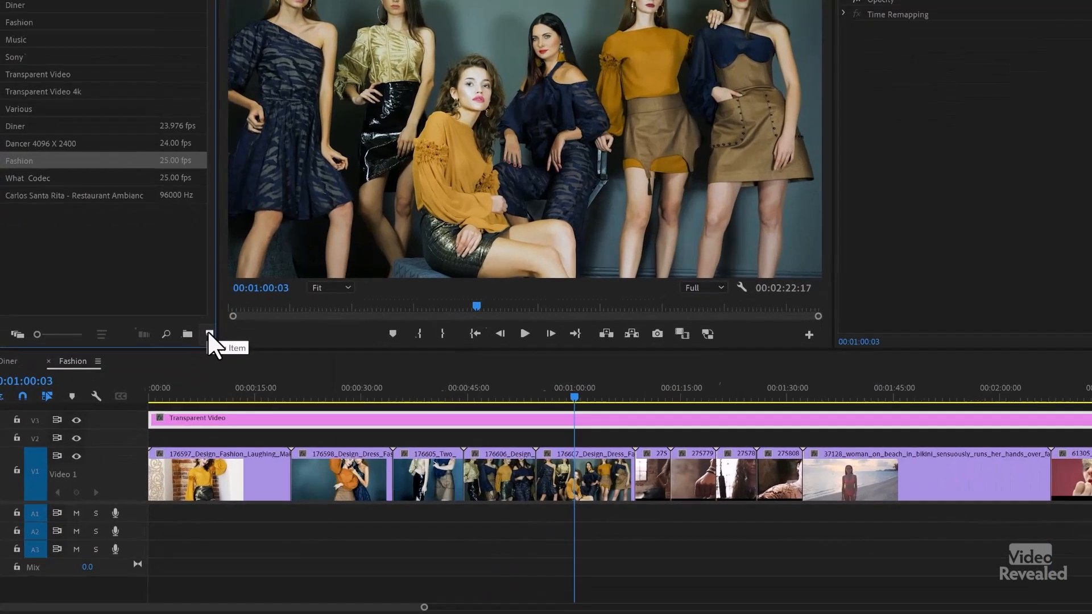
{"action": "left_click", "coordinate": [207, 335]}
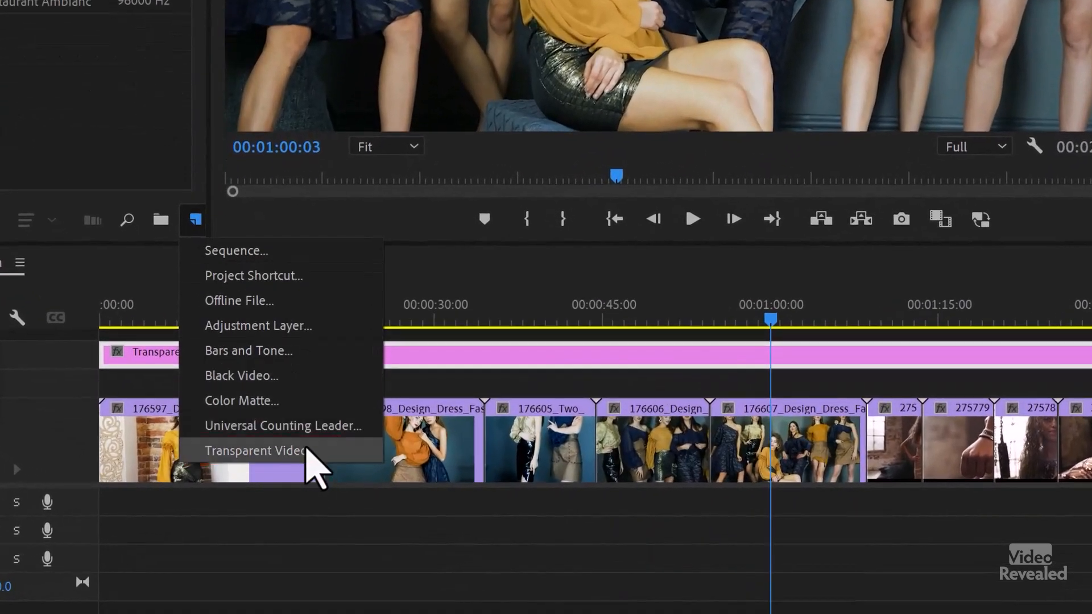
{"action": "left_click", "coordinate": [256, 450]}
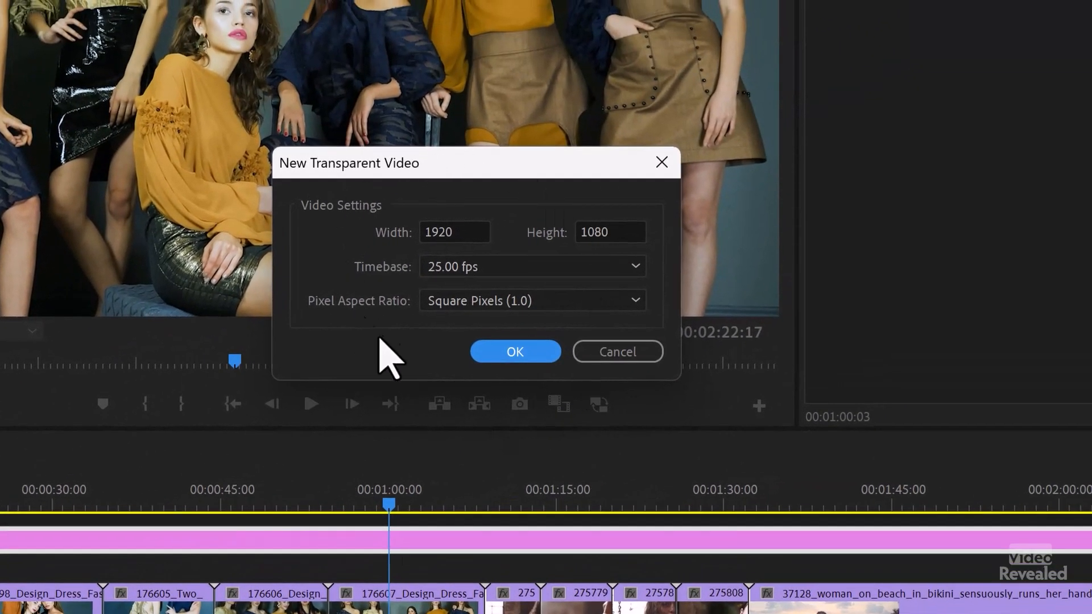
{"action": "mouse_move", "coordinate": [429, 362]}
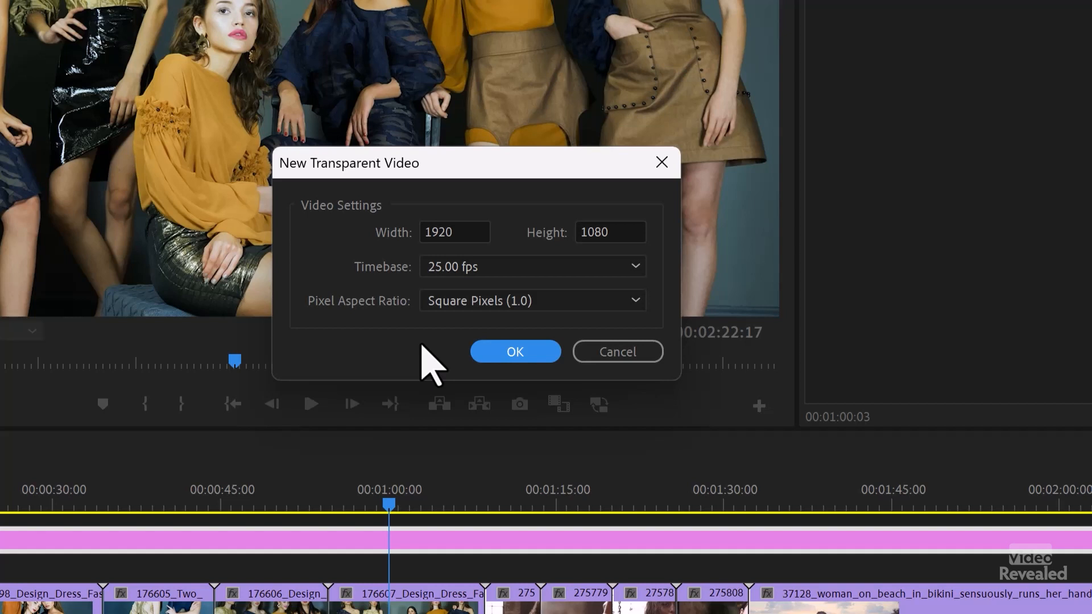
{"action": "mouse_move", "coordinate": [433, 414]}
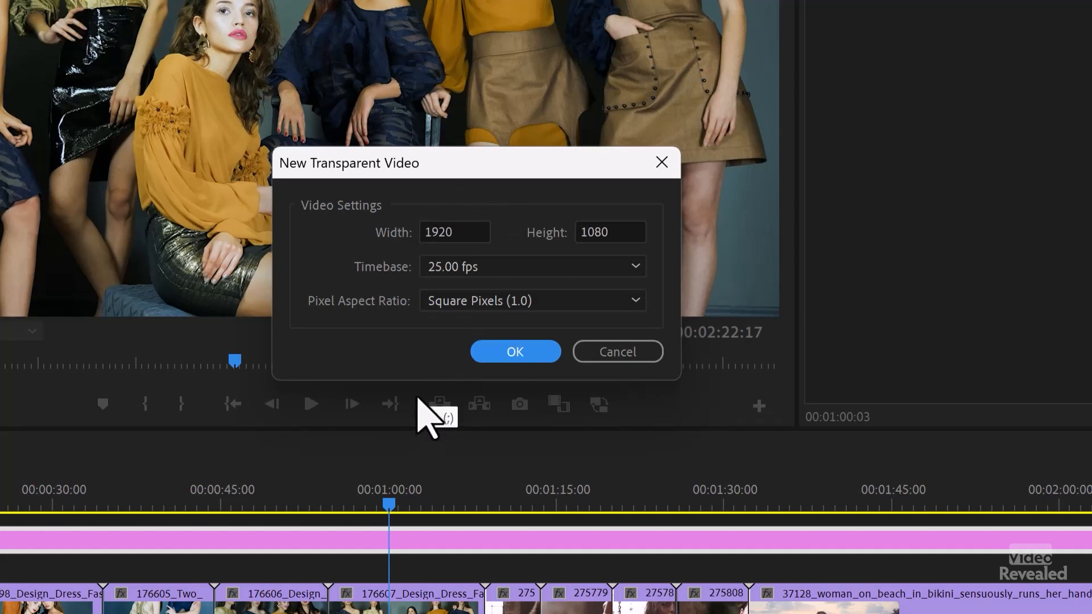
{"action": "mouse_move", "coordinate": [387, 258]}
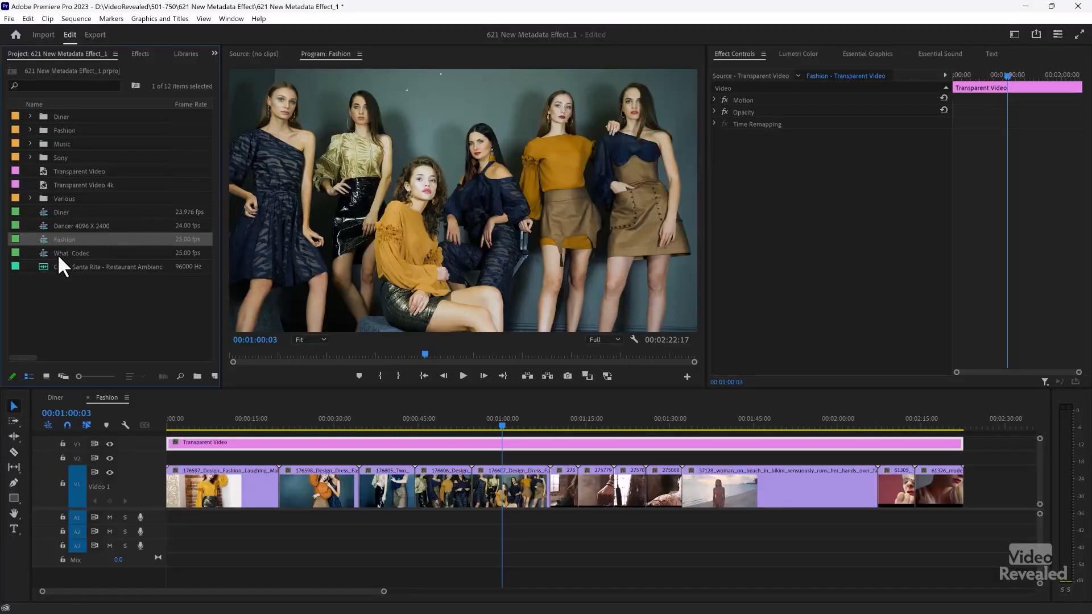
Apply Metadata & Timecode Burn-in to the Transparent Video on V3 and scrub across shots to verify.
{"action": "left_click", "coordinate": [138, 53]}
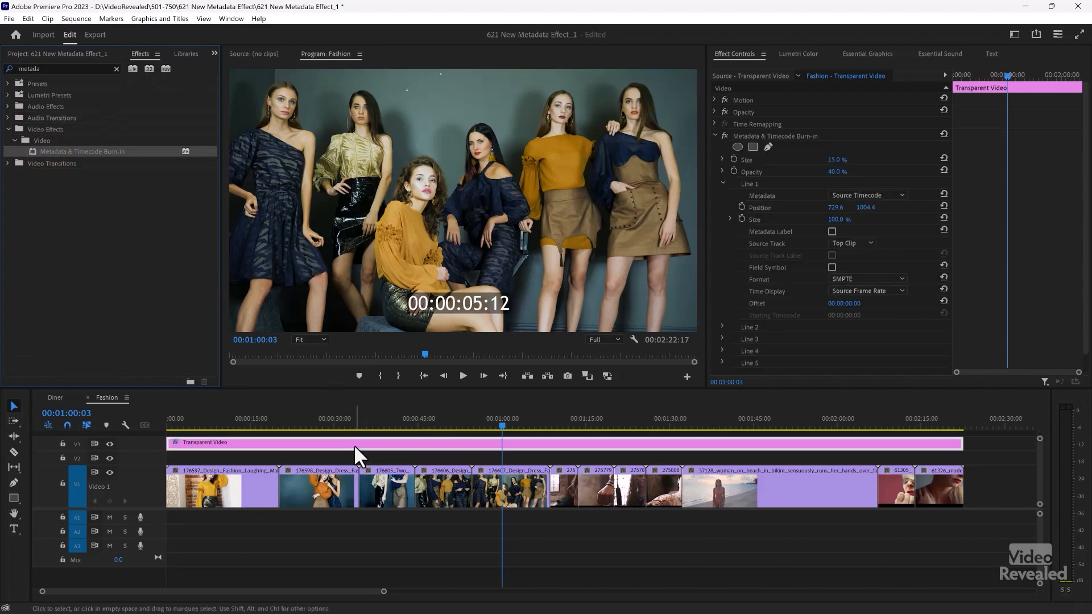
{"action": "left_click", "coordinate": [362, 423]}
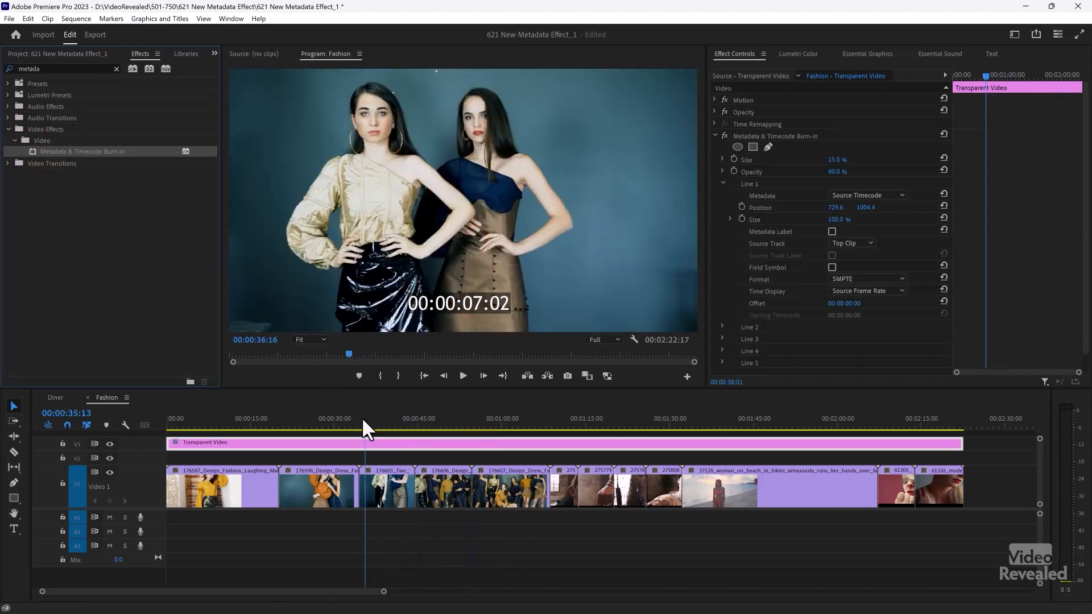
{"action": "left_click", "coordinate": [306, 424]}
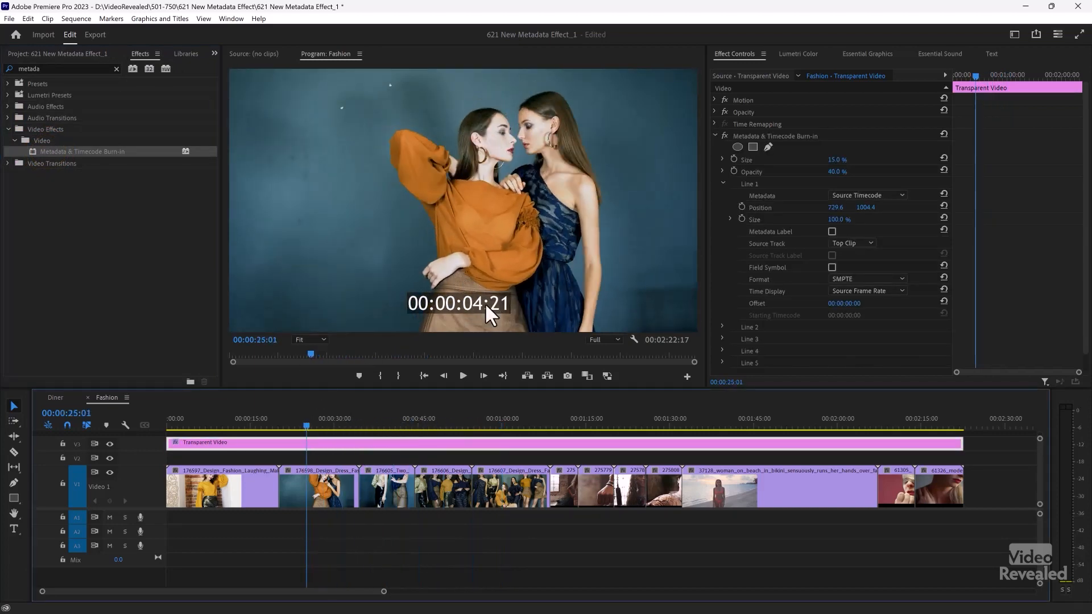
{"action": "mouse_move", "coordinate": [386, 446]}
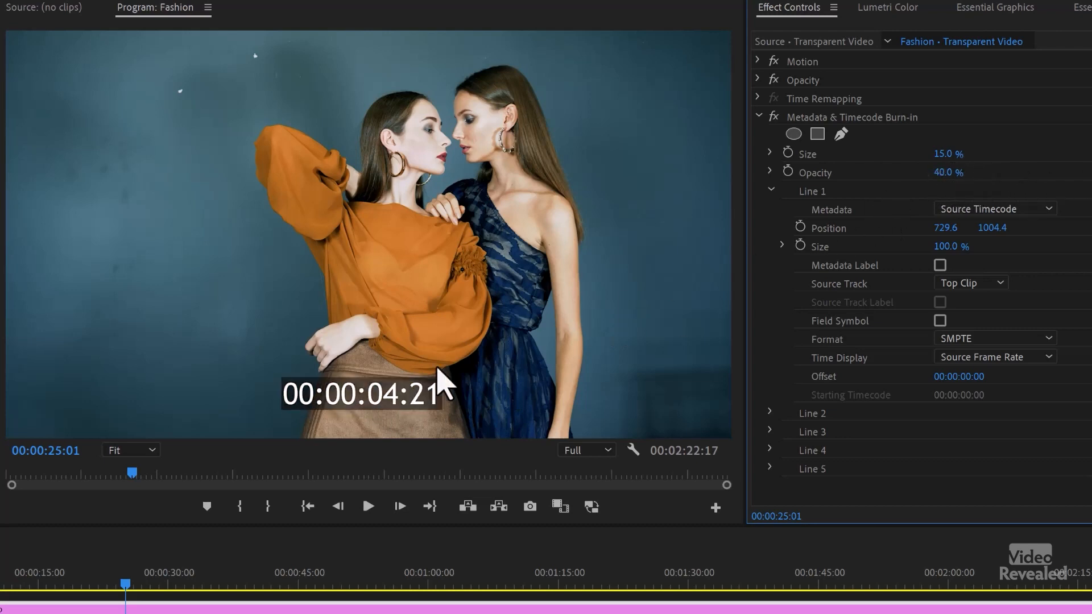
{"action": "mouse_move", "coordinate": [869, 262]}
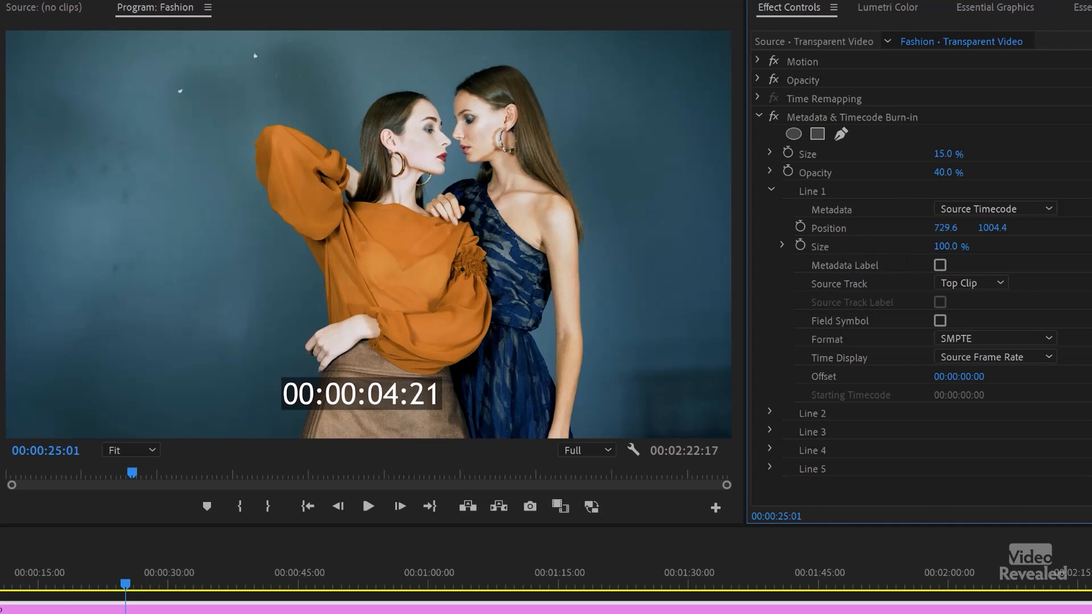
{"action": "mouse_move", "coordinate": [1007, 226]}
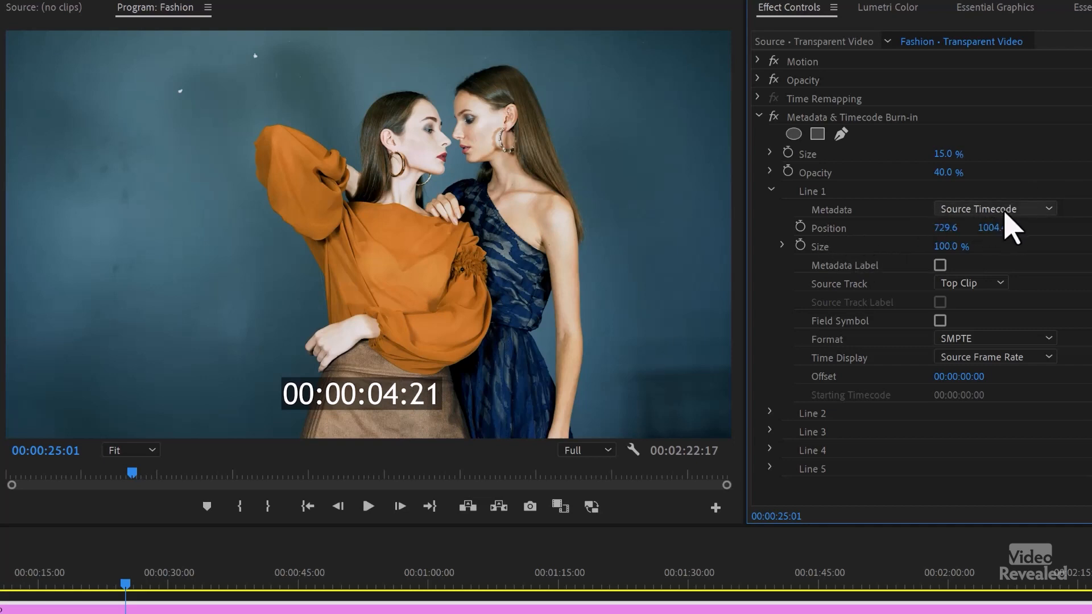
{"action": "mouse_move", "coordinate": [902, 240]}
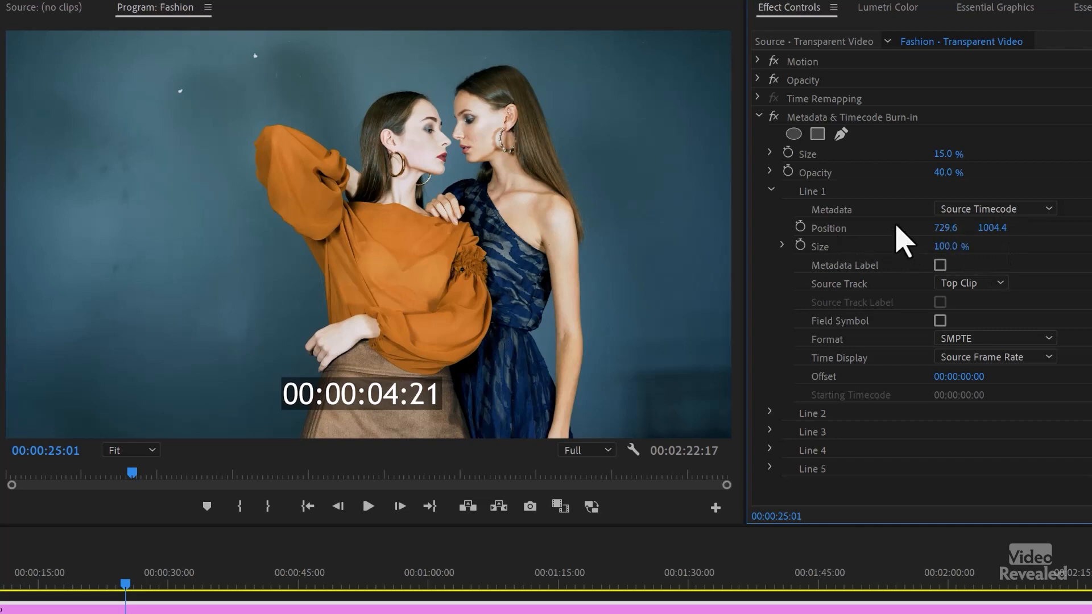
{"action": "mouse_move", "coordinate": [854, 138]}
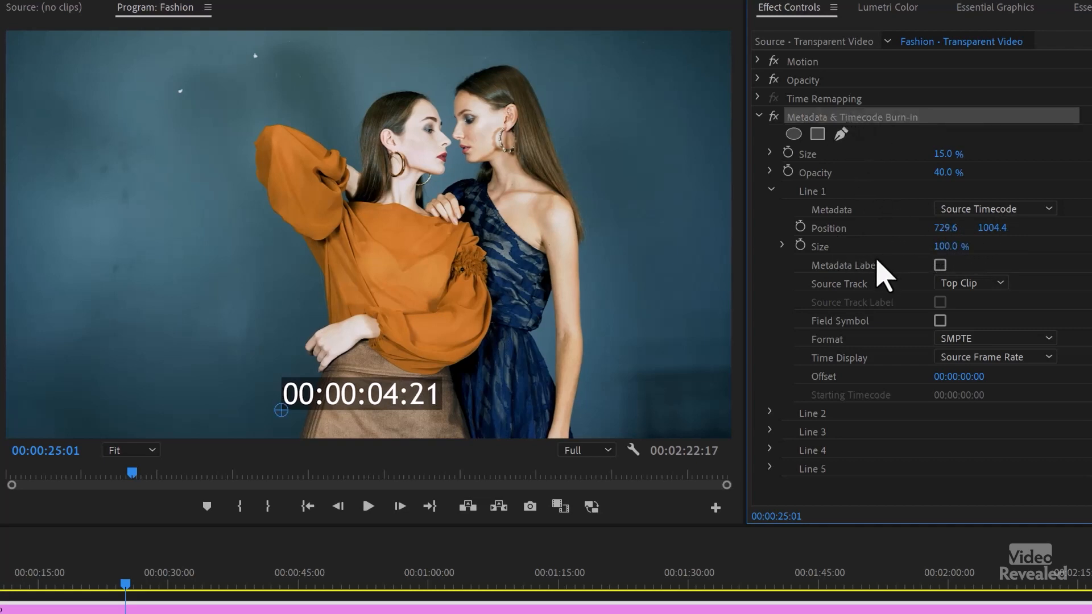
{"action": "mouse_move", "coordinate": [868, 265]}
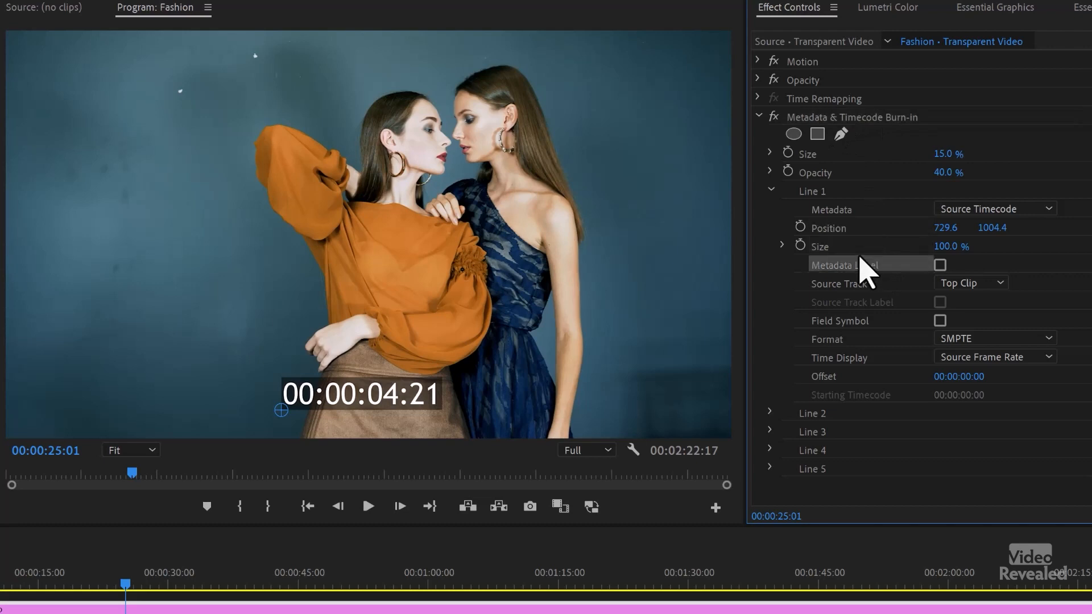
{"action": "mouse_move", "coordinate": [867, 247]}
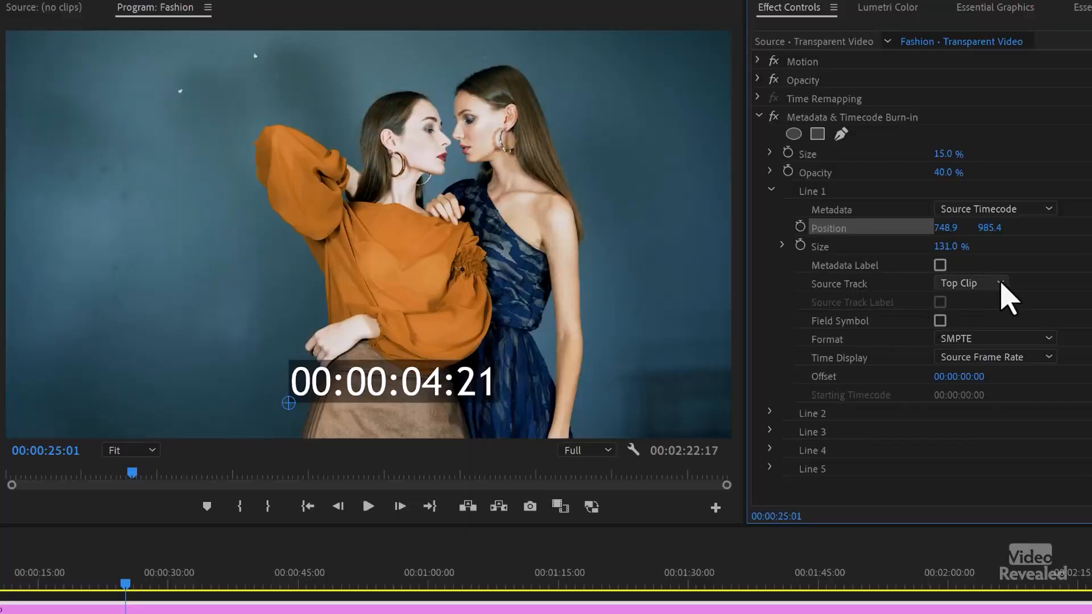
Keep Source Track on the top clip, toggle the Field Symbol off again, and keep source frame rate for Time Display.
{"action": "left_click", "coordinate": [969, 283]}
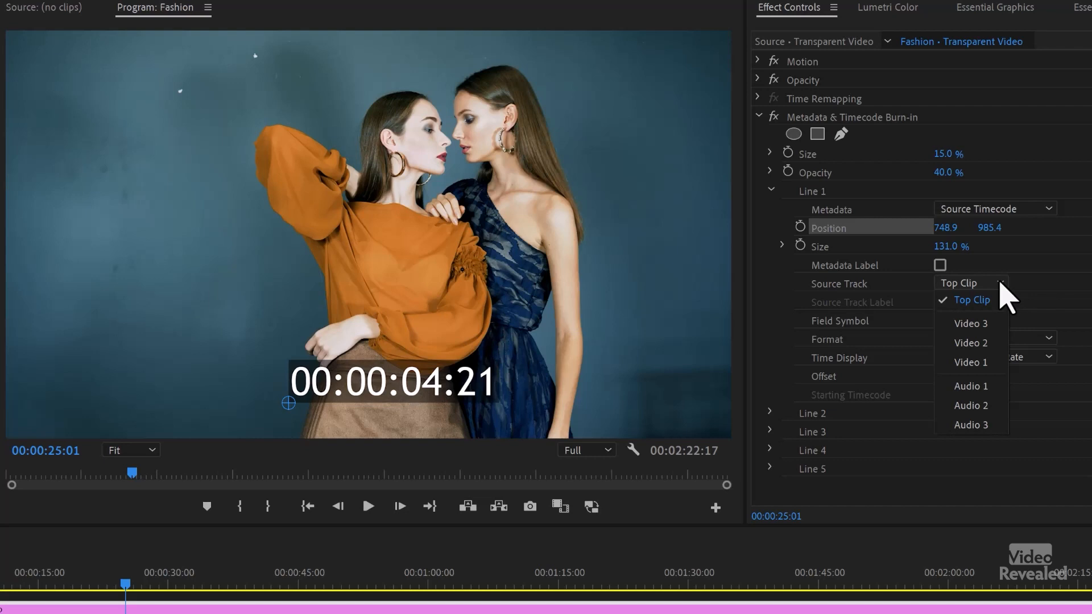
{"action": "mouse_move", "coordinate": [969, 323]}
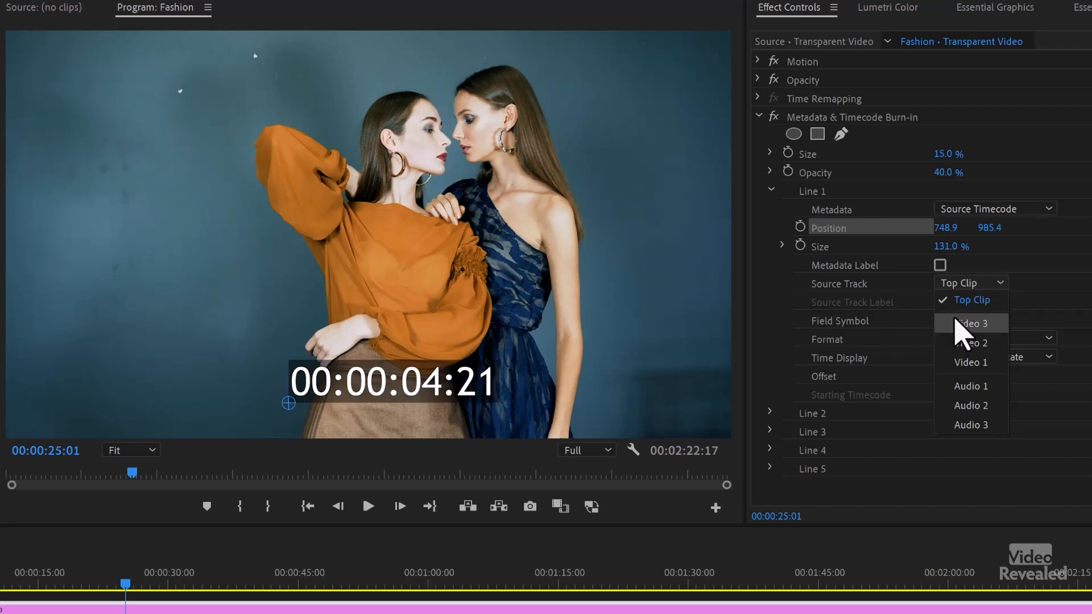
{"action": "left_click", "coordinate": [970, 300]}
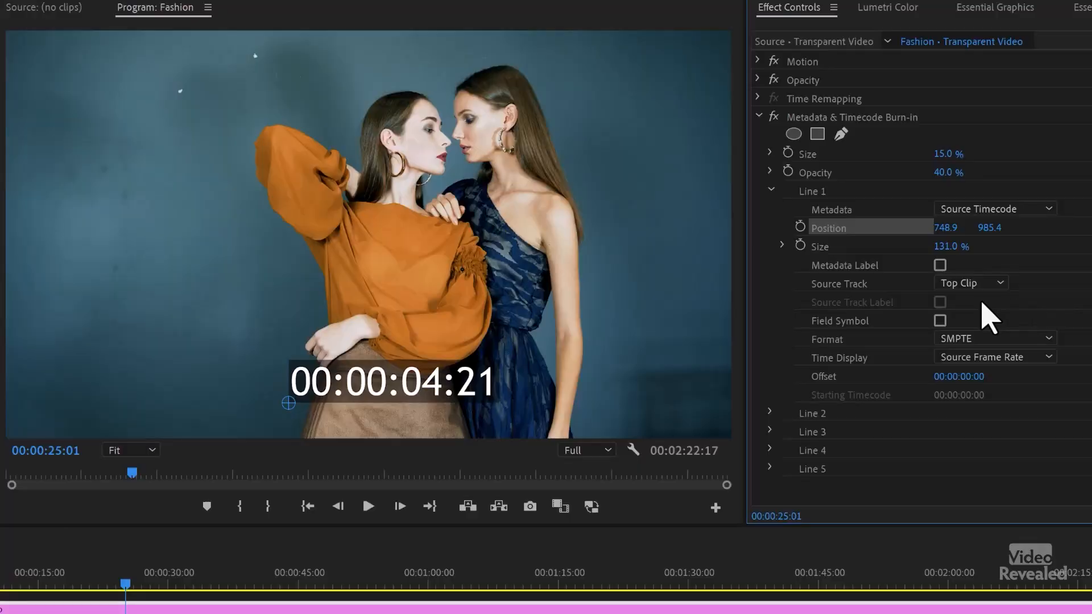
{"action": "left_click", "coordinate": [940, 321]}
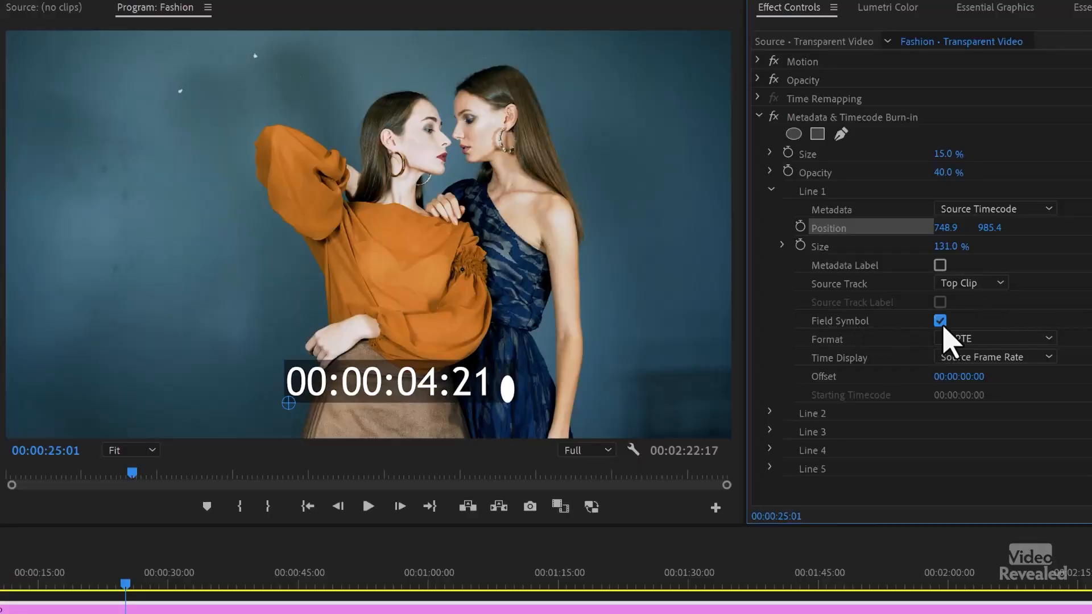
{"action": "left_click", "coordinate": [941, 321]}
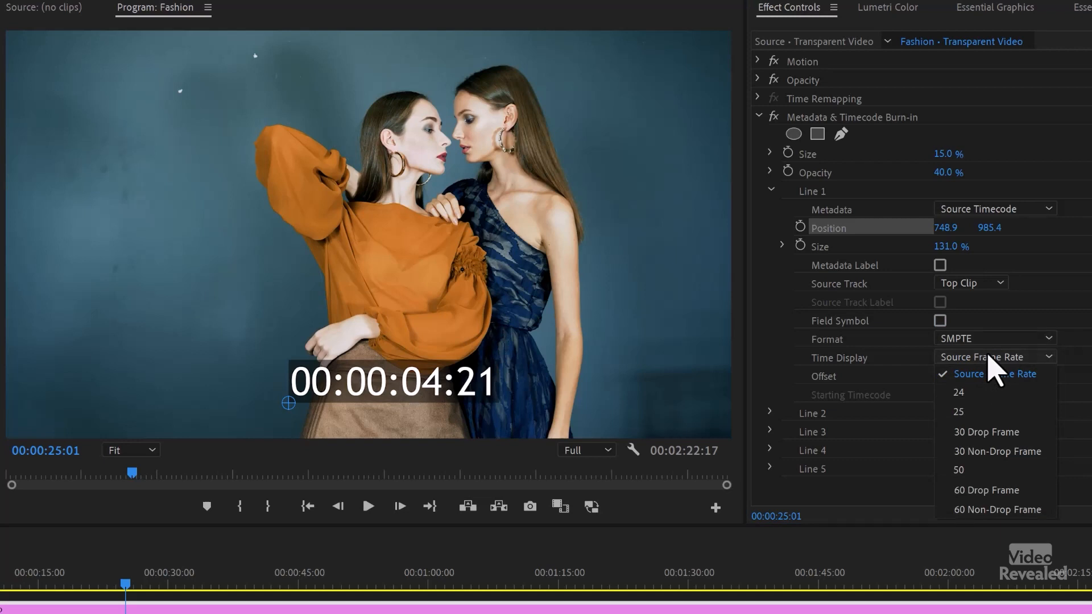
{"action": "left_click", "coordinate": [992, 374]}
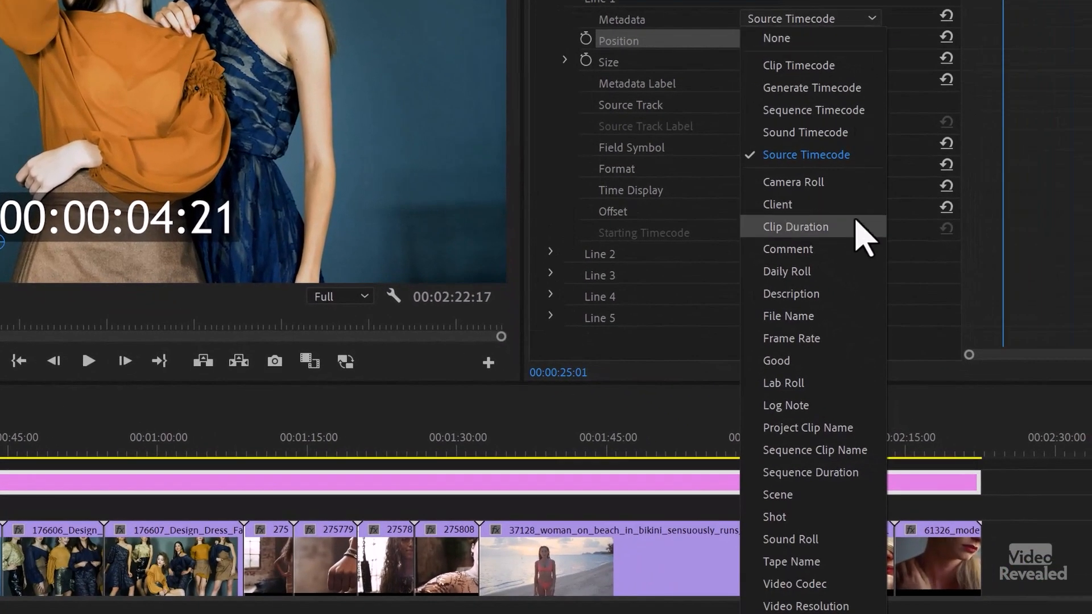
{"action": "mouse_move", "coordinate": [885, 56]}
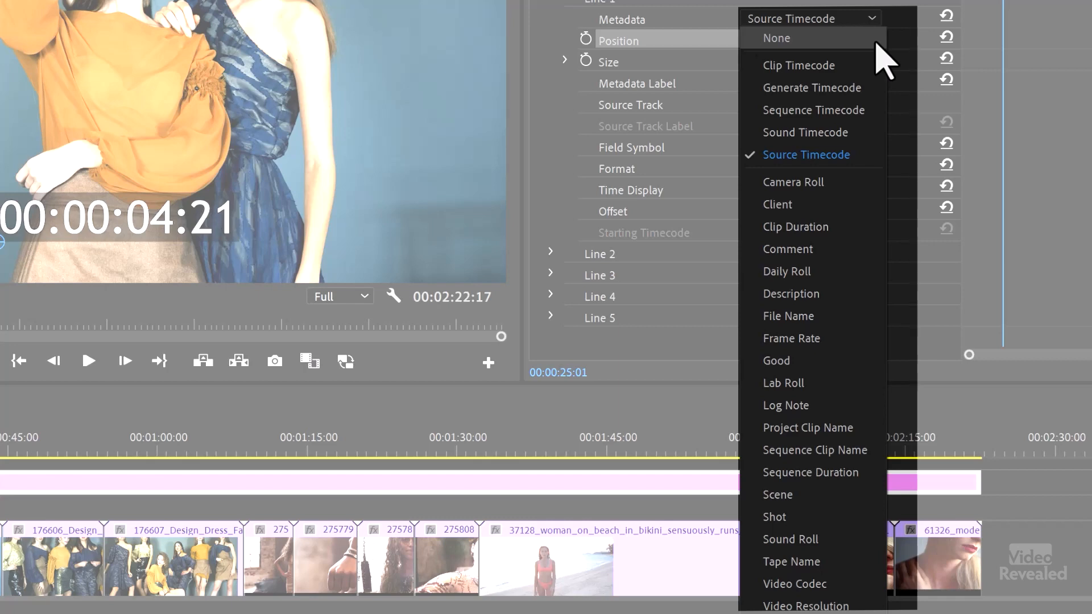
{"action": "left_click", "coordinate": [806, 155]}
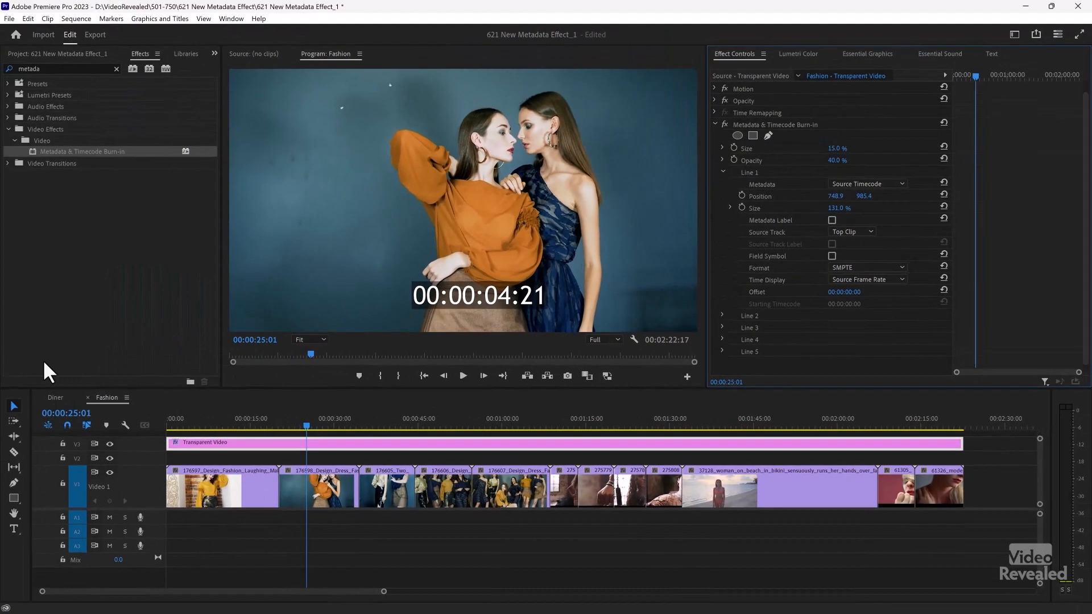
Switch to the Diner sequence for its multi-line burn-in: Clip TC, Seq Dur, FPS, Proj Clip, Seq TC.
{"action": "left_click", "coordinate": [54, 397]}
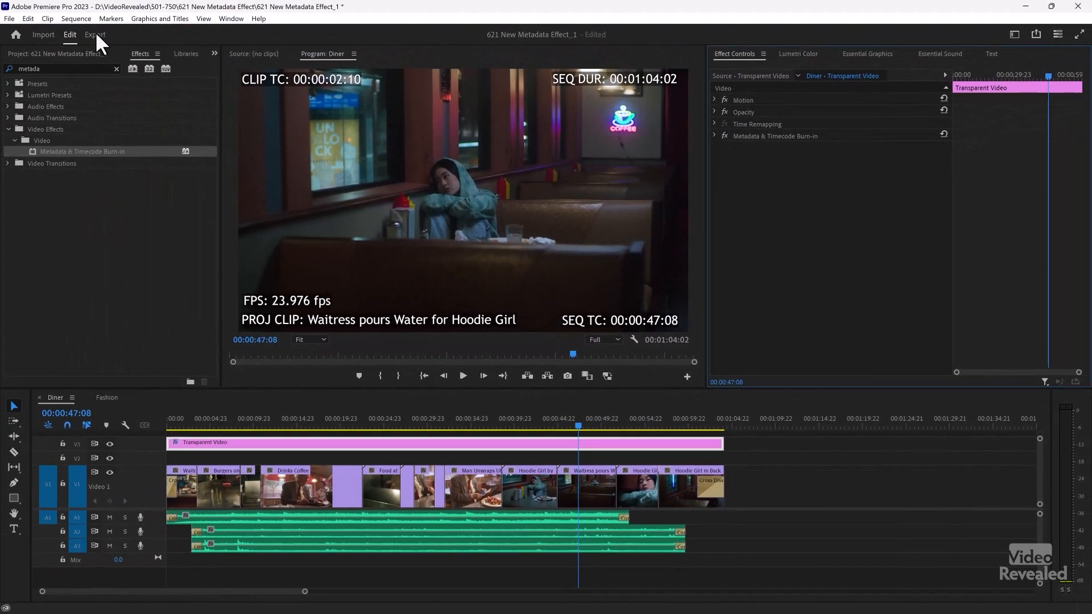
{"action": "left_click", "coordinate": [95, 36]}
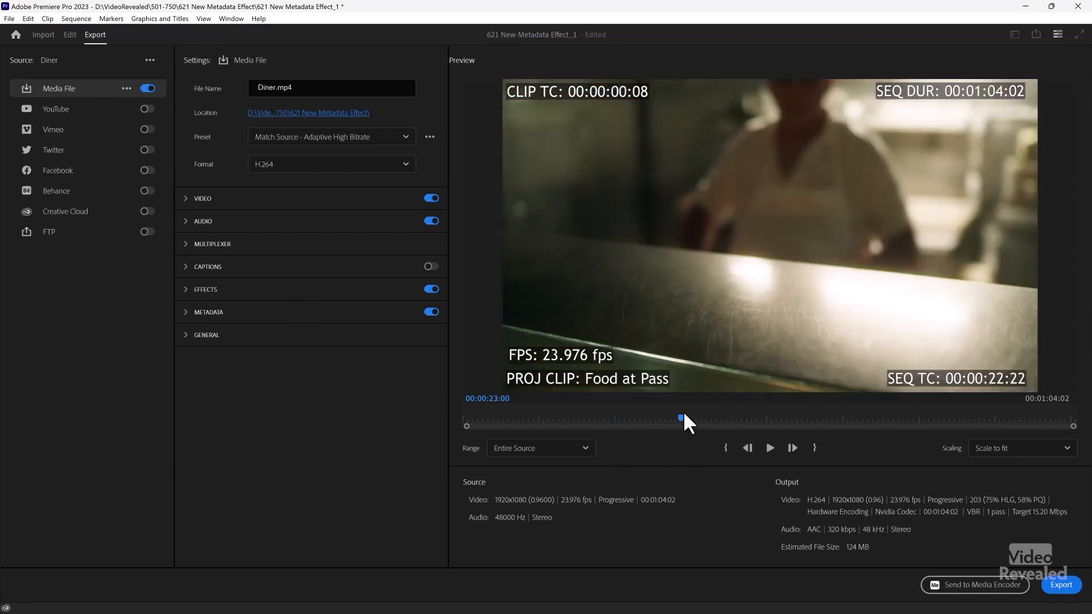
{"action": "left_click", "coordinate": [69, 34]}
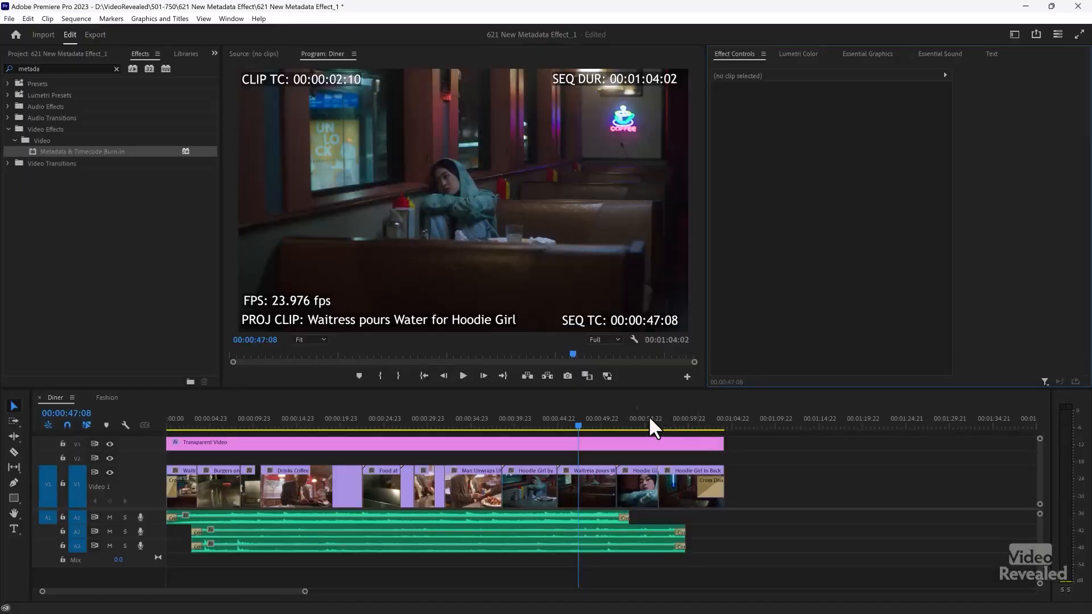
Open the What Codec sequence from the Project panel and expand the burn-in's Line 1 settings.
{"action": "left_click", "coordinate": [59, 54]}
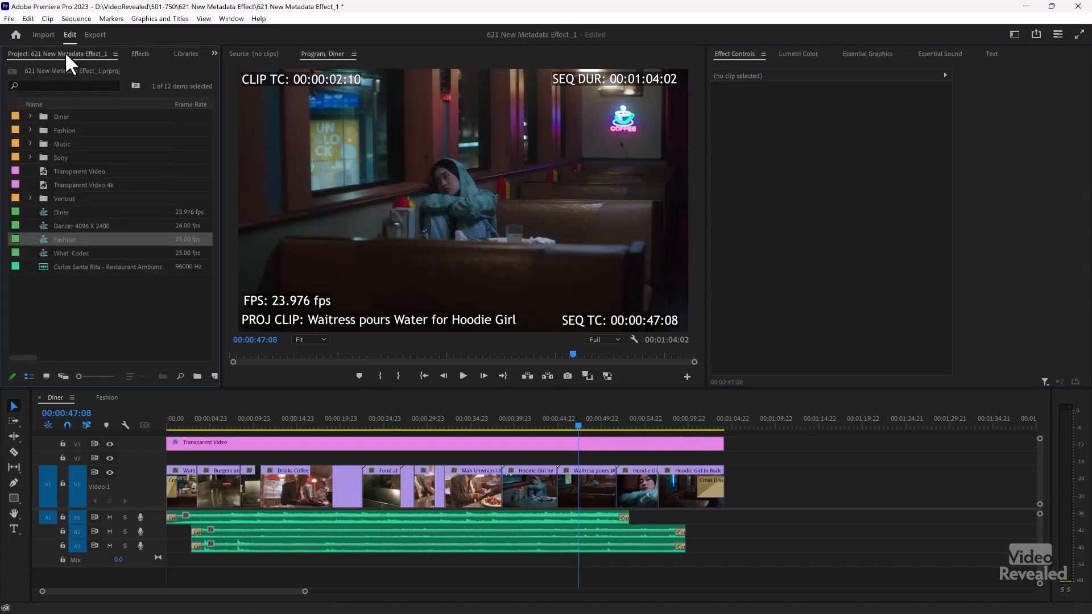
{"action": "left_click", "coordinate": [71, 252]}
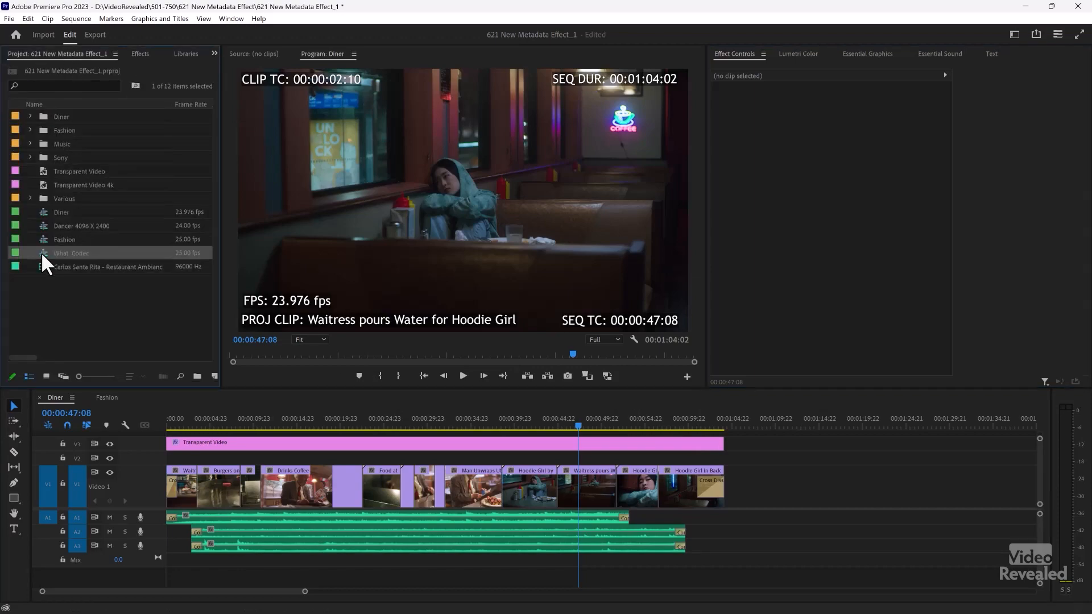
{"action": "double_click", "coordinate": [70, 253]}
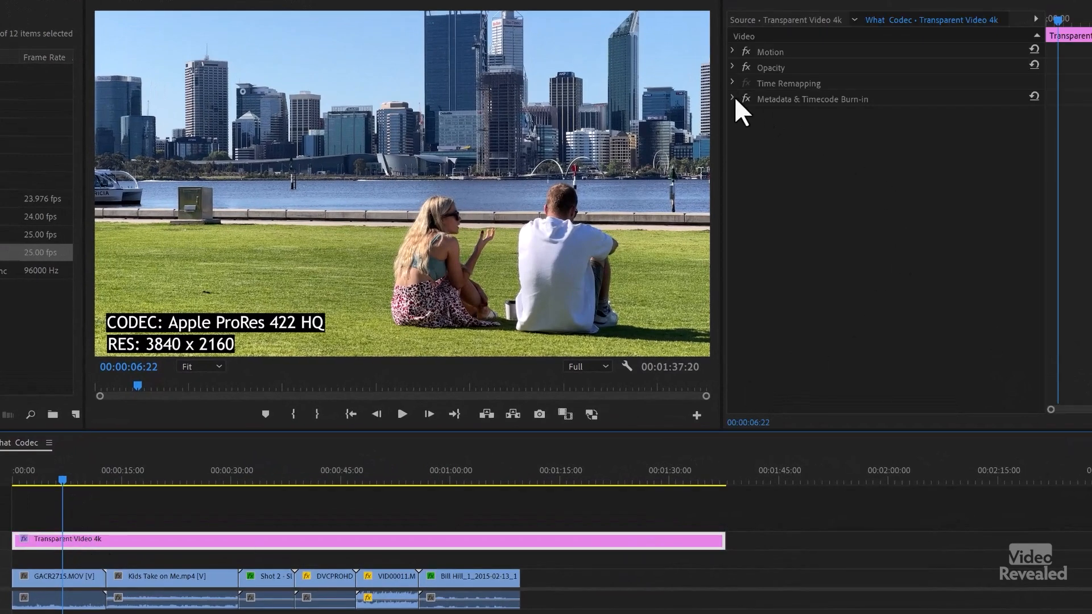
{"action": "left_click", "coordinate": [731, 98]}
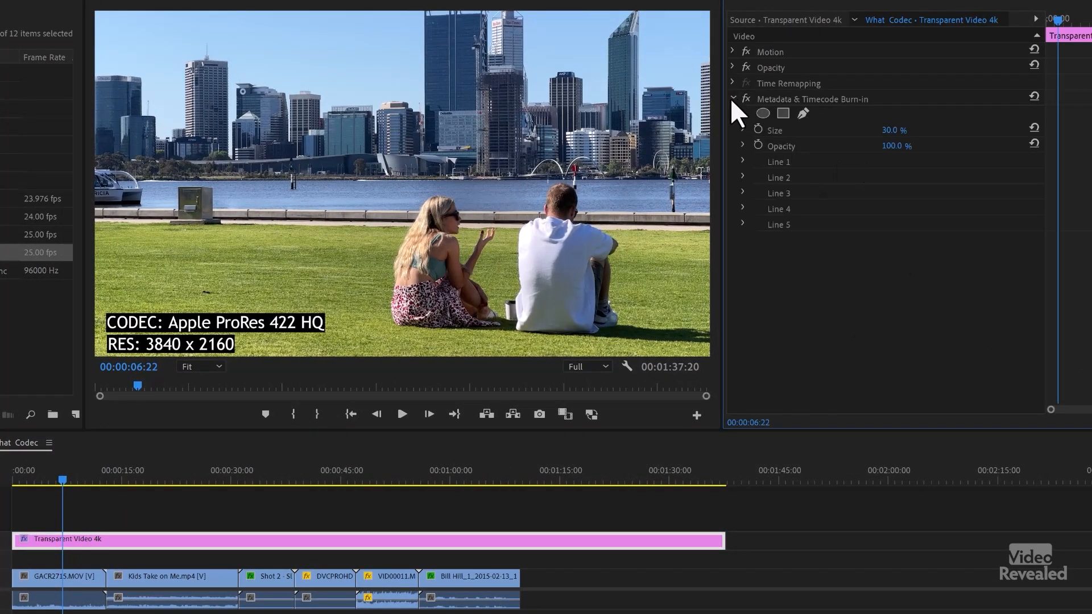
{"action": "left_click", "coordinate": [744, 162]}
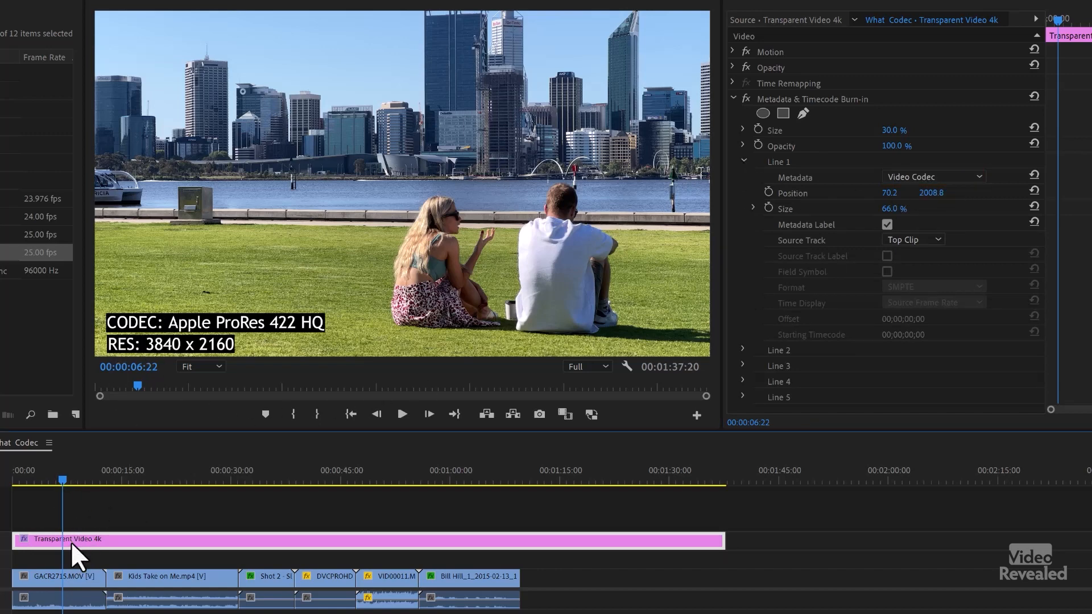
{"action": "mouse_move", "coordinate": [174, 550]}
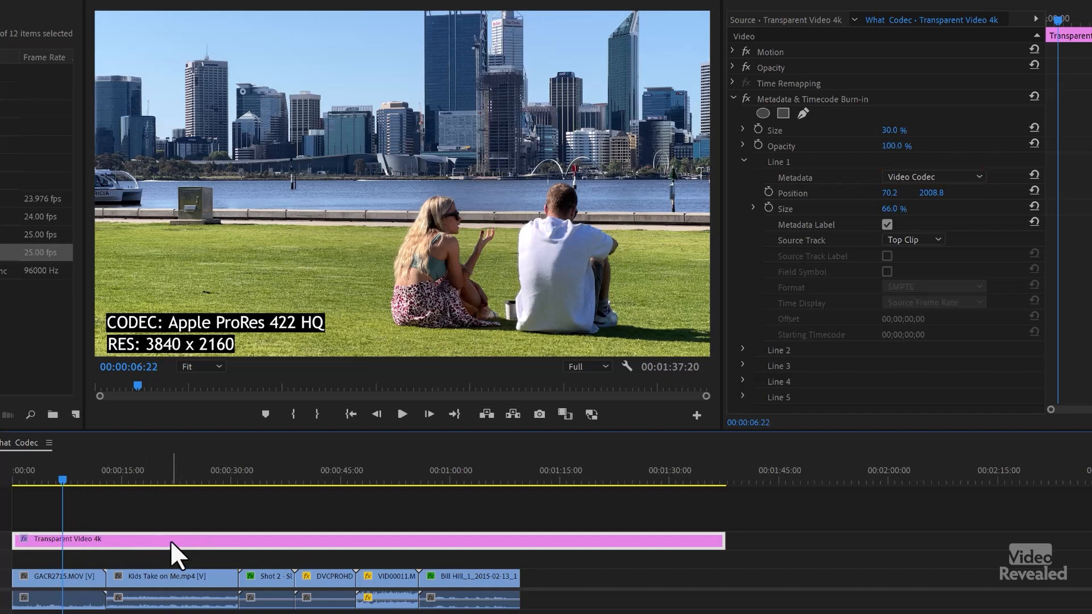
{"action": "mouse_move", "coordinate": [191, 591]}
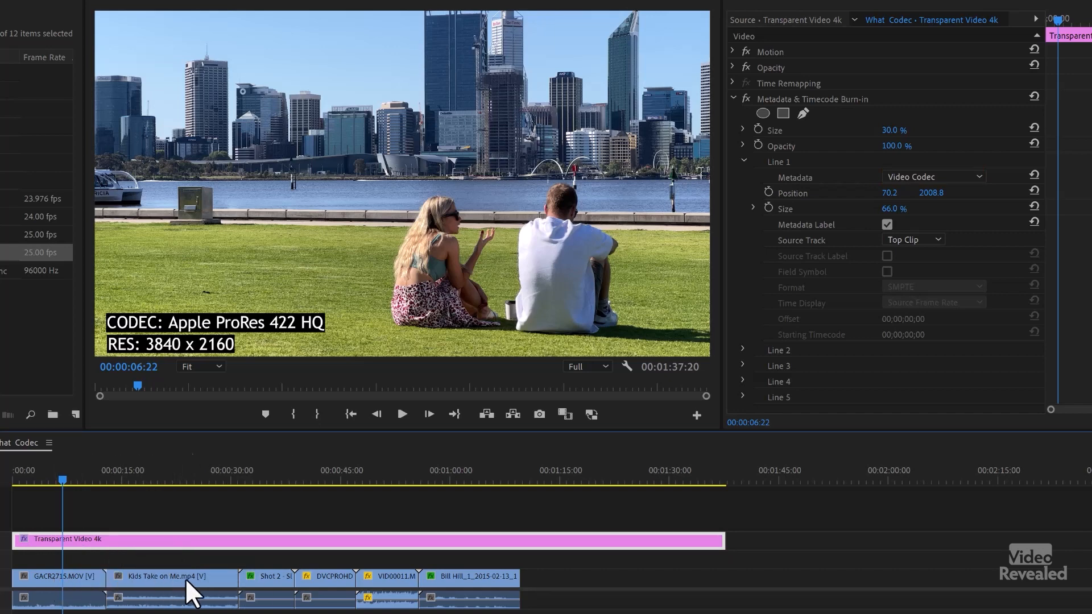
{"action": "mouse_move", "coordinate": [63, 488]}
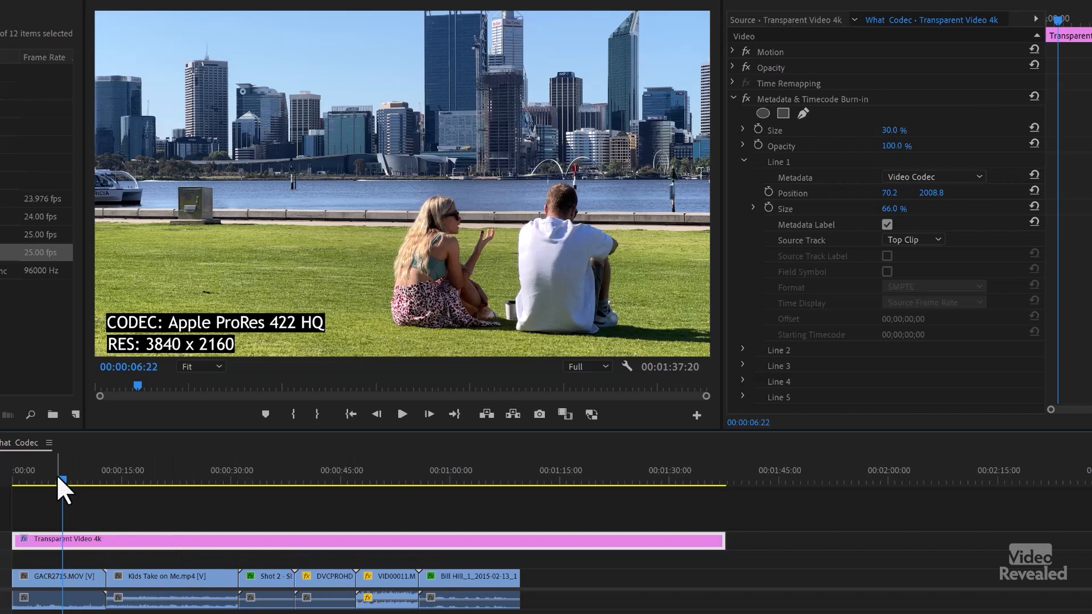
Scrub across the What Codec clips to compare each one's burned-in codec and resolution.
{"action": "left_click", "coordinate": [157, 480]}
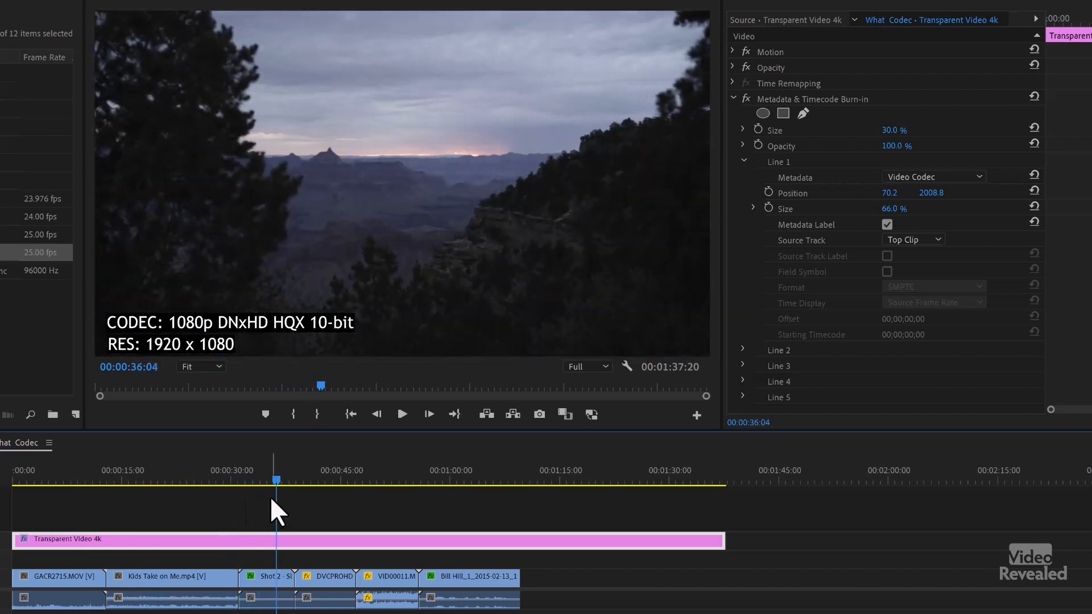
{"action": "mouse_move", "coordinate": [286, 603]}
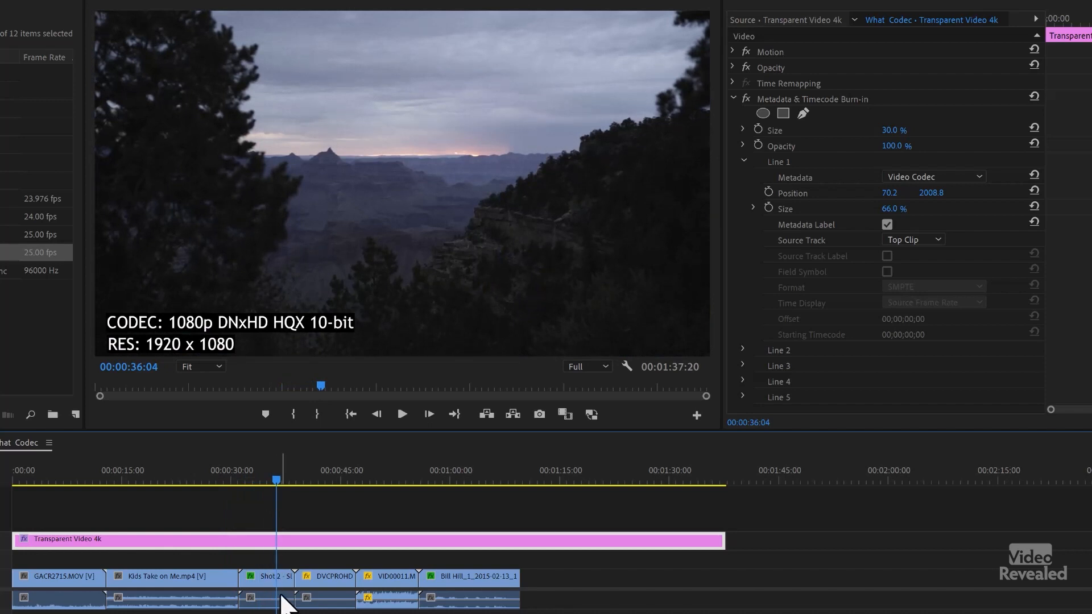
{"action": "left_click", "coordinate": [319, 480]}
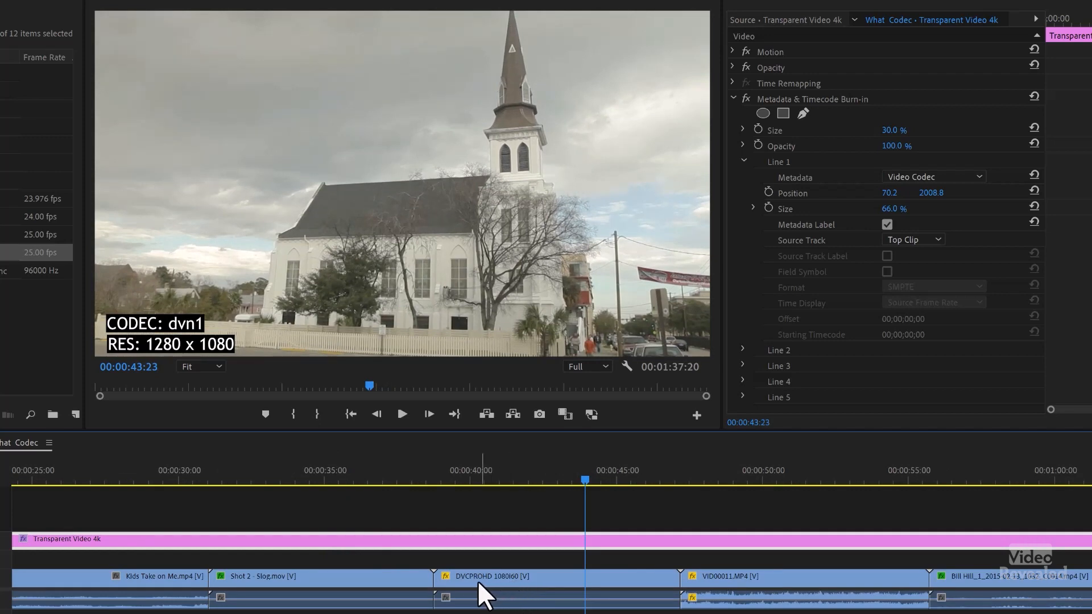
{"action": "mouse_move", "coordinate": [268, 390]}
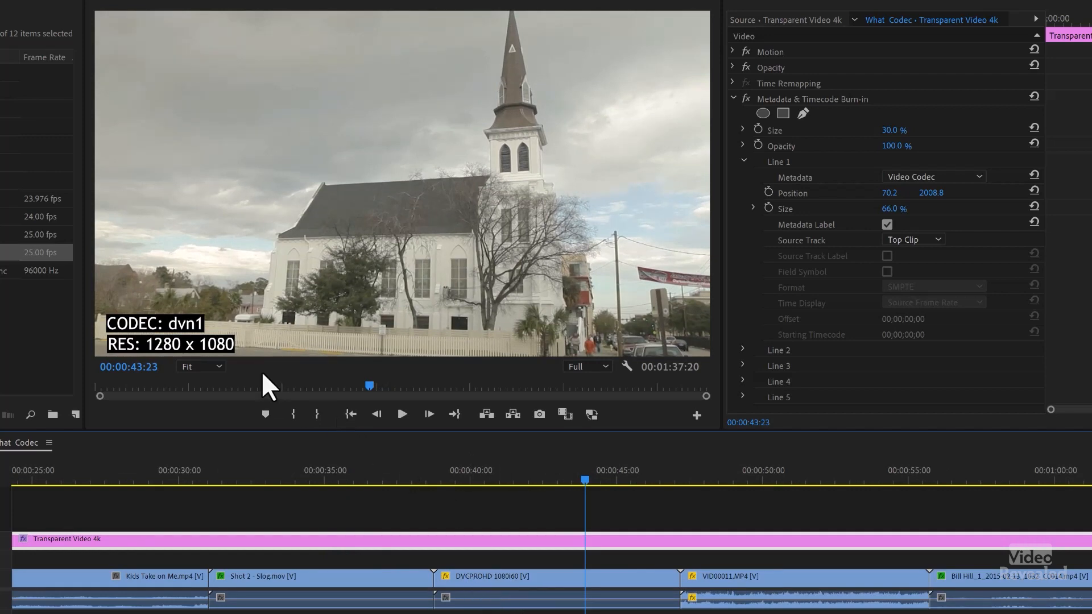
{"action": "left_click", "coordinate": [780, 480]}
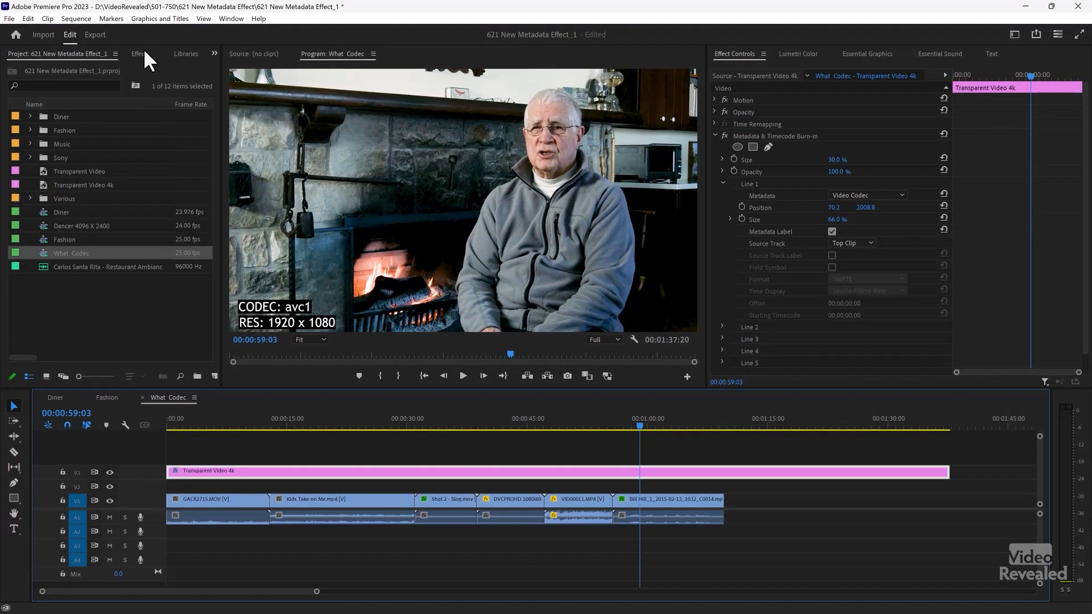
Return to the Diner sequence and expand its Metadata & Timecode Burn-in settings.
{"action": "left_click", "coordinate": [140, 54]}
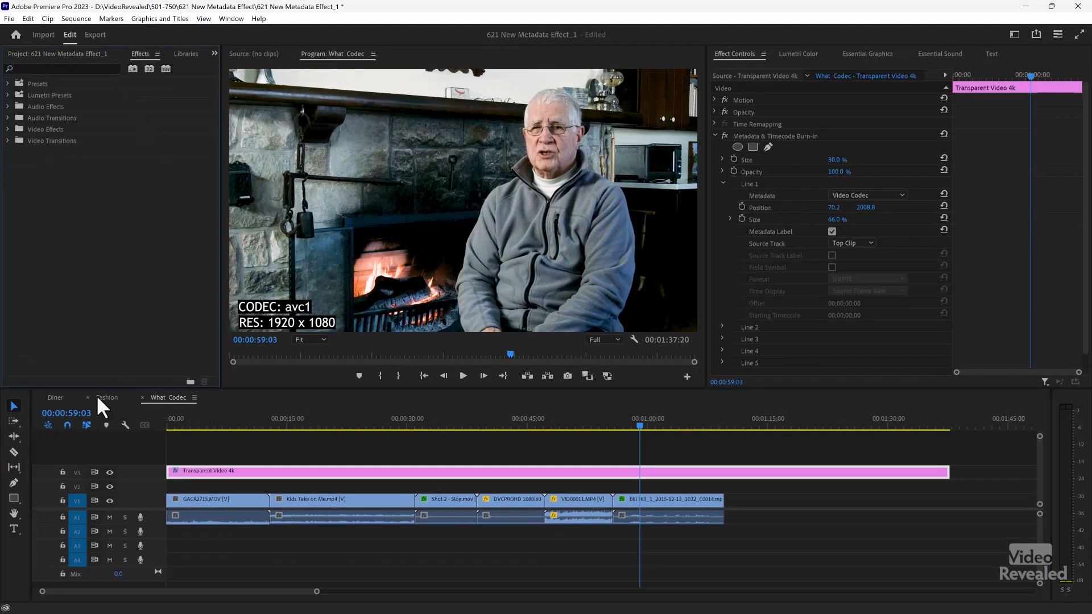
{"action": "left_click", "coordinate": [55, 397]}
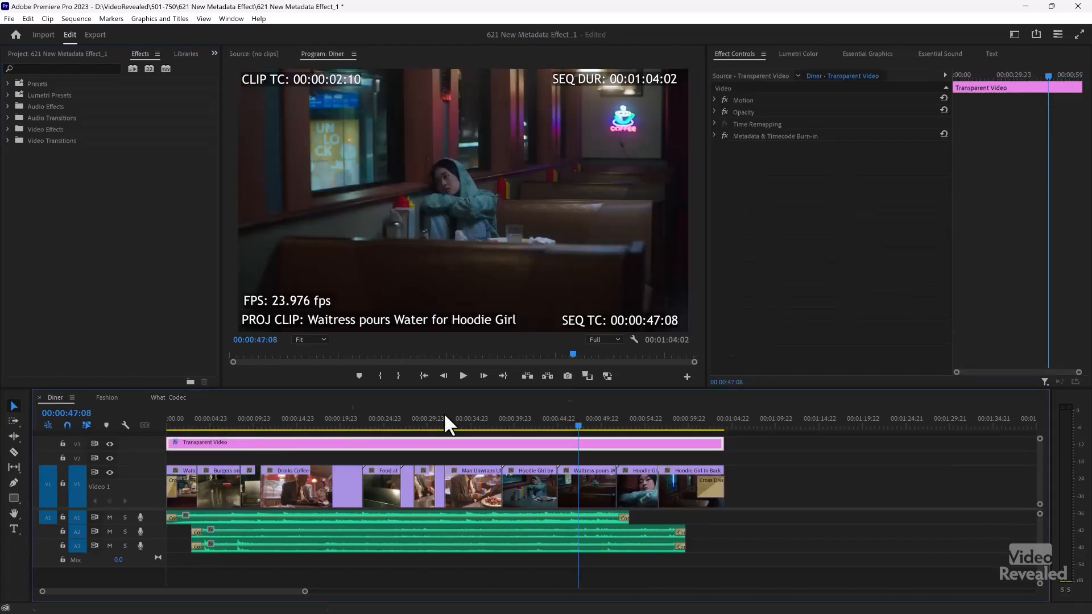
{"action": "left_click", "coordinate": [714, 135]}
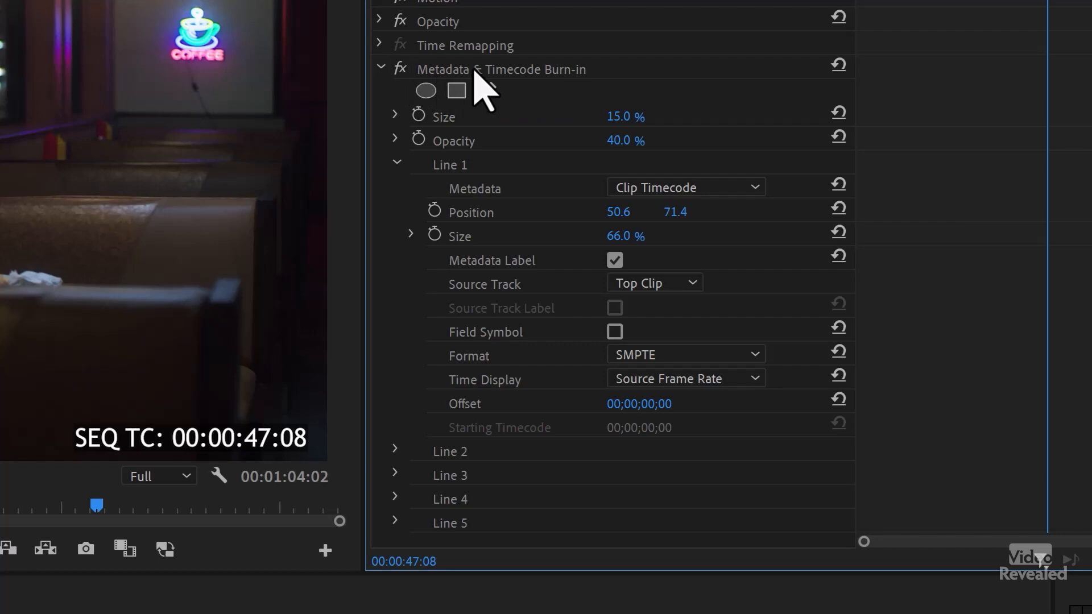
Save the Diner burn-in settings as an effect preset named 'Burn In 01'.
{"action": "right_click", "coordinate": [498, 70]}
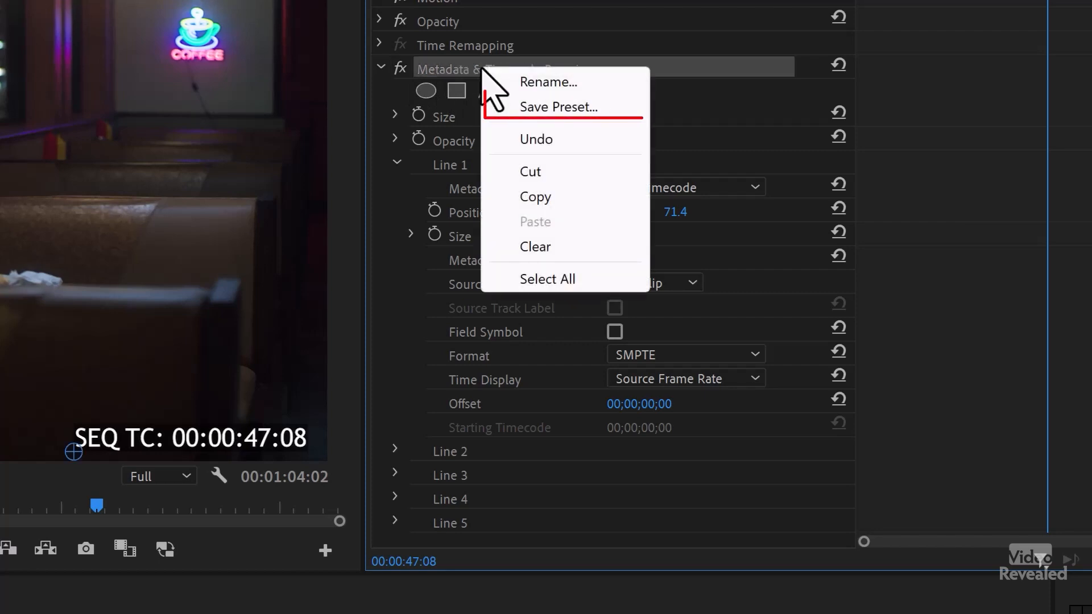
{"action": "mouse_move", "coordinate": [560, 107]}
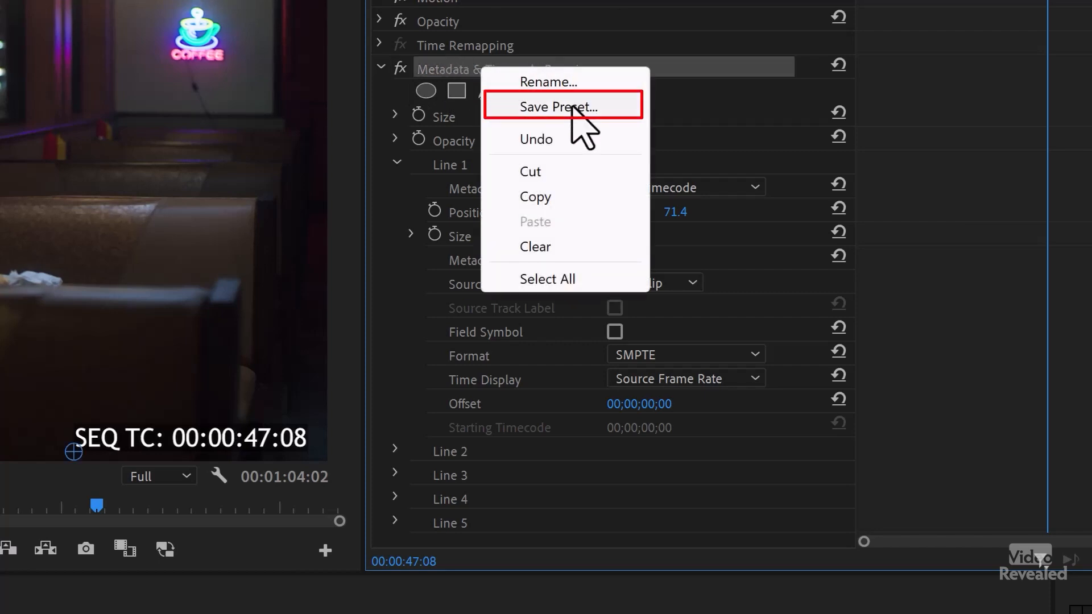
{"action": "left_click", "coordinate": [563, 107]}
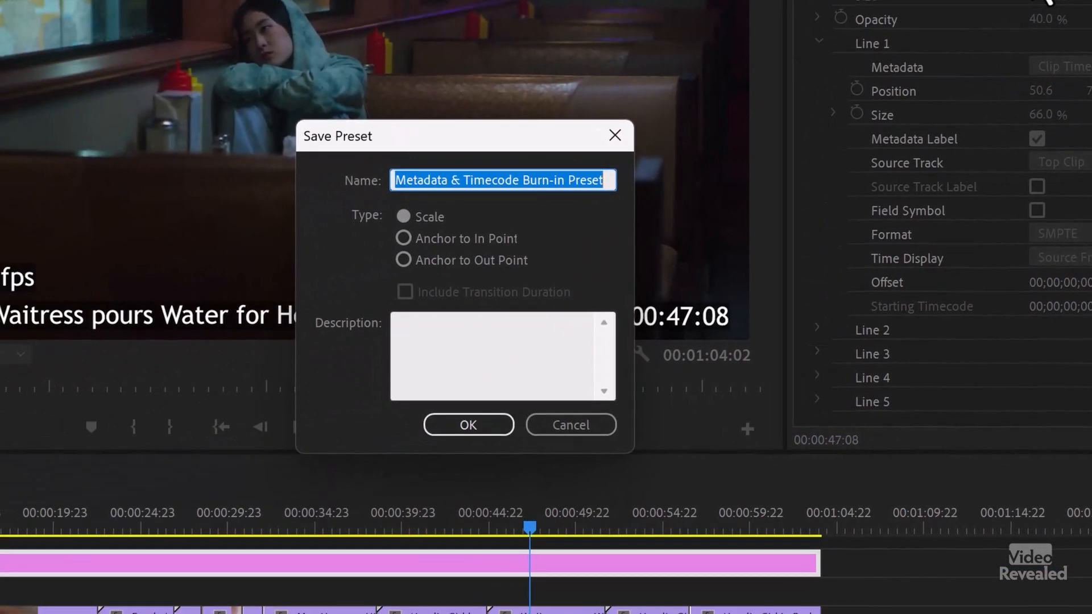
{"action": "type", "text": "Burn In"}
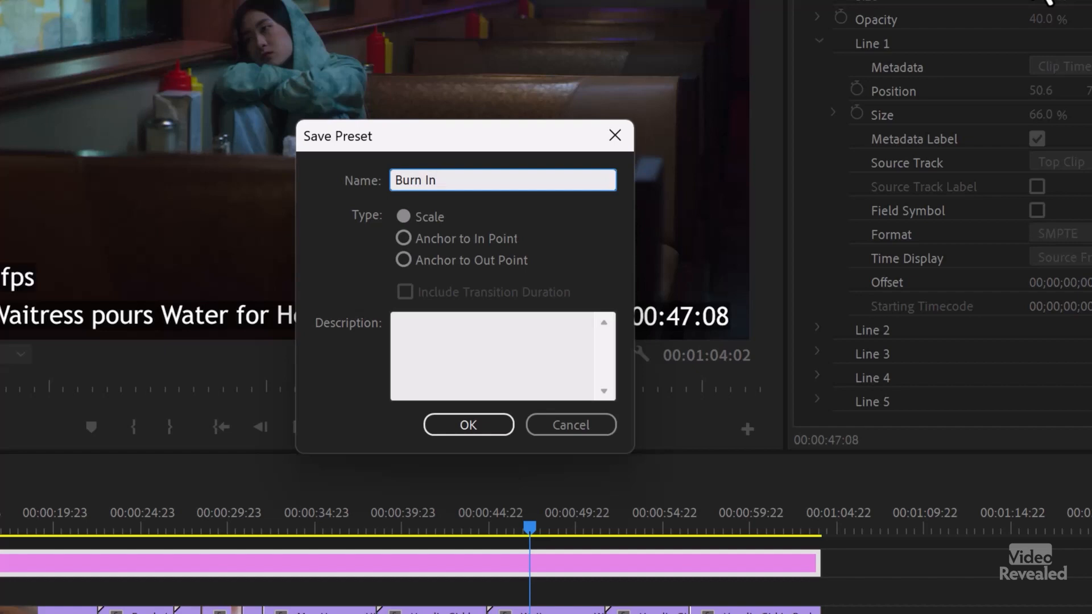
{"action": "type", "text": "01"}
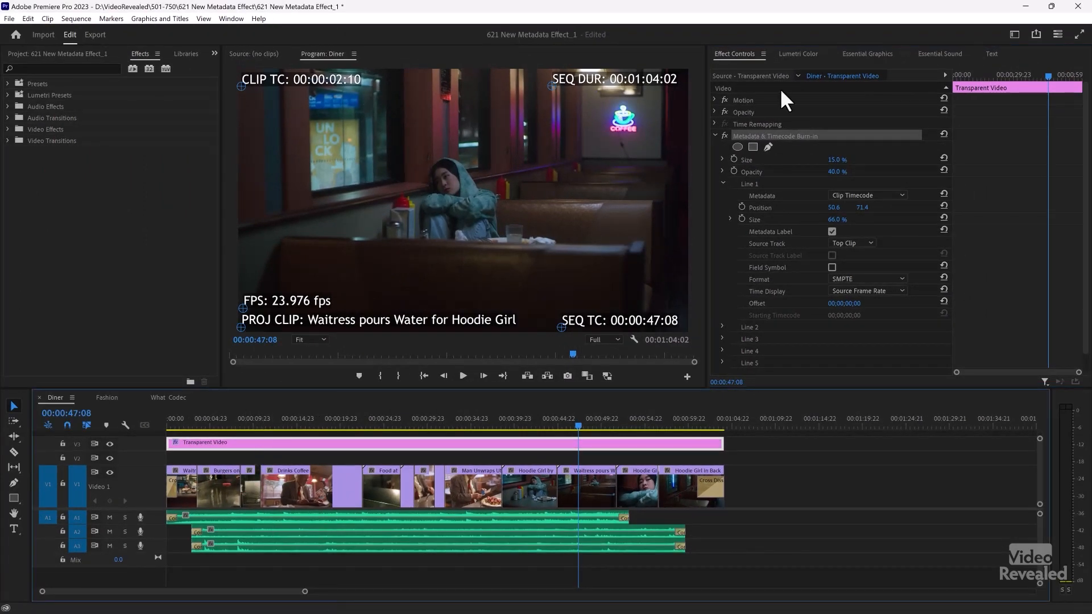
{"action": "mouse_move", "coordinate": [762, 147]}
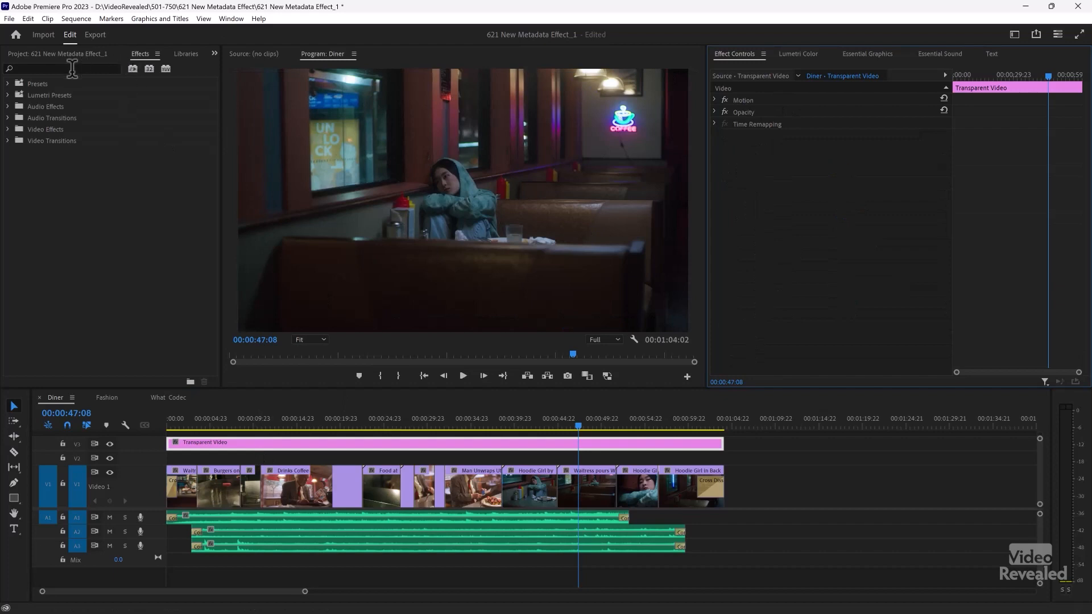
Search 'burn' in Effects, then open the Dancer 4096 X 2400 sequence from the Project panel.
{"action": "type", "text": "burn"}
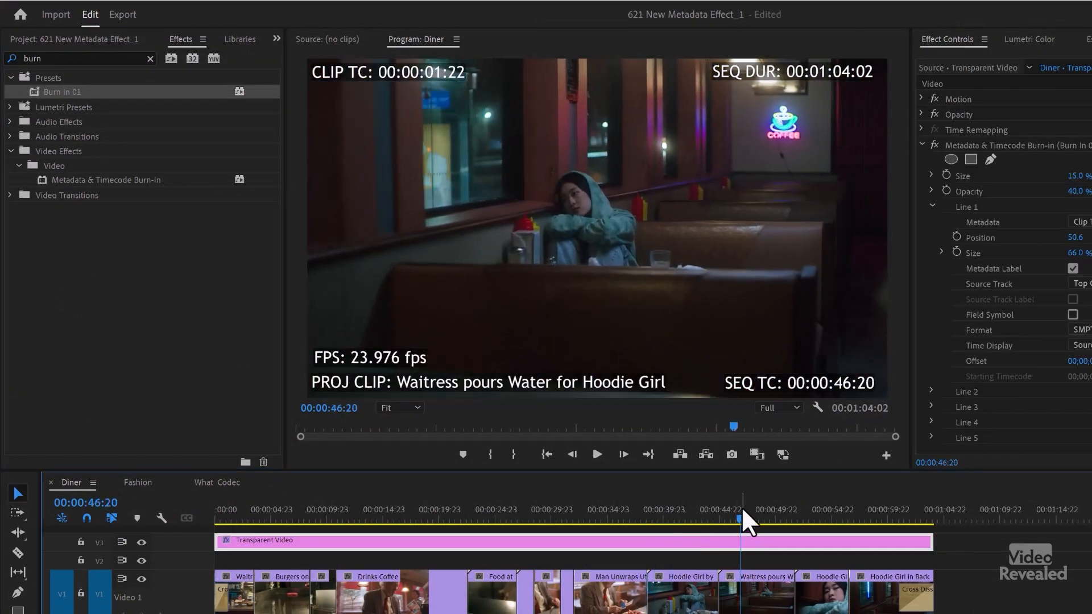
{"action": "left_click", "coordinate": [73, 38]}
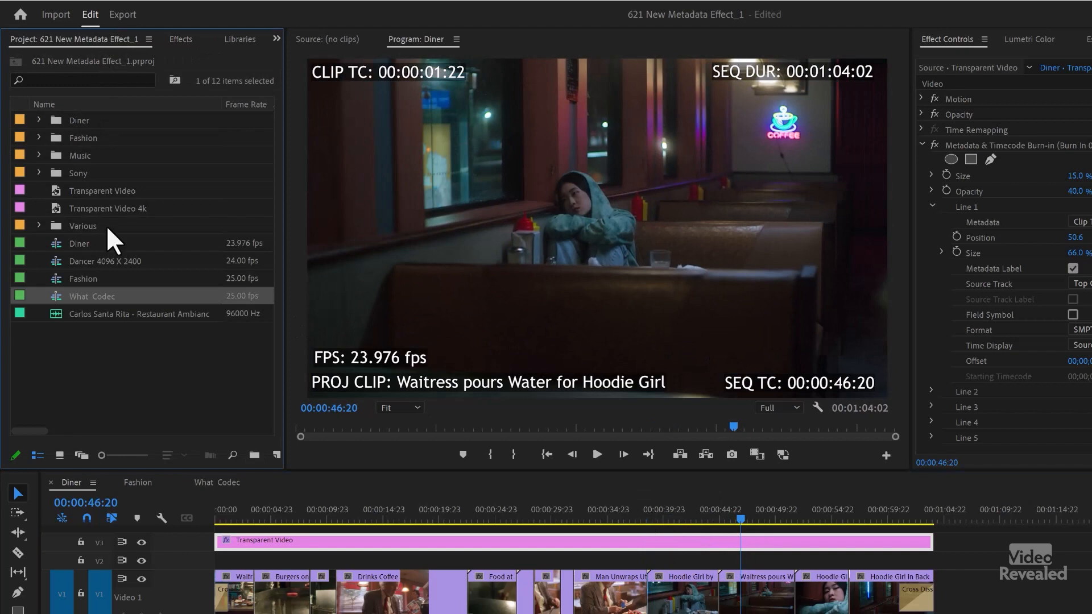
{"action": "mouse_move", "coordinate": [63, 289]}
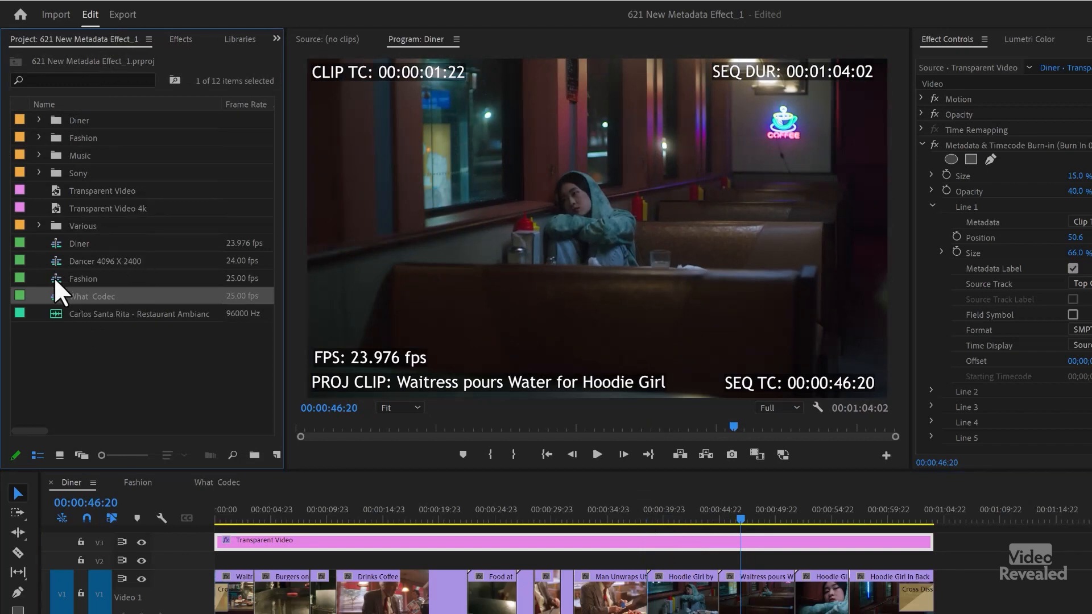
{"action": "double_click", "coordinate": [104, 261]}
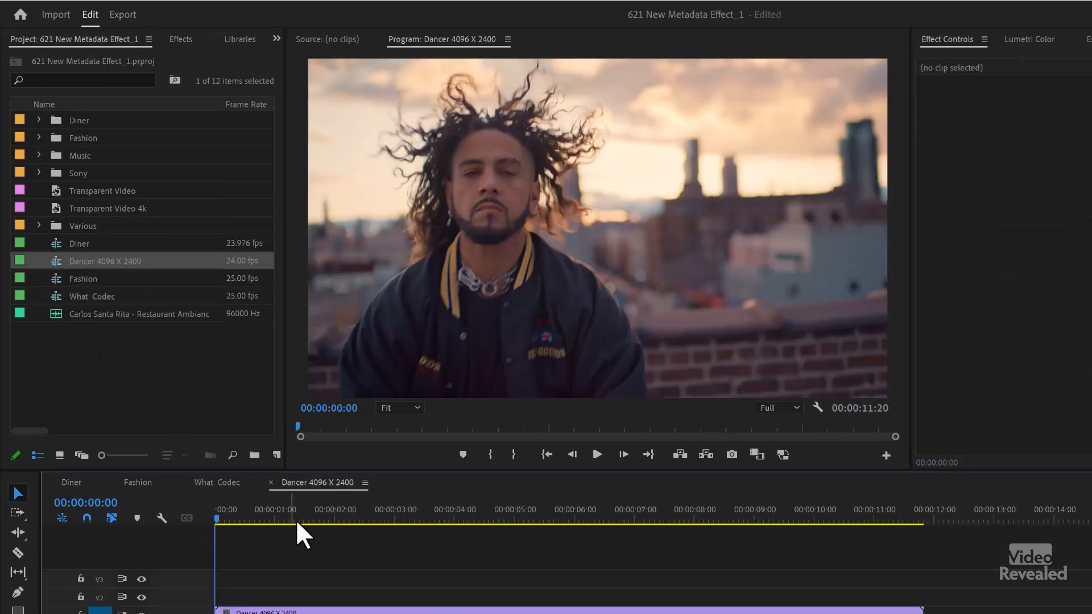
Park partway into the Dancer clip and bring up the effects list to apply the Burn In 01 preset.
{"action": "left_click", "coordinate": [489, 519]}
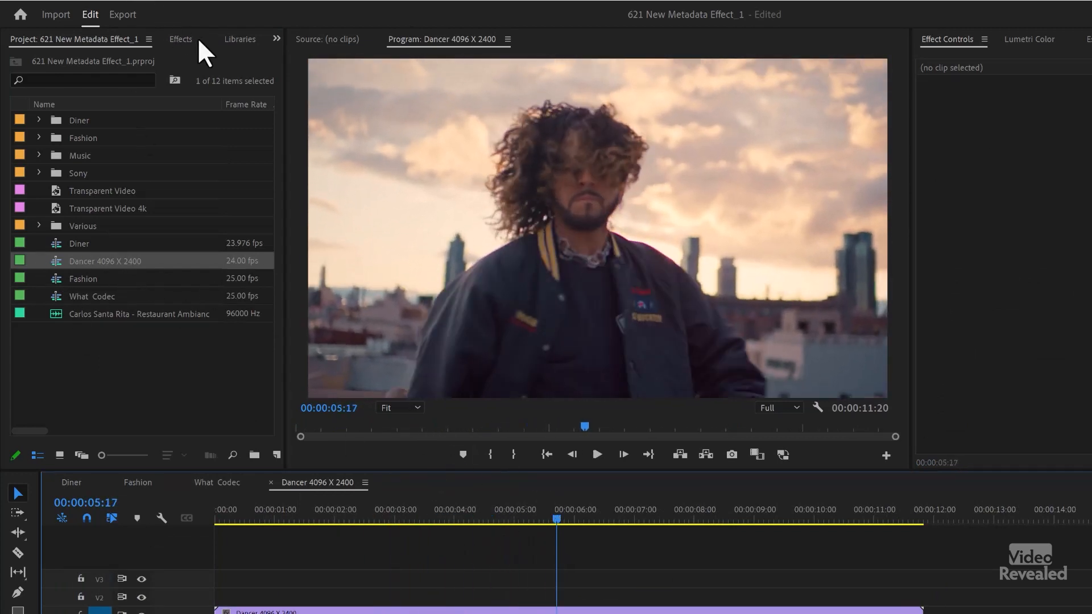
{"action": "left_click", "coordinate": [181, 38]}
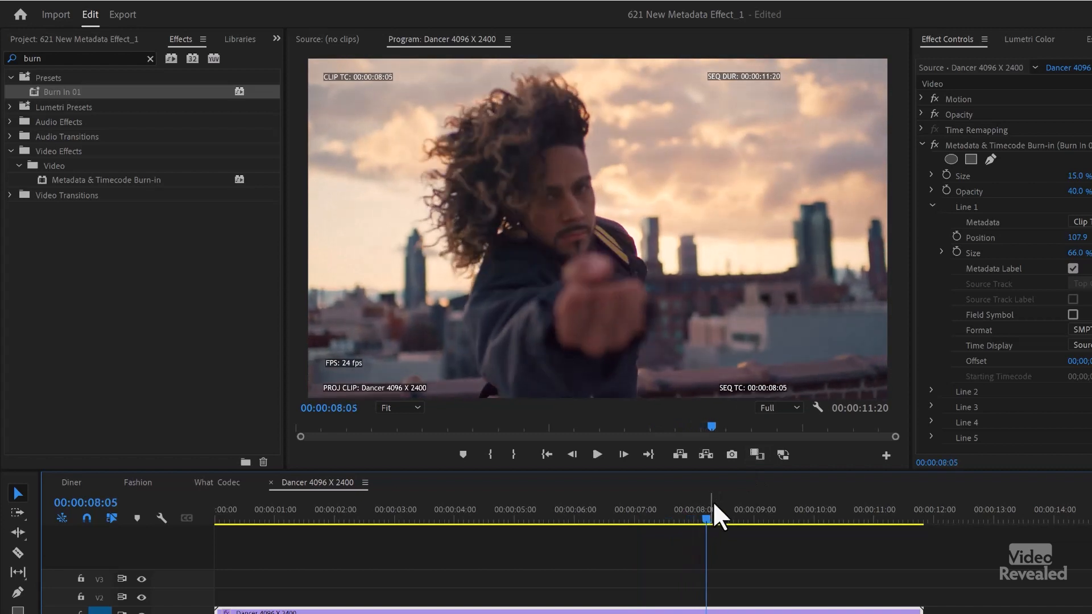
{"action": "mouse_move", "coordinate": [786, 392]}
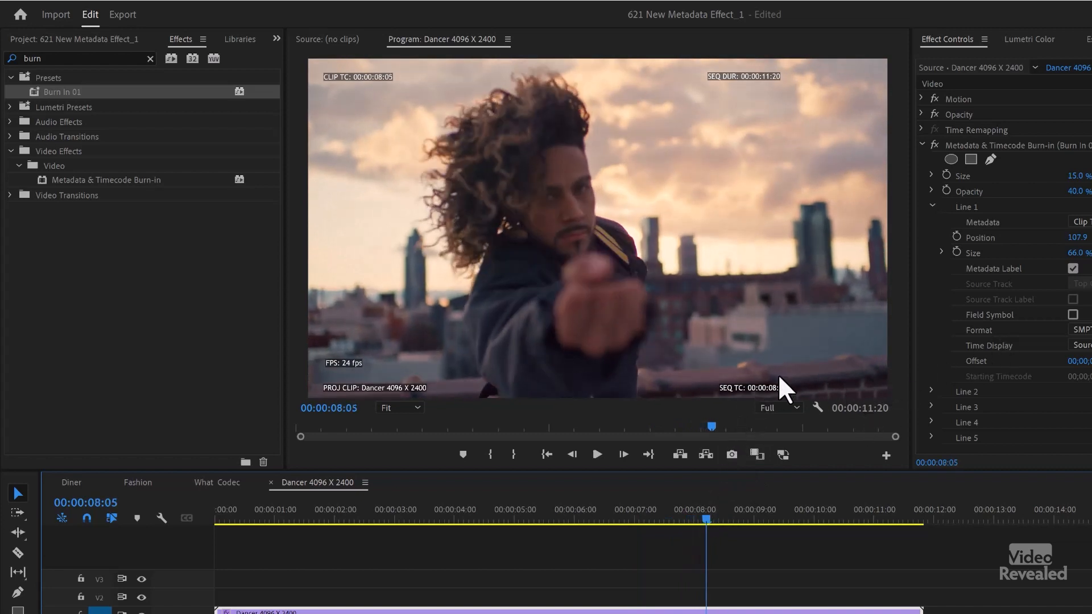
{"action": "mouse_move", "coordinate": [659, 578]}
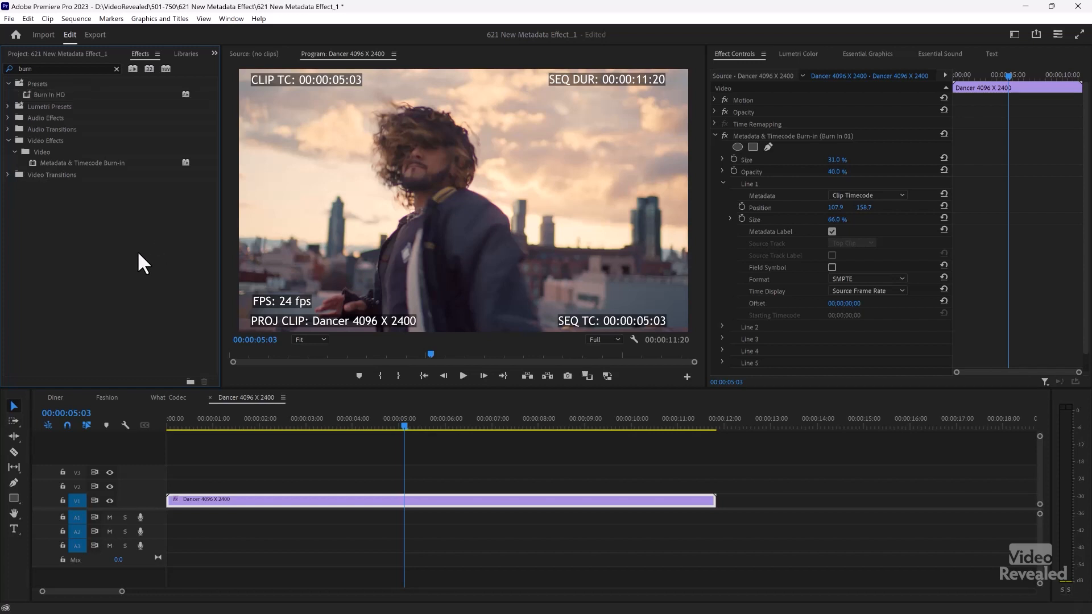
{"action": "mouse_move", "coordinate": [134, 261]}
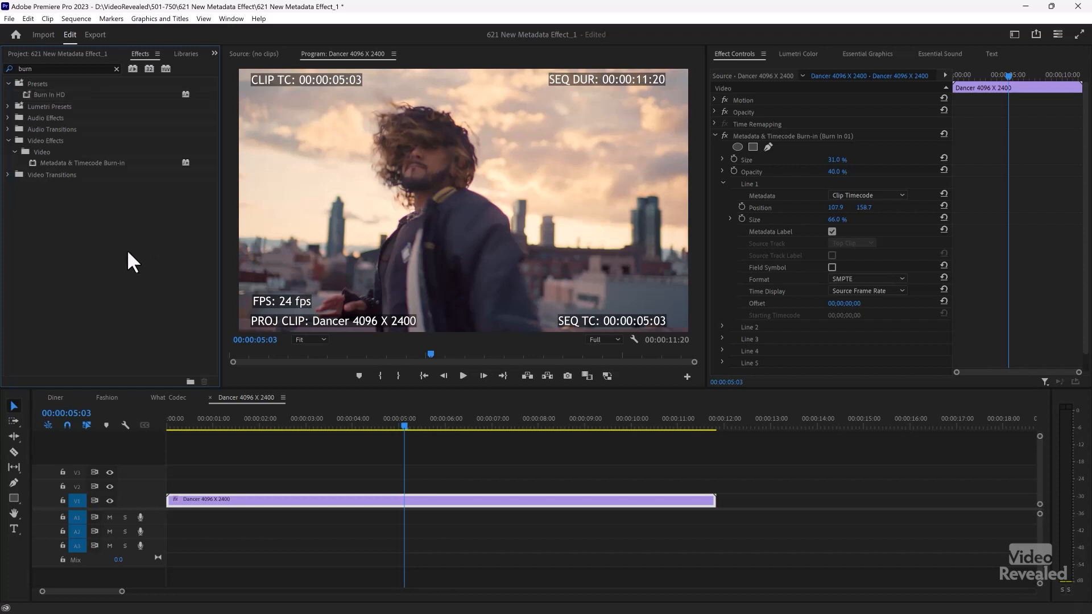
Set the Fashion Transparent Video's Line 1 metadata to Description and scrub to the two-models shot.
{"action": "left_click", "coordinate": [107, 397]}
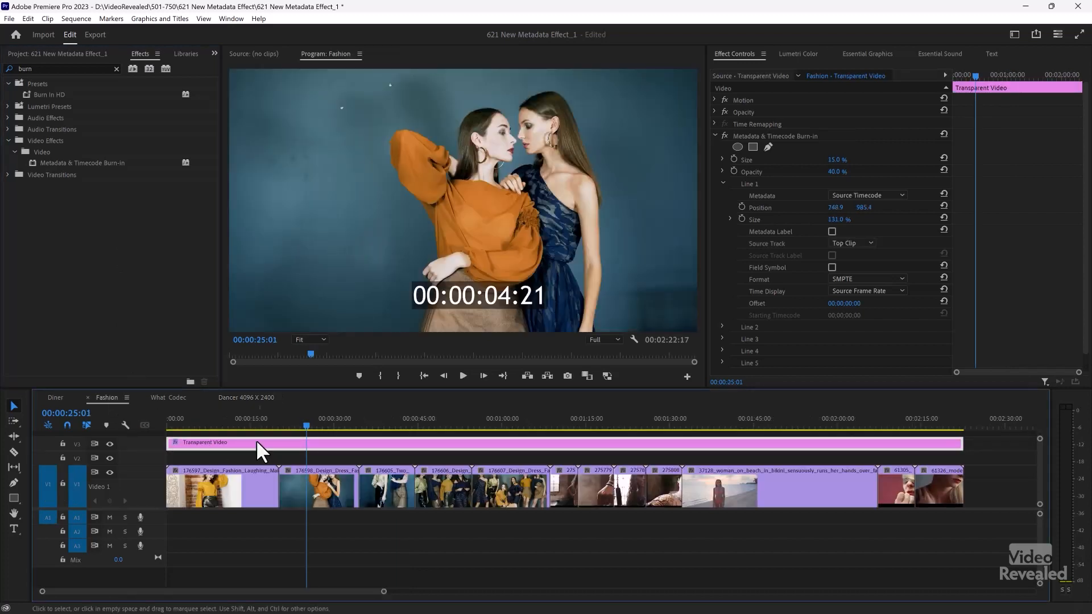
{"action": "mouse_move", "coordinate": [296, 450]}
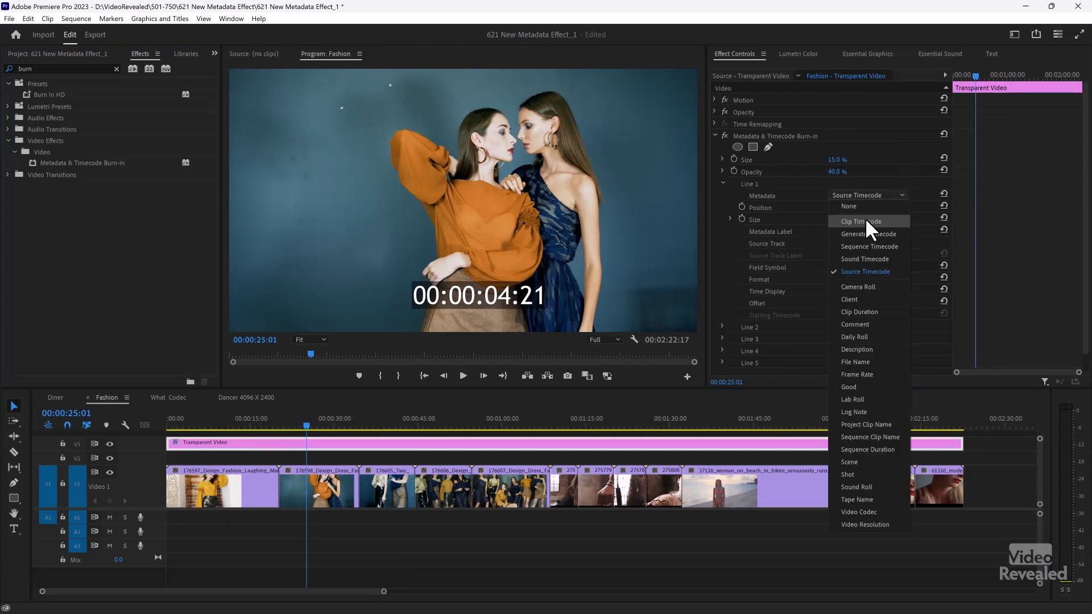
{"action": "left_click", "coordinate": [856, 349]}
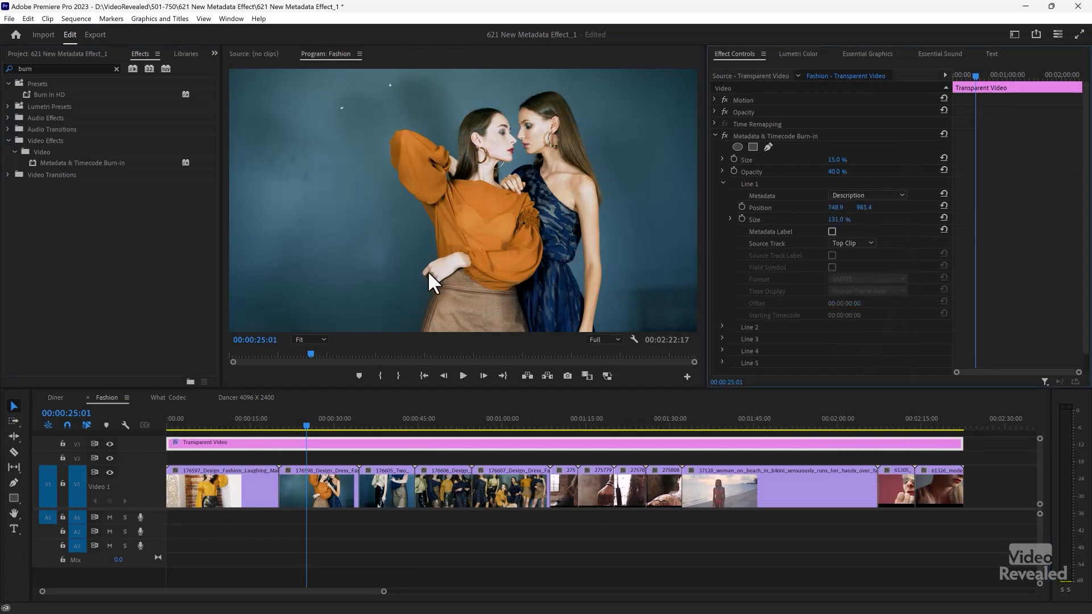
{"action": "left_click", "coordinate": [521, 424]}
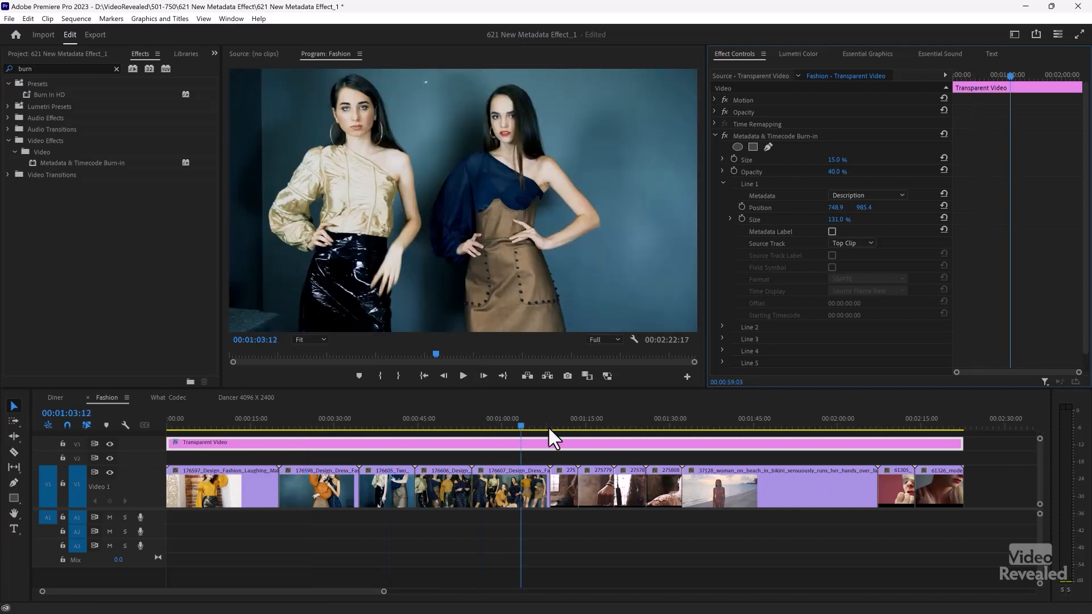
{"action": "left_click", "coordinate": [317, 423]}
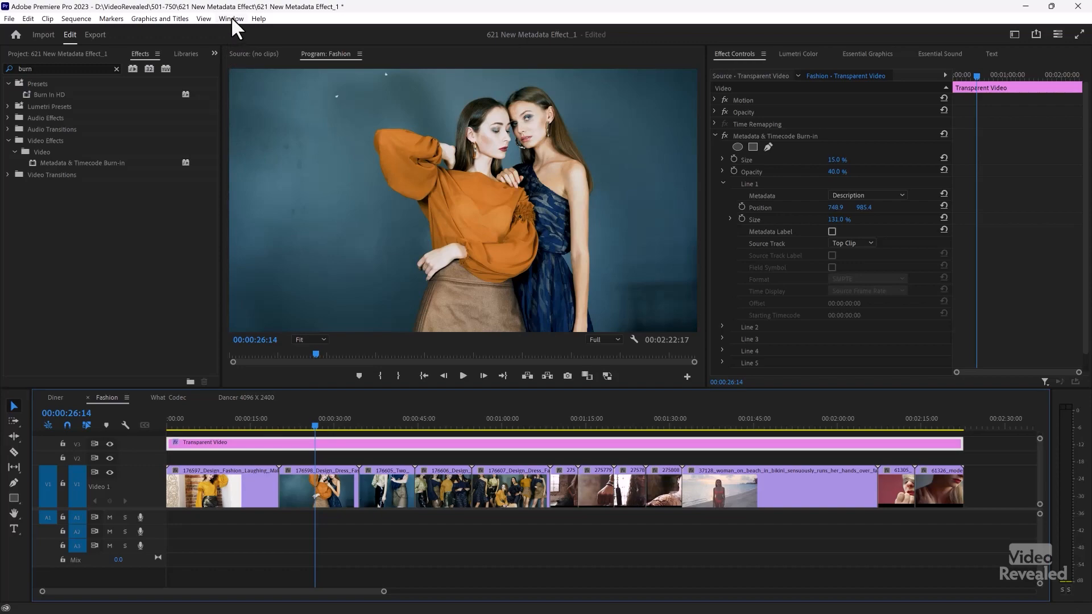
Show the Metadata panel via the Window menu and filter its fields by 'desc'.
{"action": "left_click", "coordinate": [230, 19]}
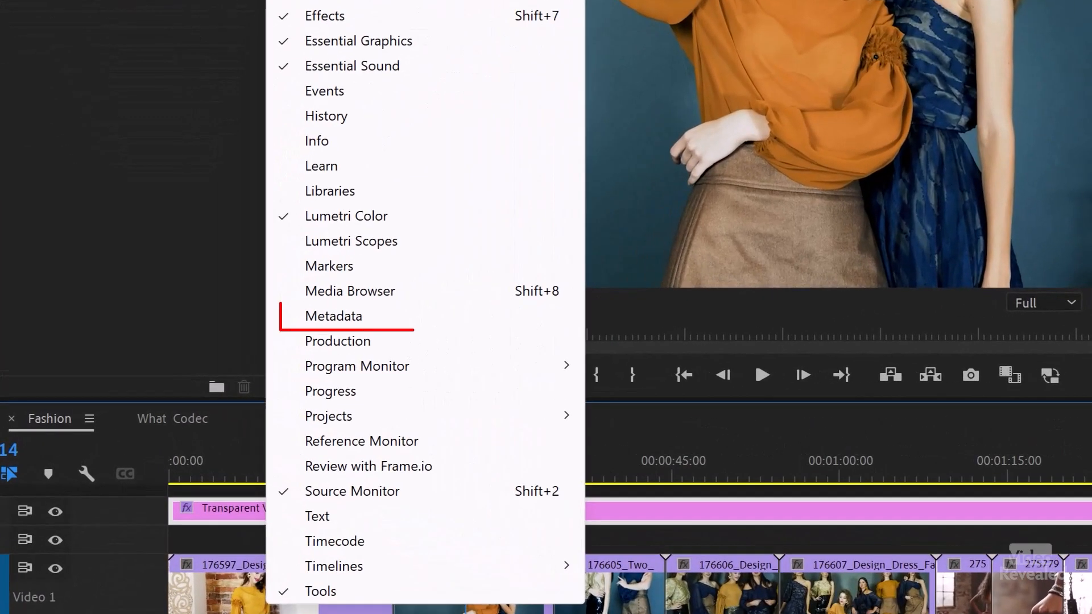
{"action": "left_click", "coordinate": [333, 315]}
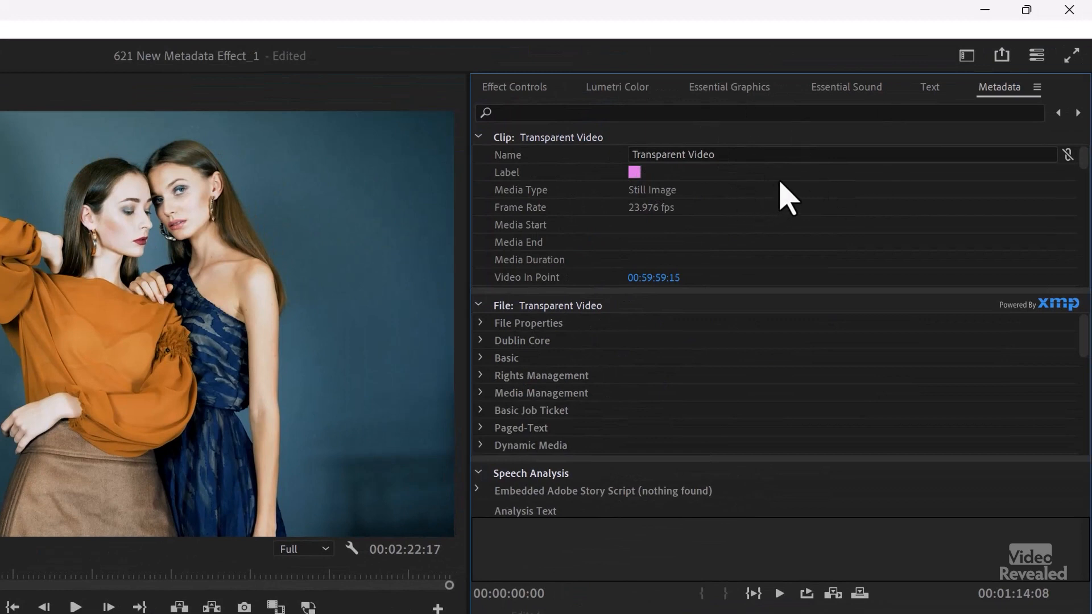
{"action": "mouse_move", "coordinate": [926, 150]}
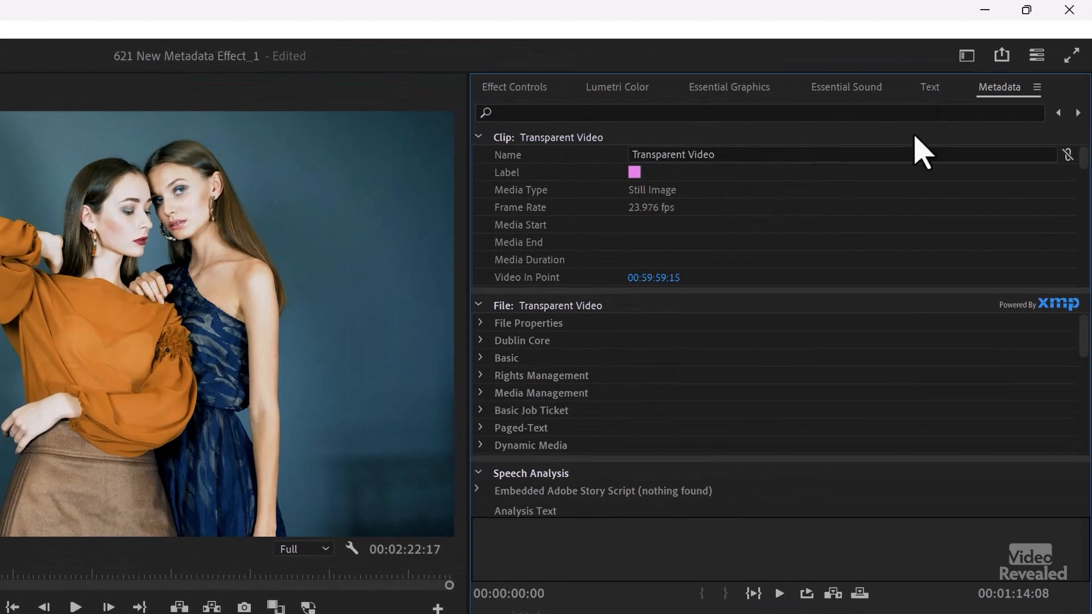
{"action": "left_click", "coordinate": [696, 113]}
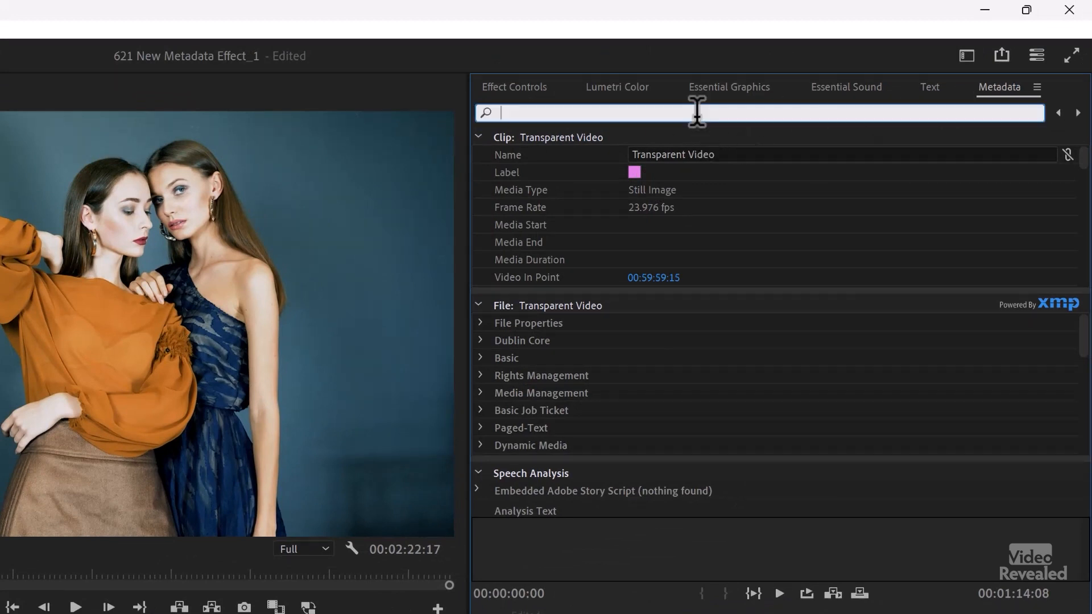
{"action": "type", "text": "de"}
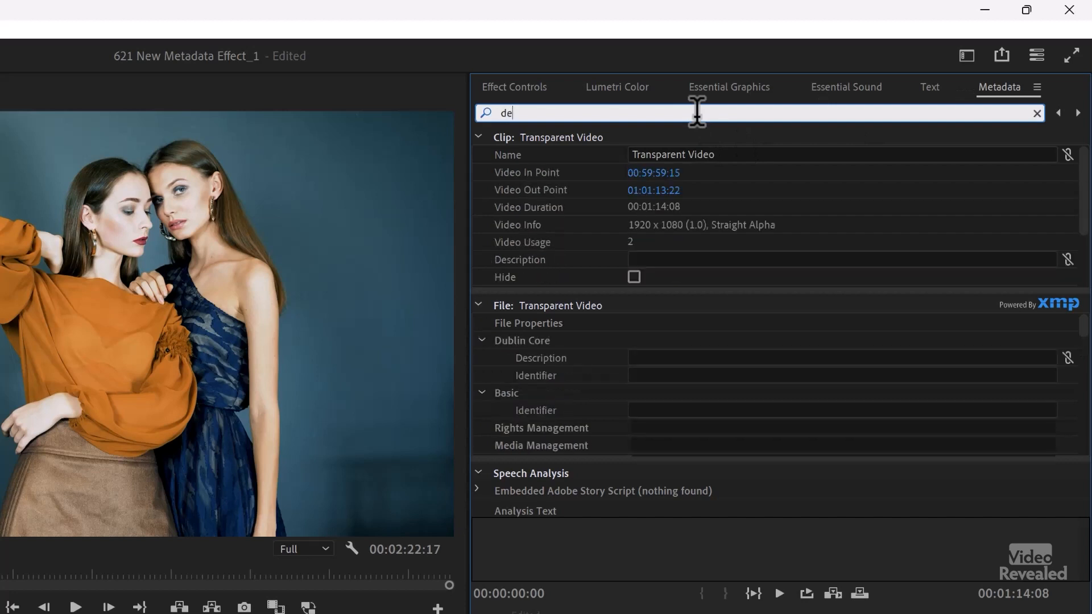
{"action": "type", "text": "sc"}
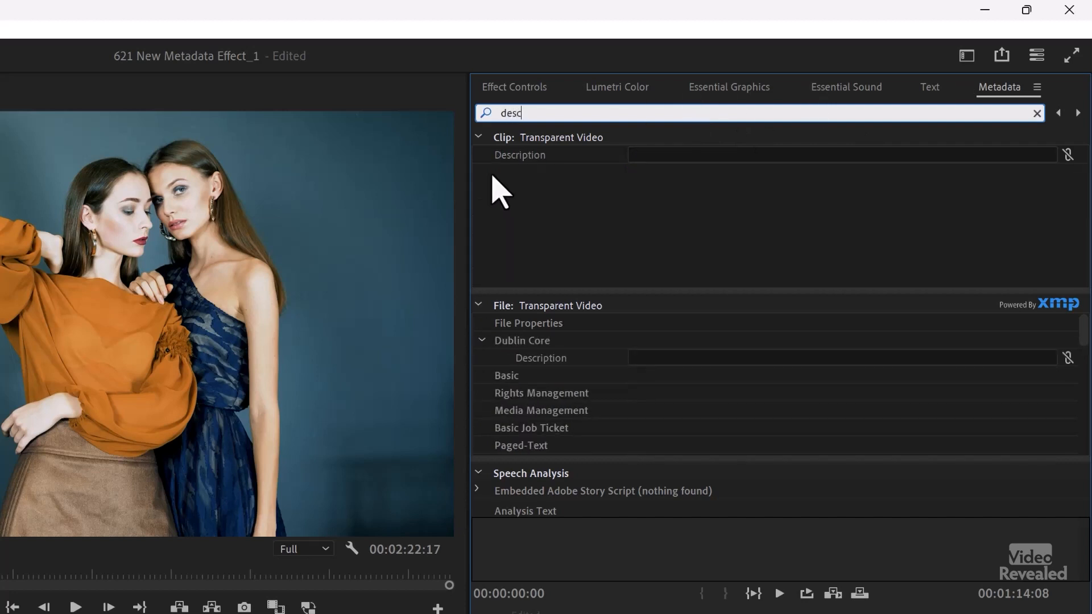
{"action": "left_click", "coordinate": [836, 154]}
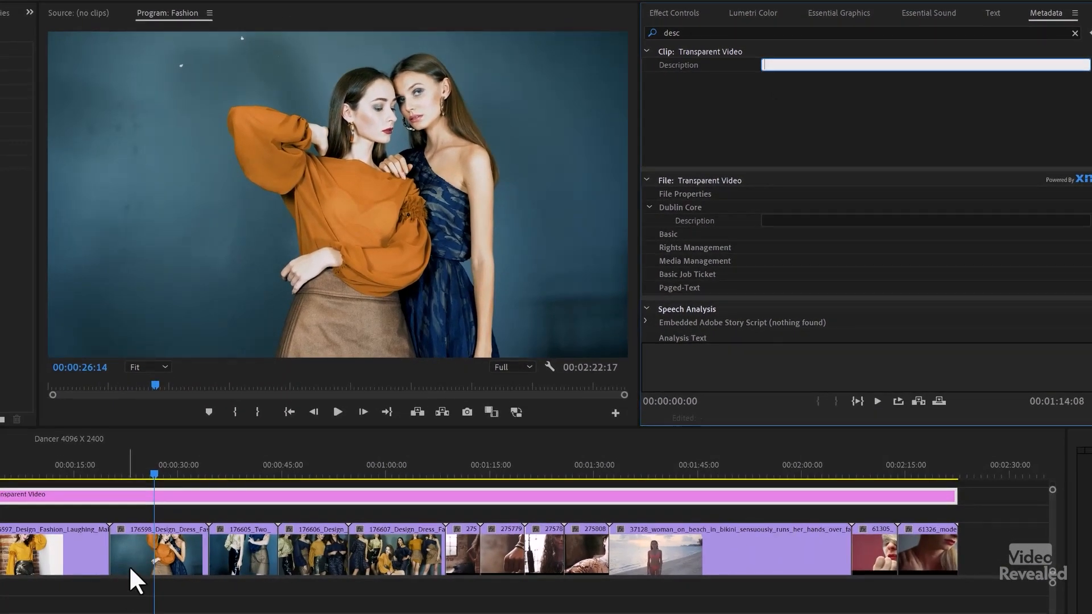
Select the two-models clip and enter 'Two Models Orange & Blue' as its Clip Description.
{"action": "left_click", "coordinate": [156, 552]}
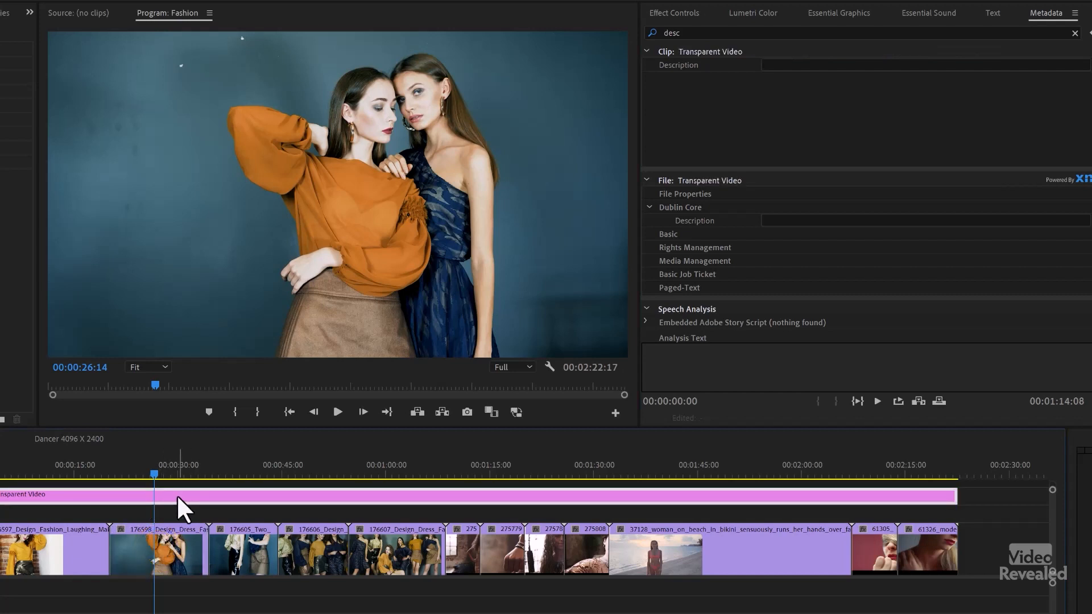
{"action": "mouse_move", "coordinate": [213, 503]}
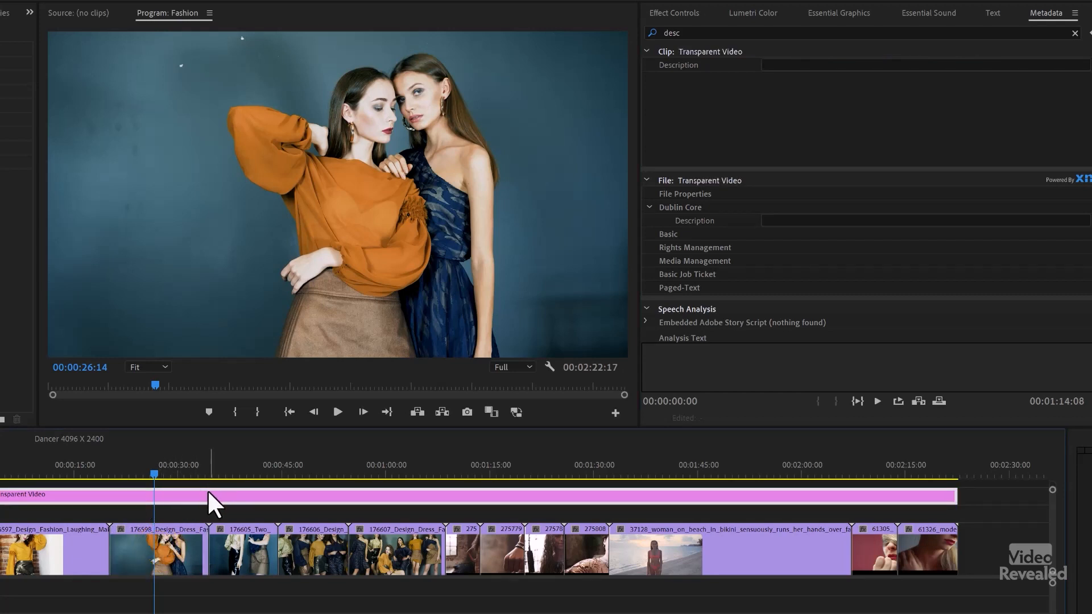
{"action": "left_click", "coordinate": [157, 553]}
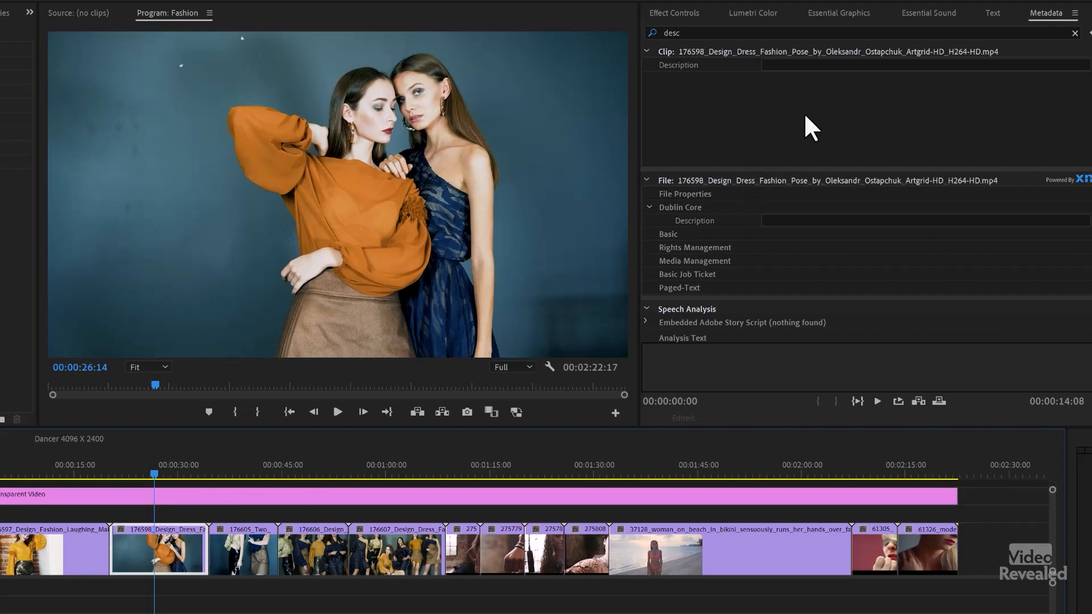
{"action": "left_click", "coordinate": [922, 63]}
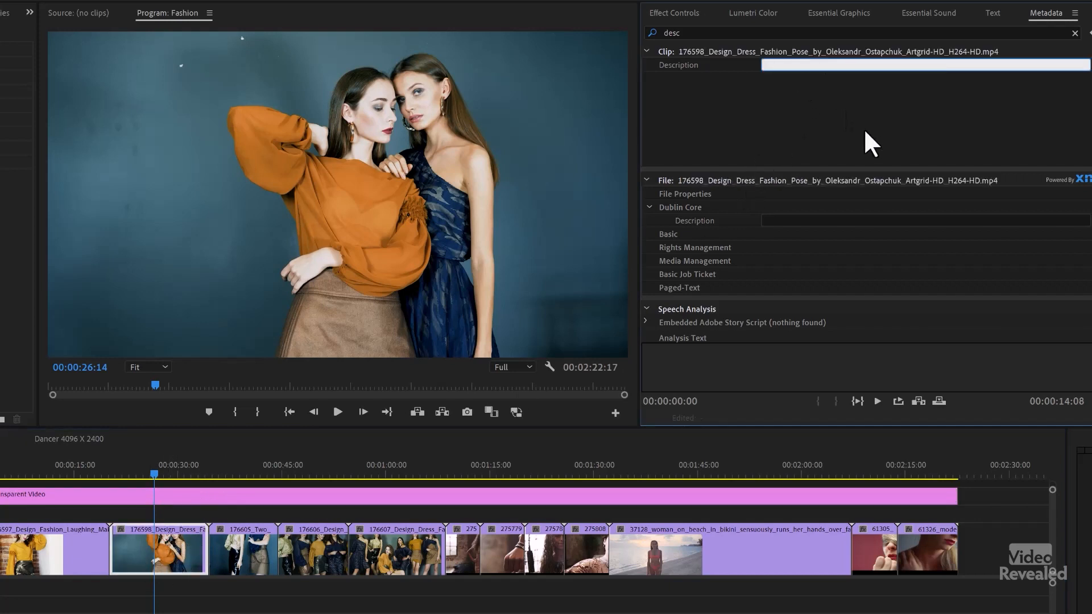
{"action": "type", "text": "Two"}
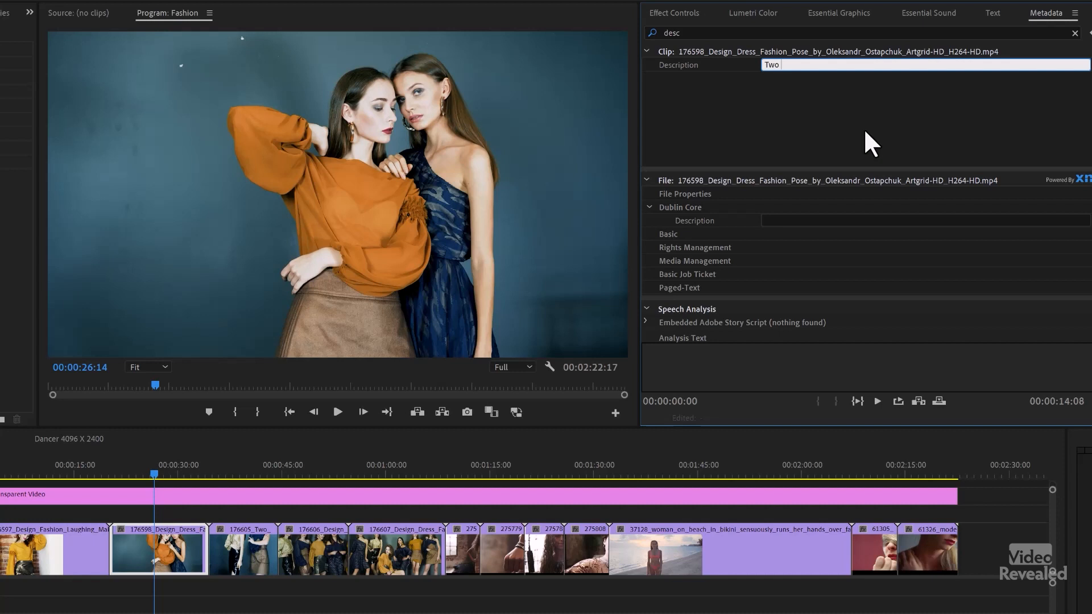
{"action": "type", "text": "Models"}
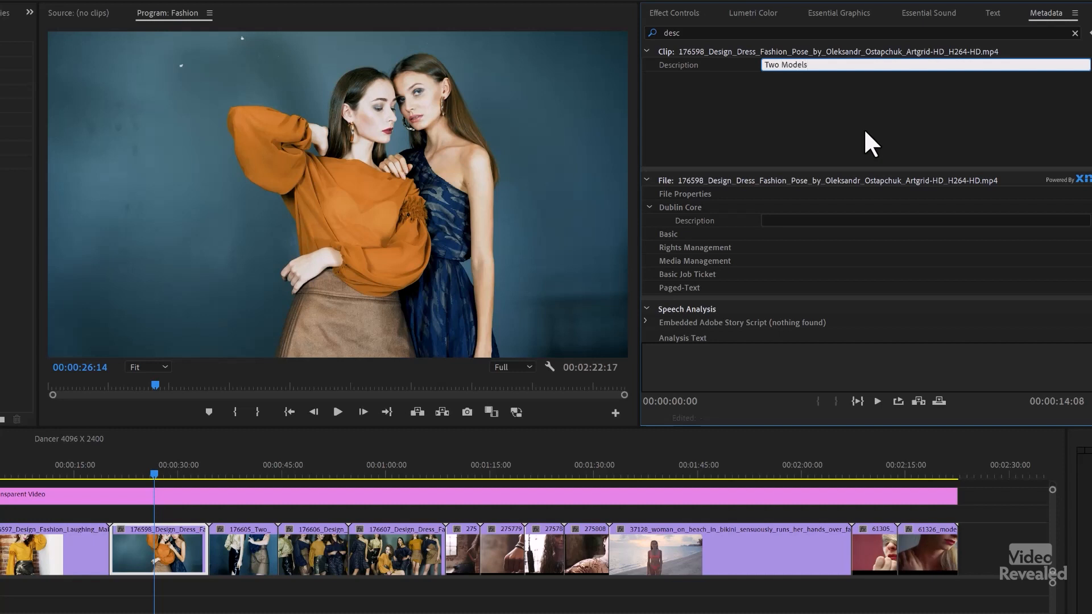
{"action": "type", "text": "Orange"}
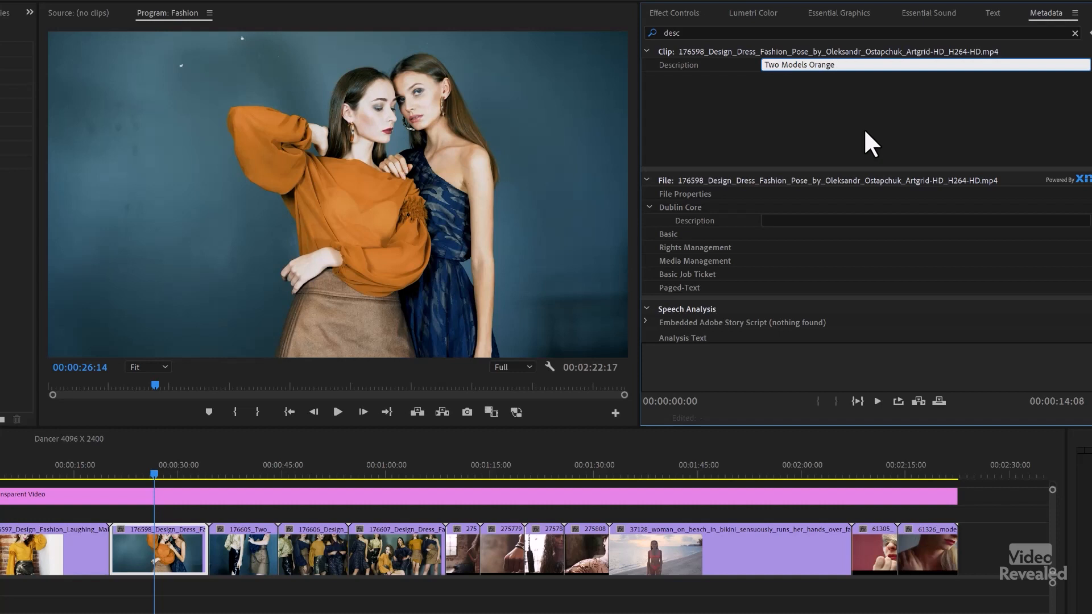
{"action": "type", "text": "& Blue"}
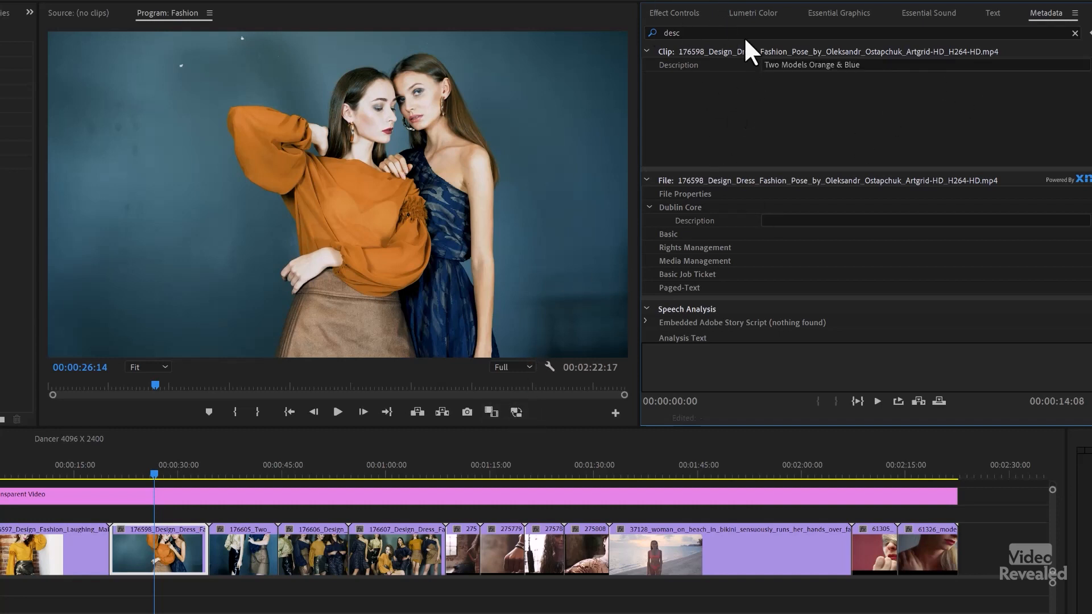
Lower the Line 1 burn-in Size from 131% to 76% so "Two Models Orange & Blue" fits on frame.
{"action": "left_click", "coordinate": [672, 12]}
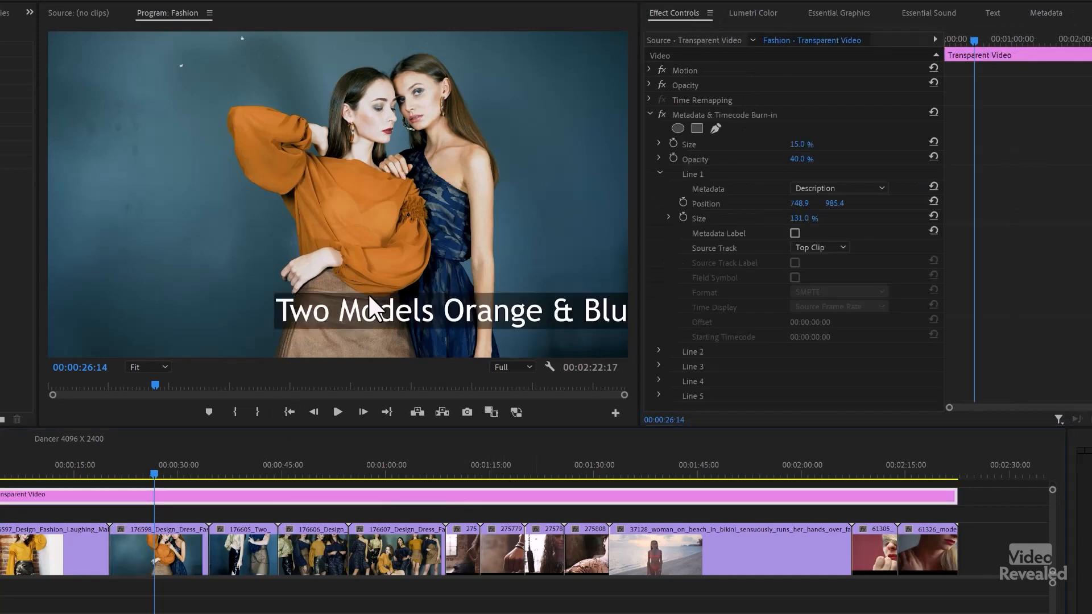
{"action": "mouse_move", "coordinate": [715, 198]}
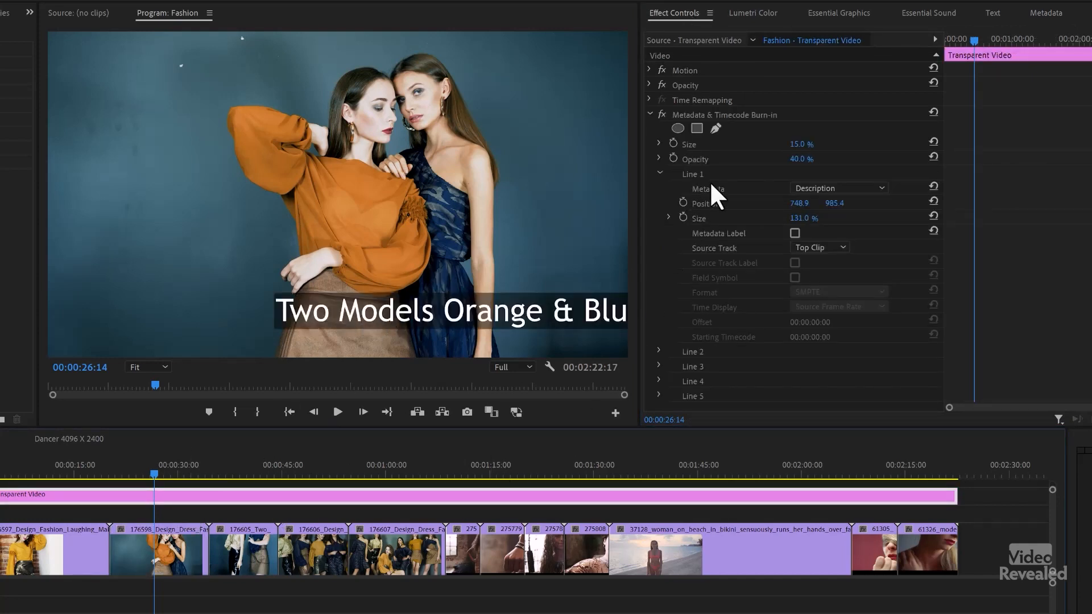
{"action": "mouse_move", "coordinate": [922, 171]}
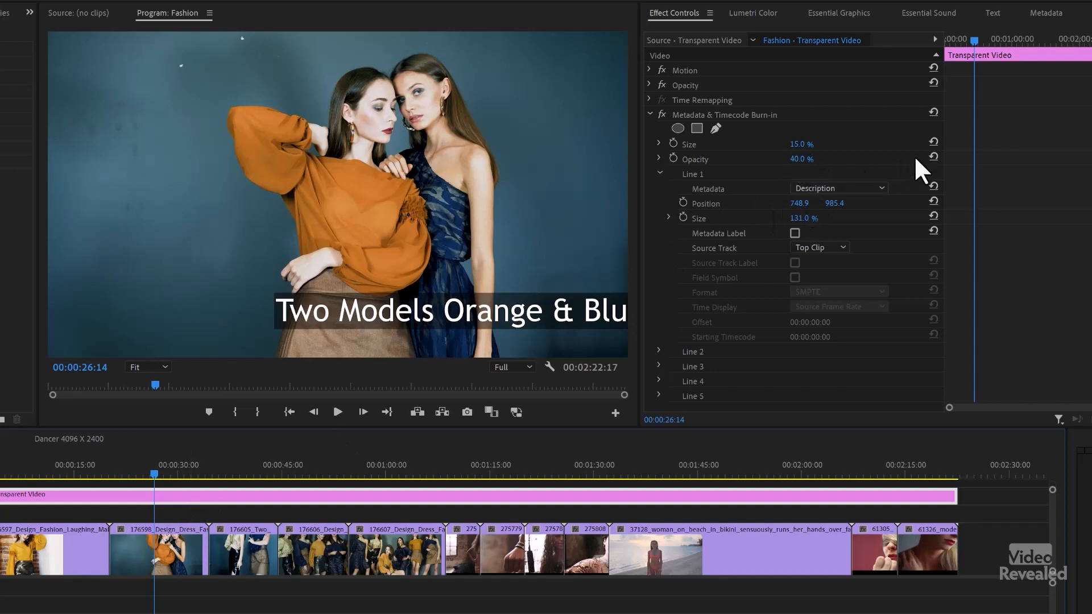
{"action": "mouse_move", "coordinate": [895, 217]}
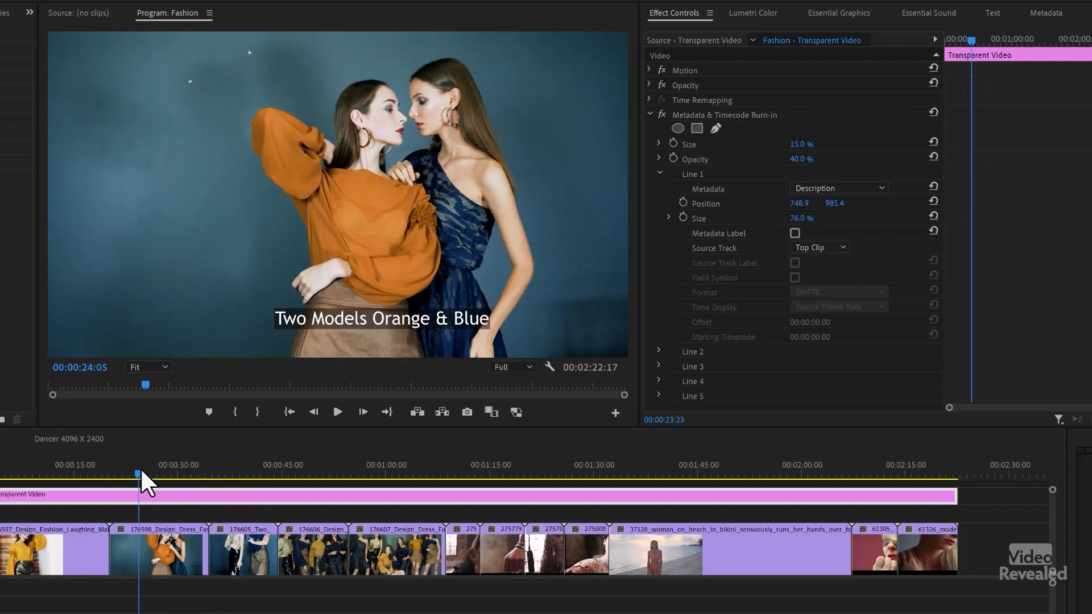
{"action": "left_click", "coordinate": [838, 188]}
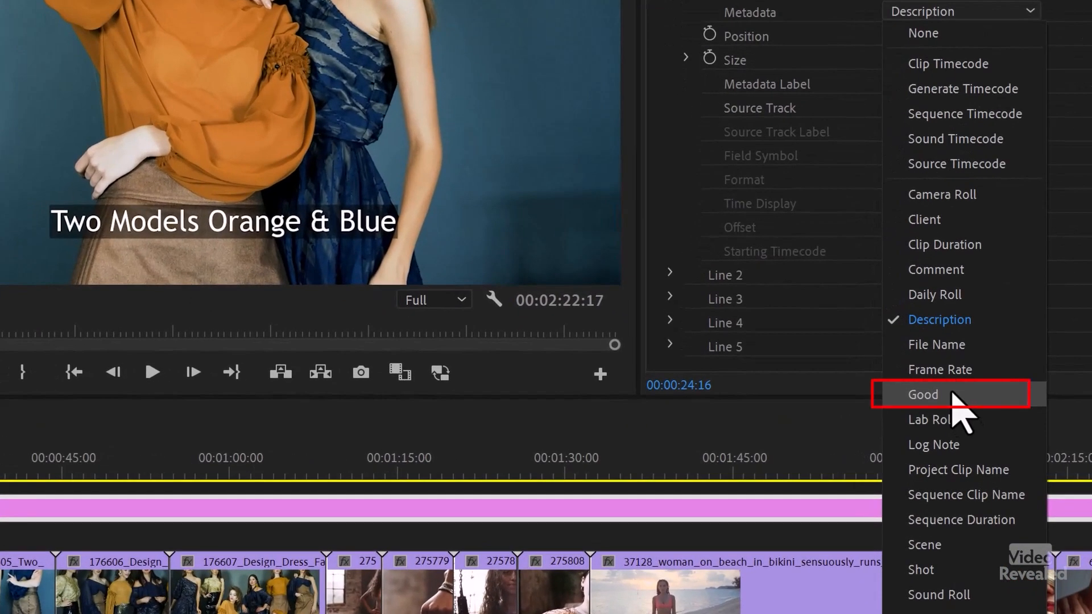
{"action": "mouse_move", "coordinate": [965, 418]}
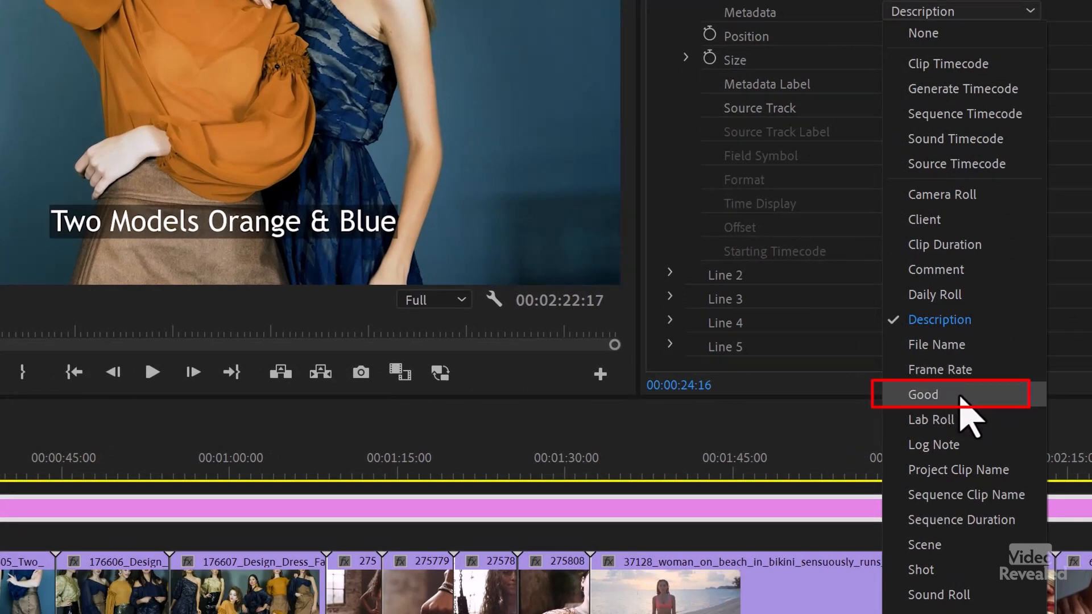
Switch Line 1 Metadata from the description to the Good flag.
{"action": "left_click", "coordinate": [923, 394]}
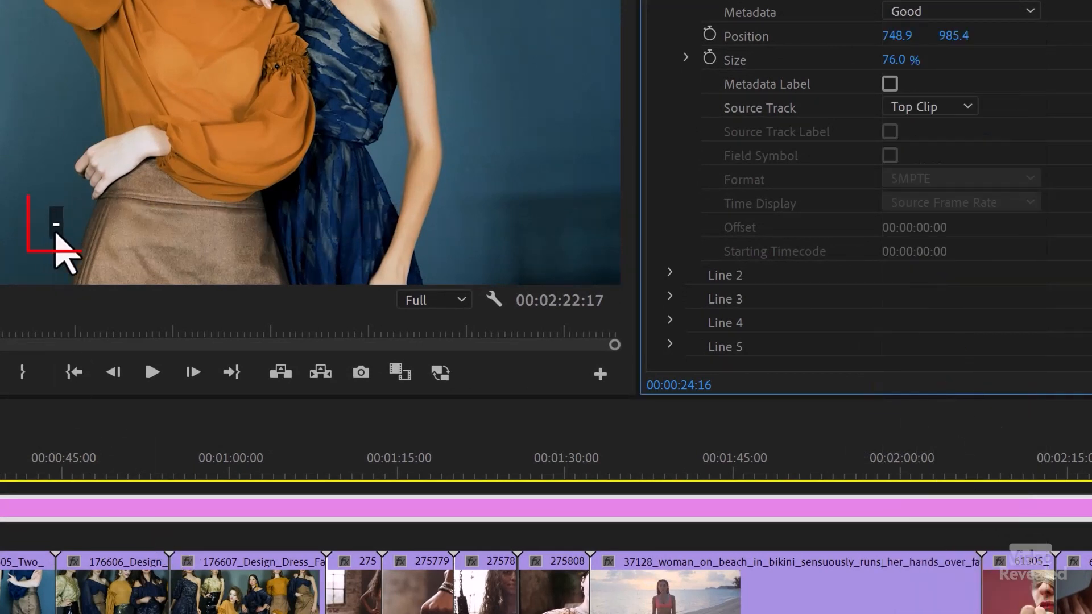
{"action": "mouse_move", "coordinate": [63, 421]}
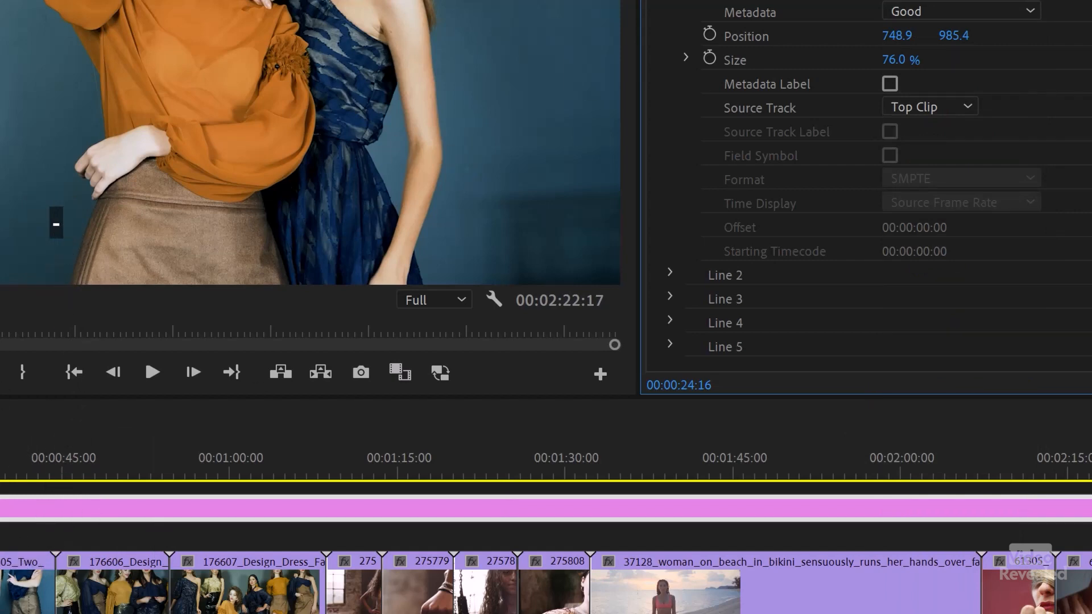
In the Metadata panel filtered to 'good', toggle the Good flag on the two-models clip on then off.
{"action": "left_click", "coordinate": [1038, 36]}
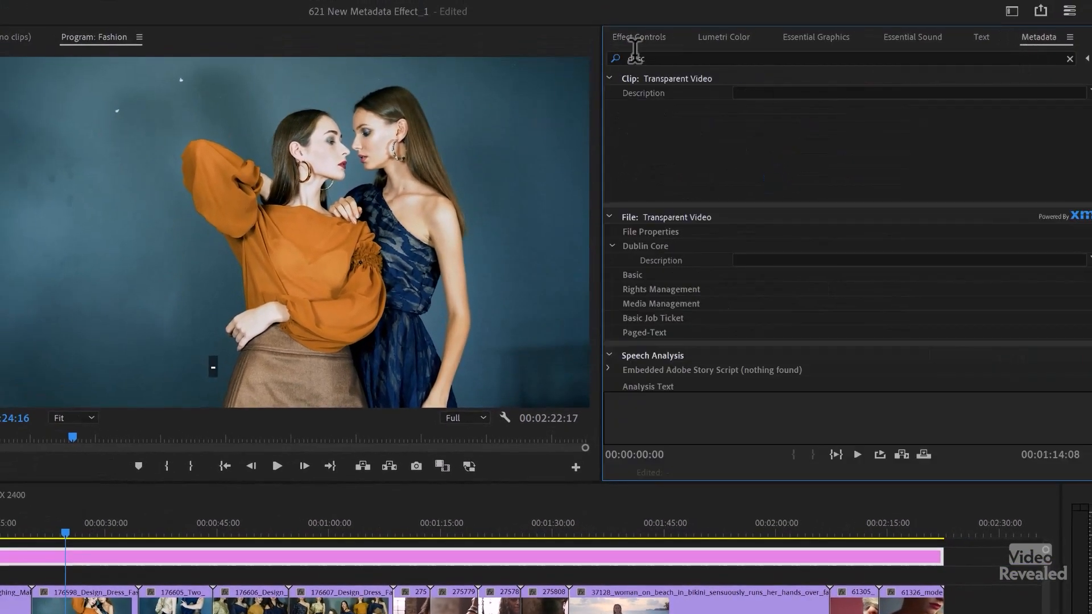
{"action": "type", "text": "desc"}
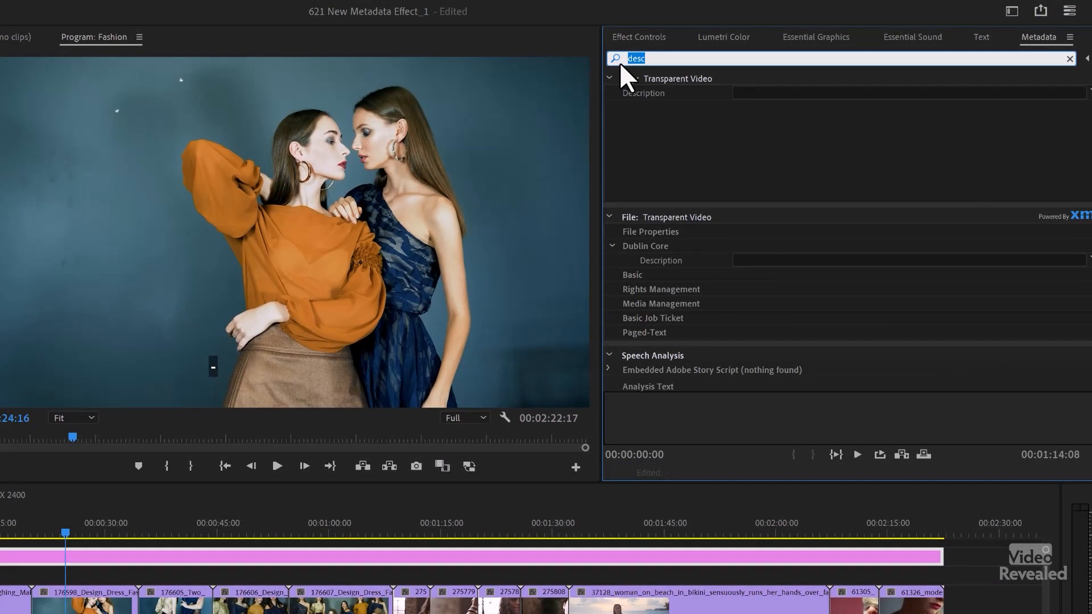
{"action": "type", "text": "good"}
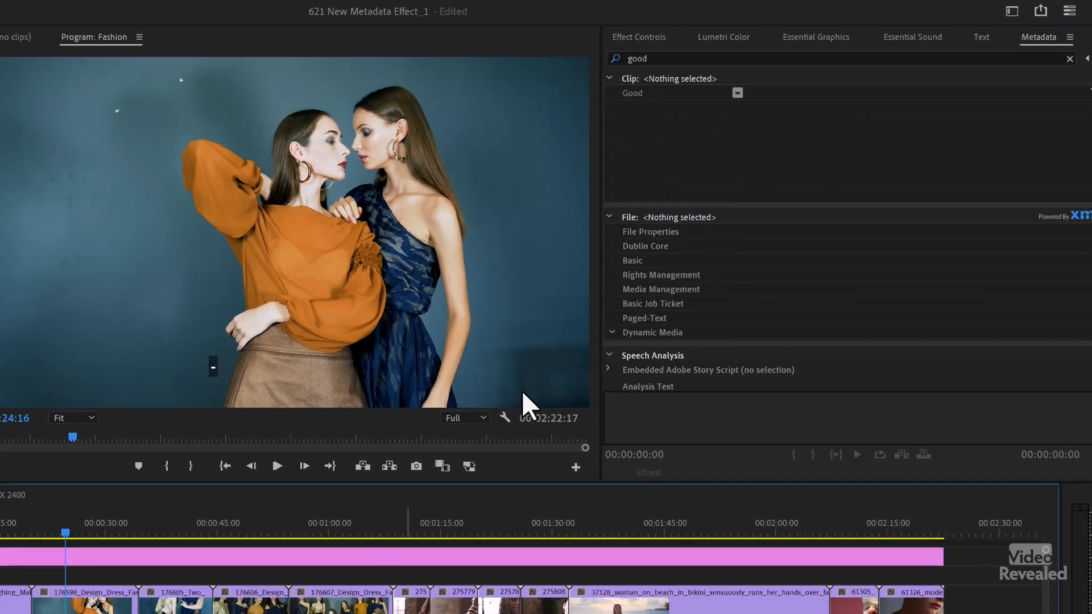
{"action": "left_click", "coordinate": [82, 597]}
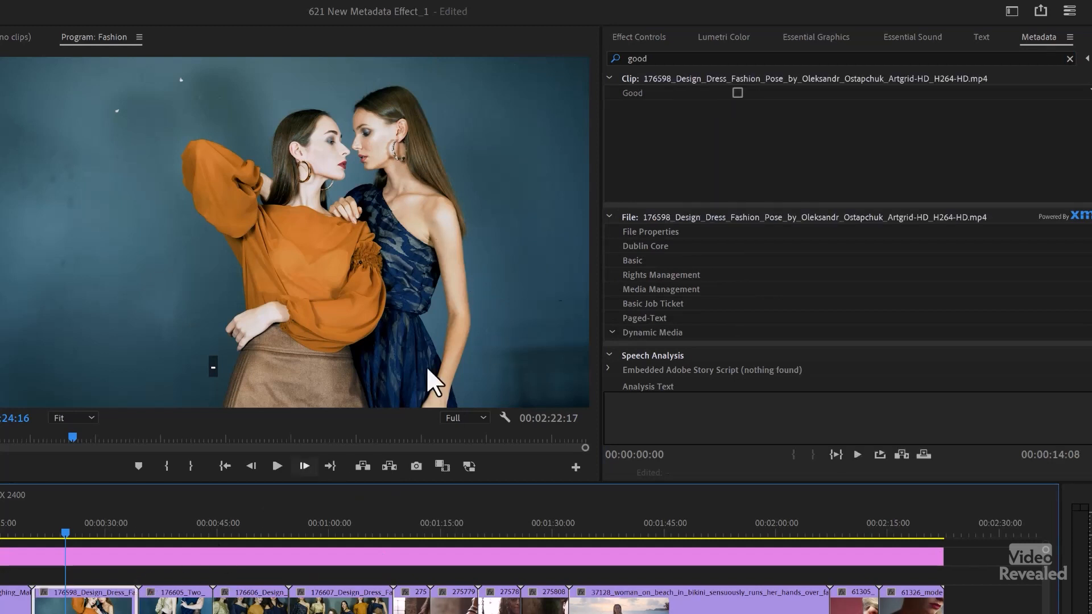
{"action": "left_click", "coordinate": [737, 92]}
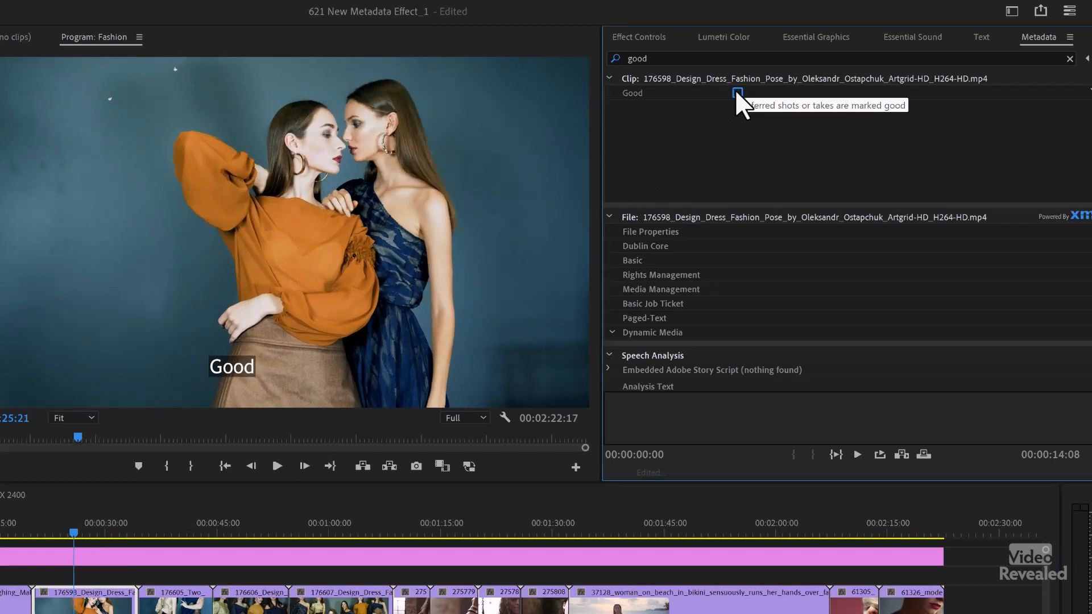
{"action": "left_click", "coordinate": [738, 92]}
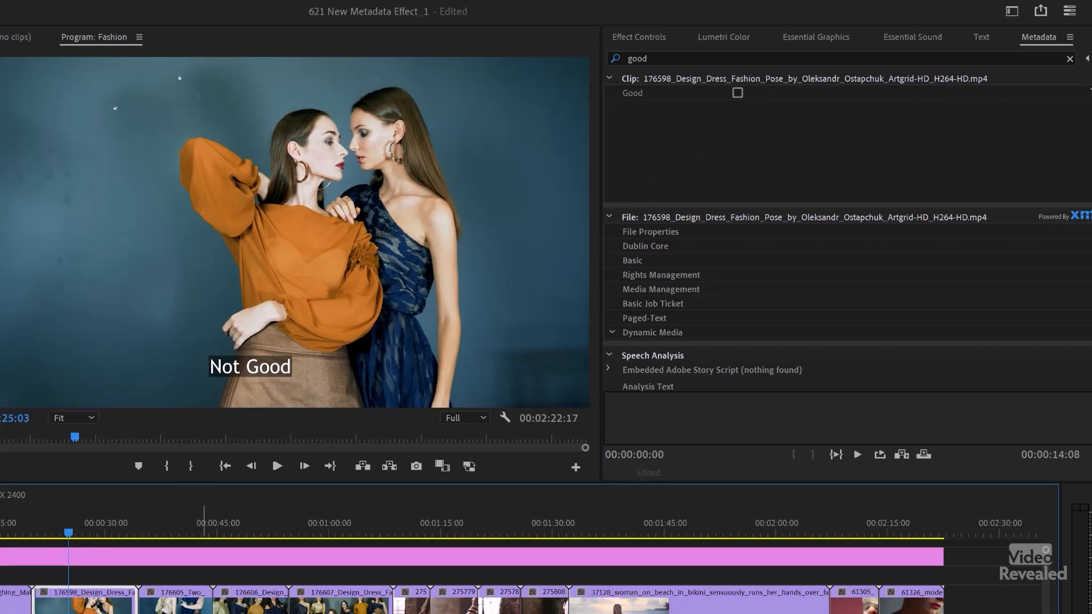
Mark the beach clip Good and move to the group shot to check its Good flag.
{"action": "left_click", "coordinate": [737, 92]}
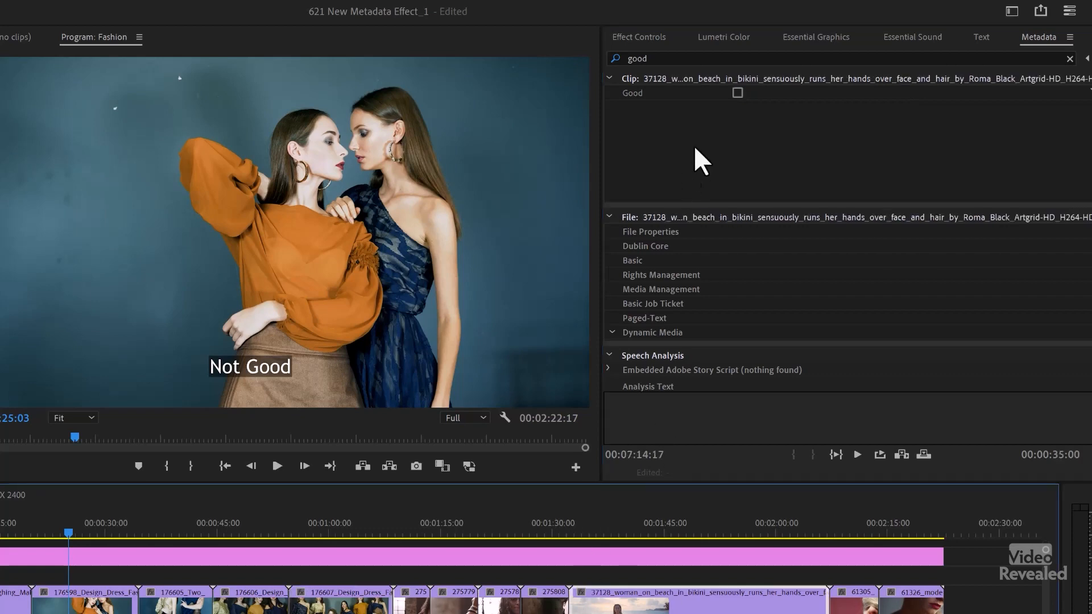
{"action": "left_click", "coordinate": [737, 92]}
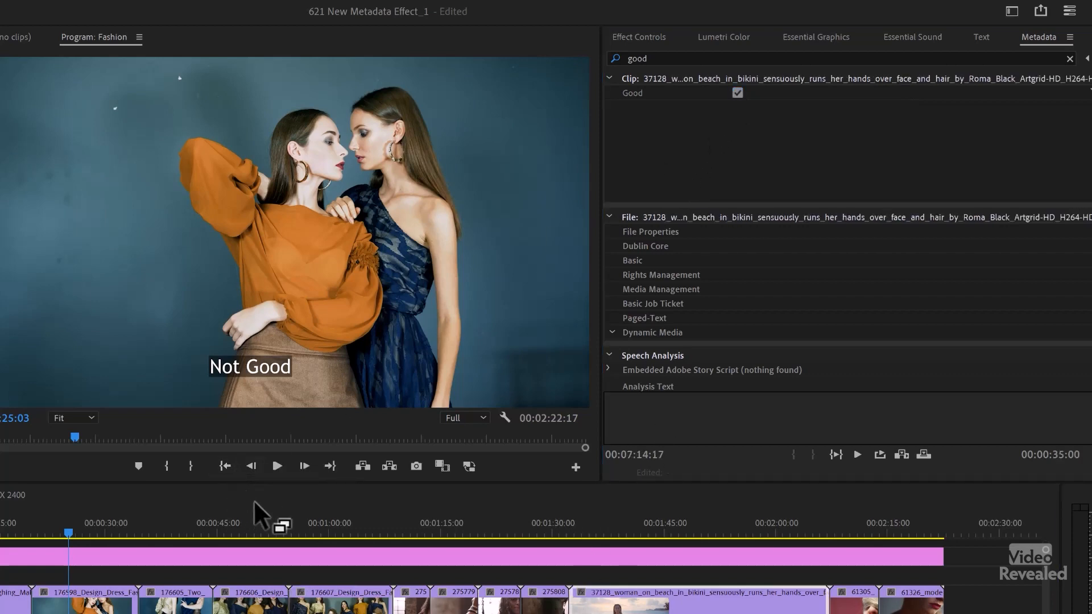
{"action": "left_click", "coordinate": [324, 535]}
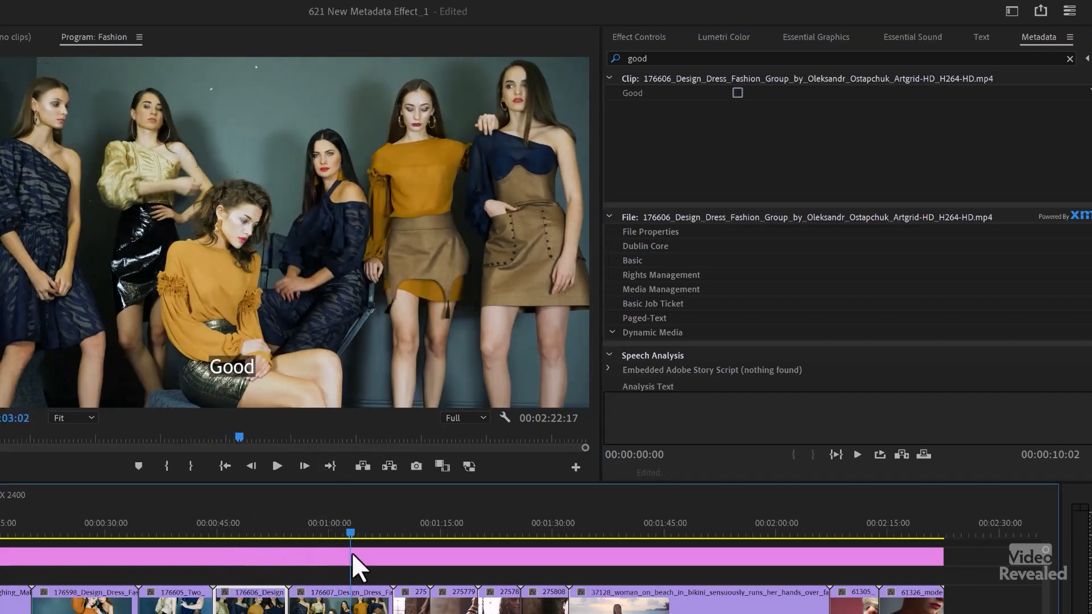
{"action": "left_click", "coordinate": [639, 37]}
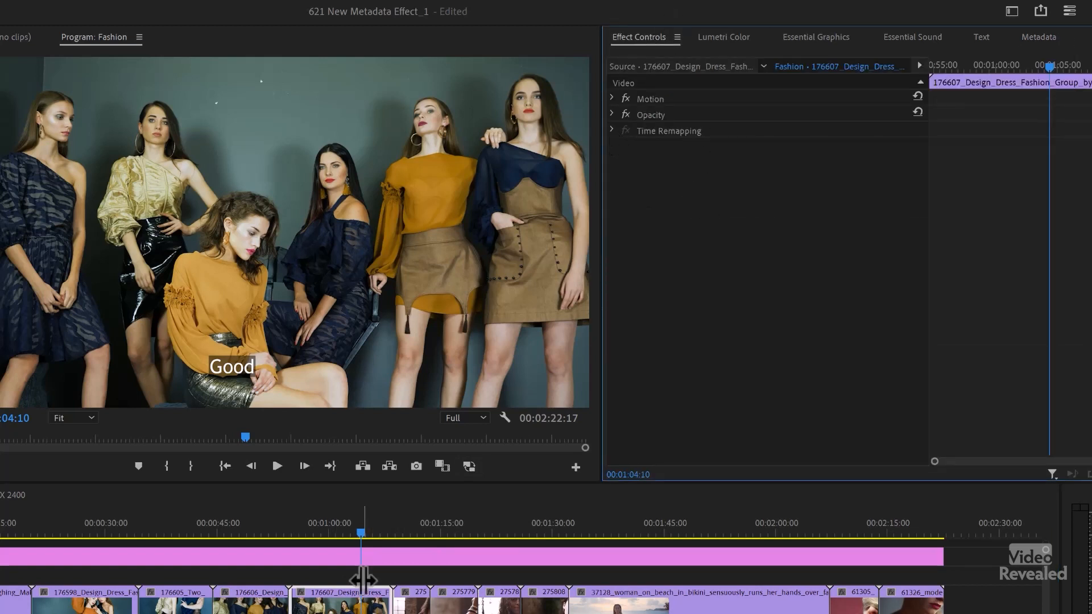
Set the Transparent Video burn-in's Line 1 Metadata back to Clip Timecode and check a later shot.
{"action": "left_click", "coordinate": [815, 225]}
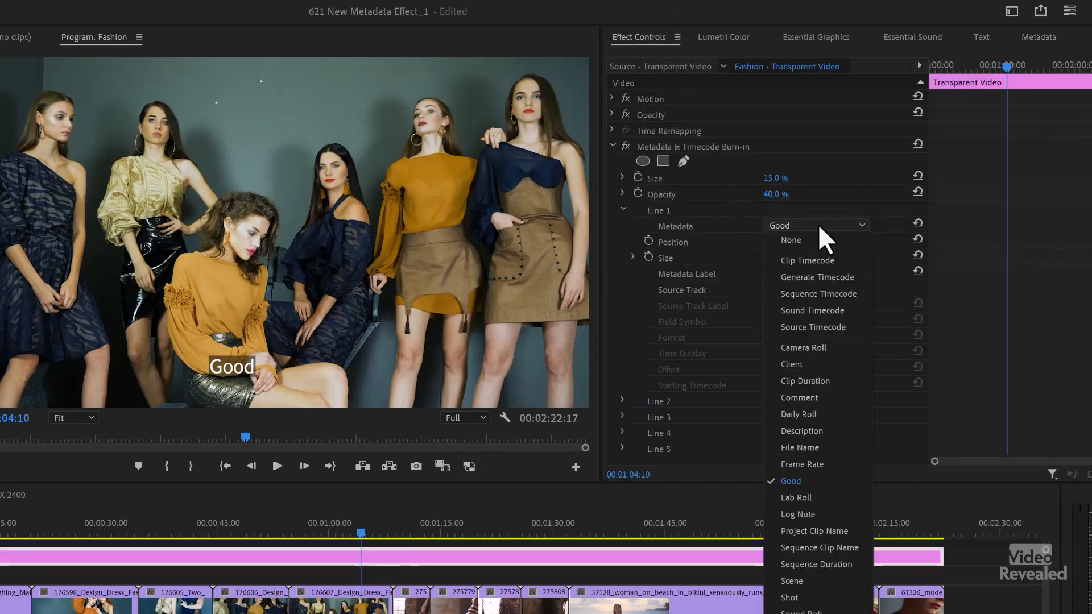
{"action": "left_click", "coordinate": [807, 260]}
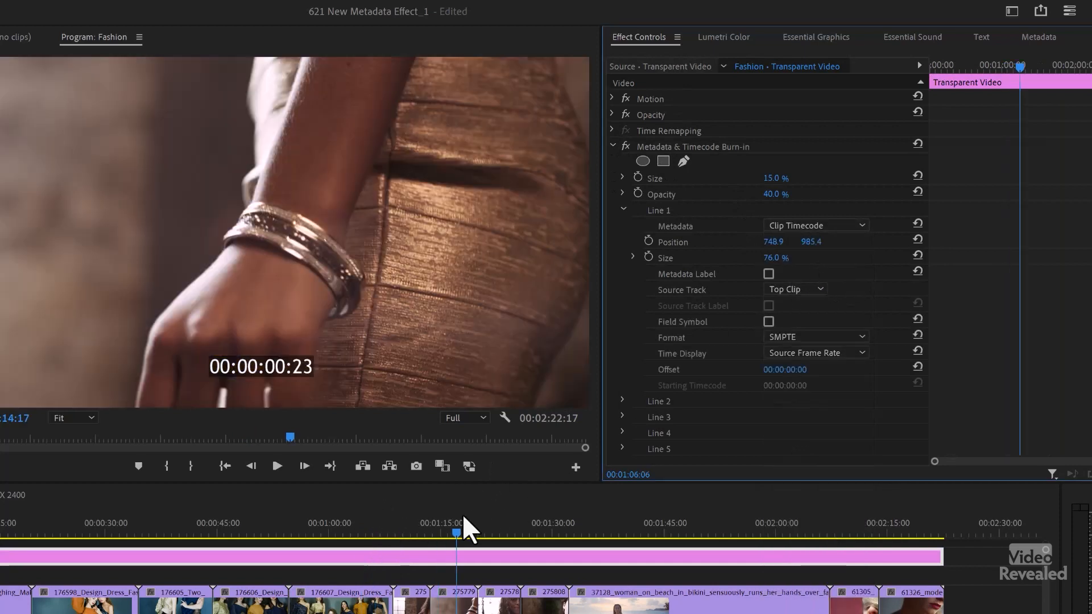
{"action": "left_click", "coordinate": [92, 532]}
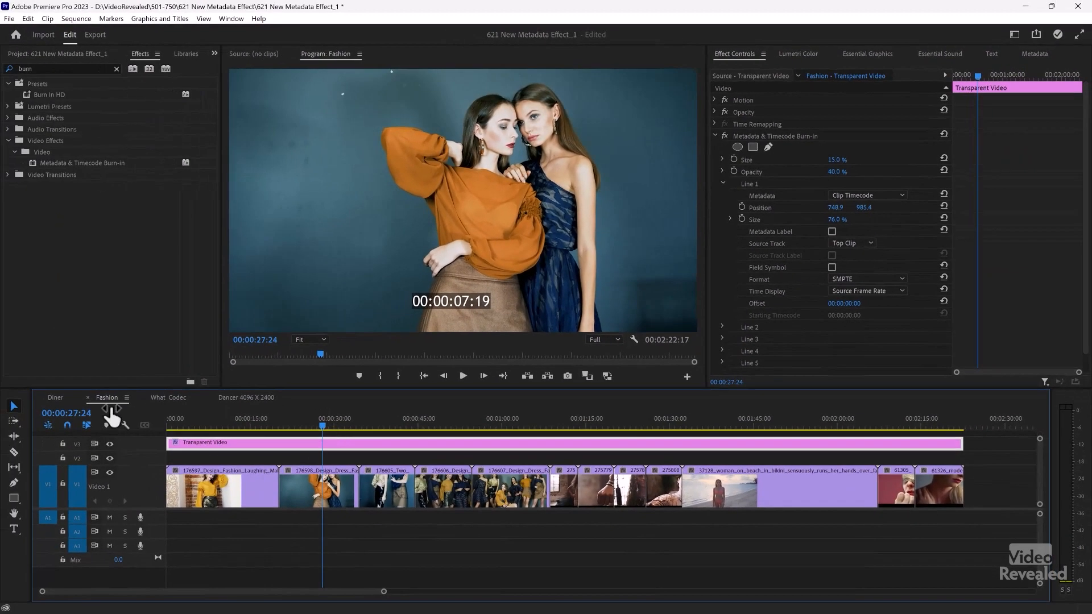
Switch to the Diner sequence and scrub to another shot to view its burn-ins.
{"action": "left_click", "coordinate": [55, 397]}
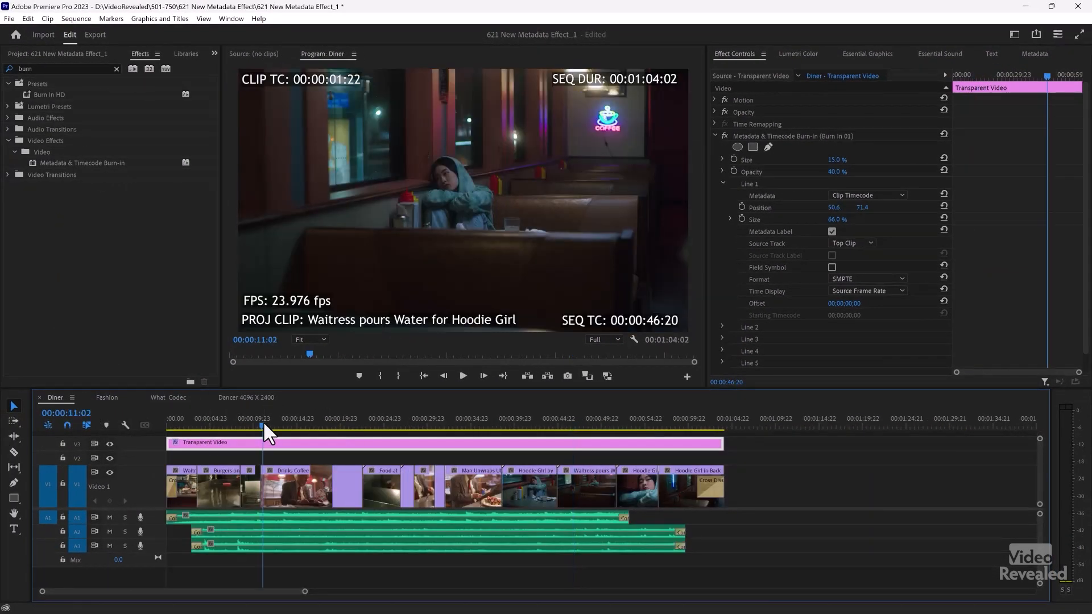
{"action": "left_click", "coordinate": [397, 426]}
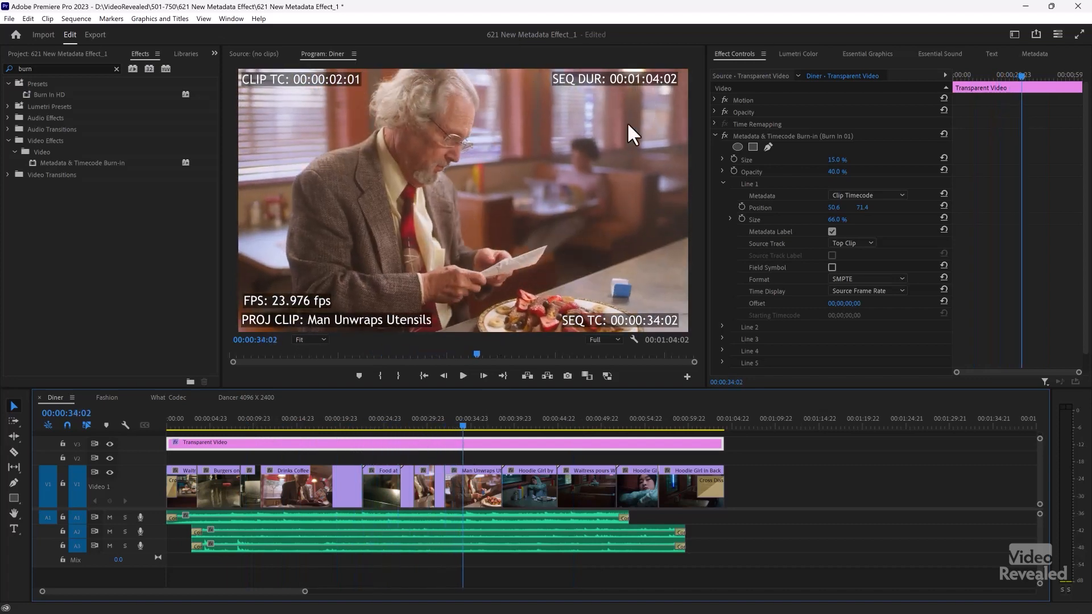
{"action": "mouse_move", "coordinate": [816, 499]}
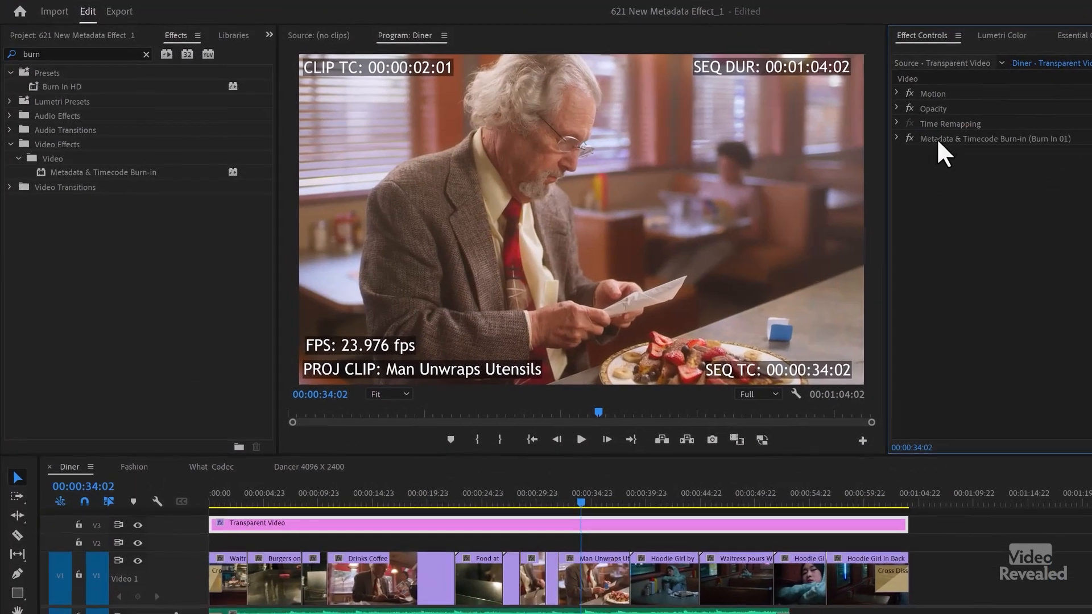
Add a second Metadata & Timecode Burn-in effect to the Diner Transparent Video overlay.
{"action": "left_click", "coordinate": [898, 138]}
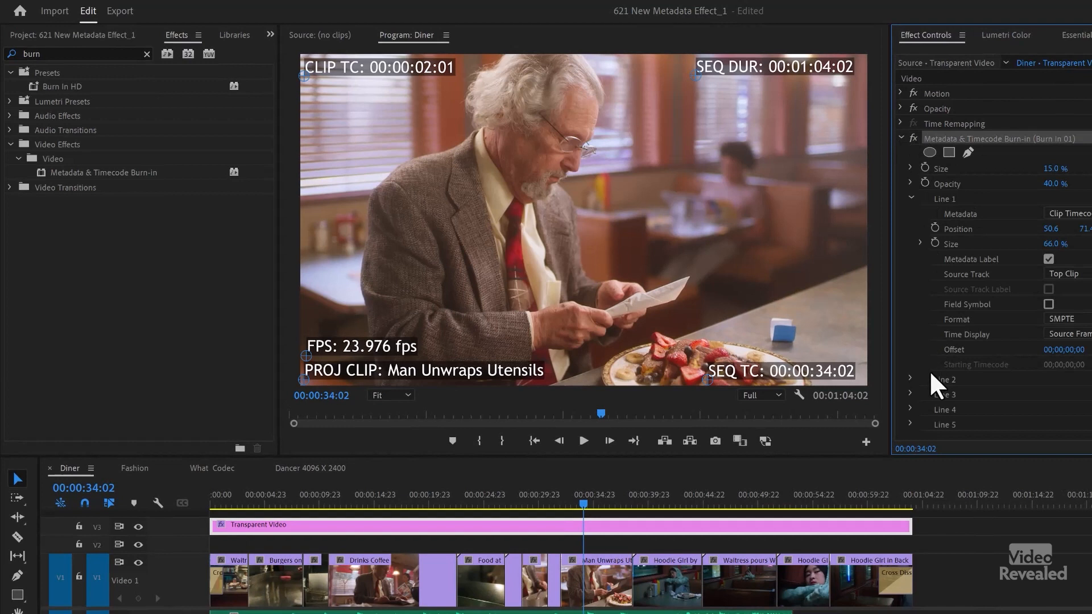
{"action": "left_click", "coordinate": [903, 137]}
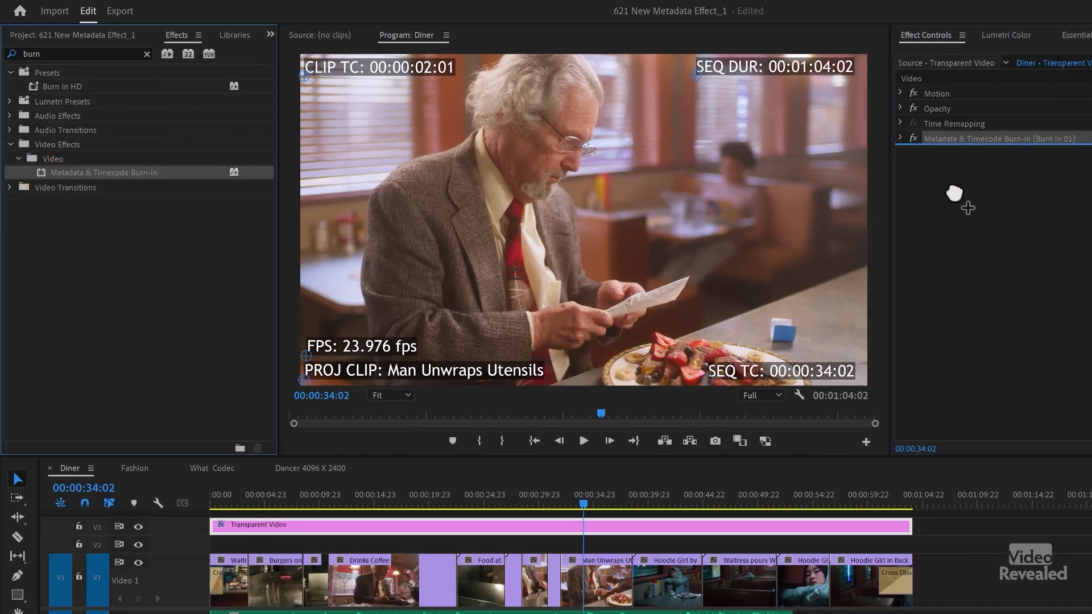
{"action": "left_click", "coordinate": [901, 154]}
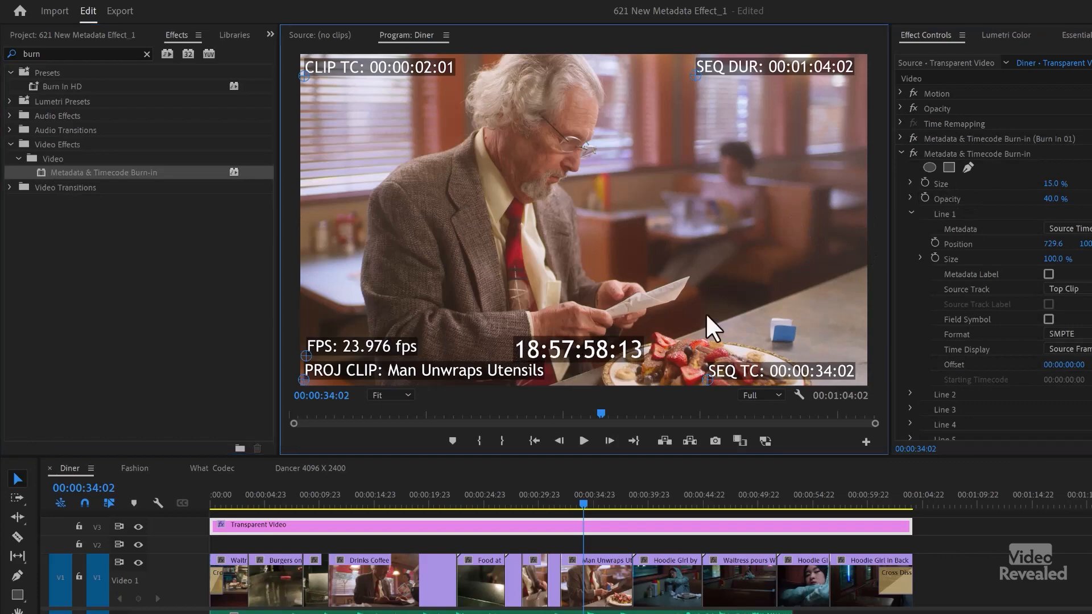